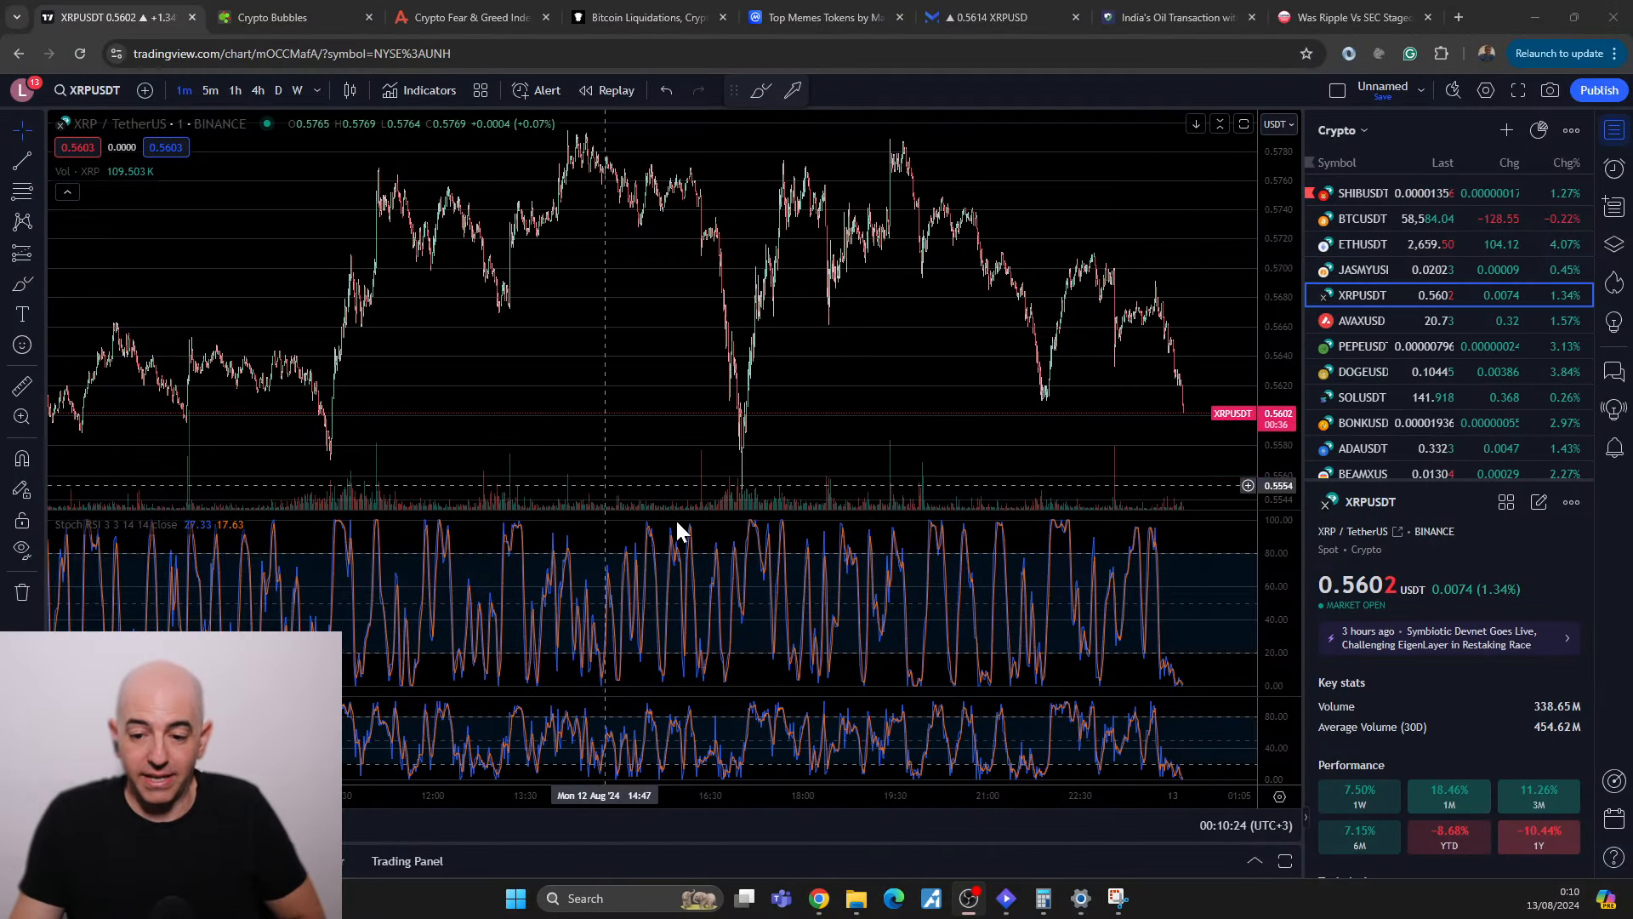
{"action": "mouse_move", "coordinate": [1492, 604]}
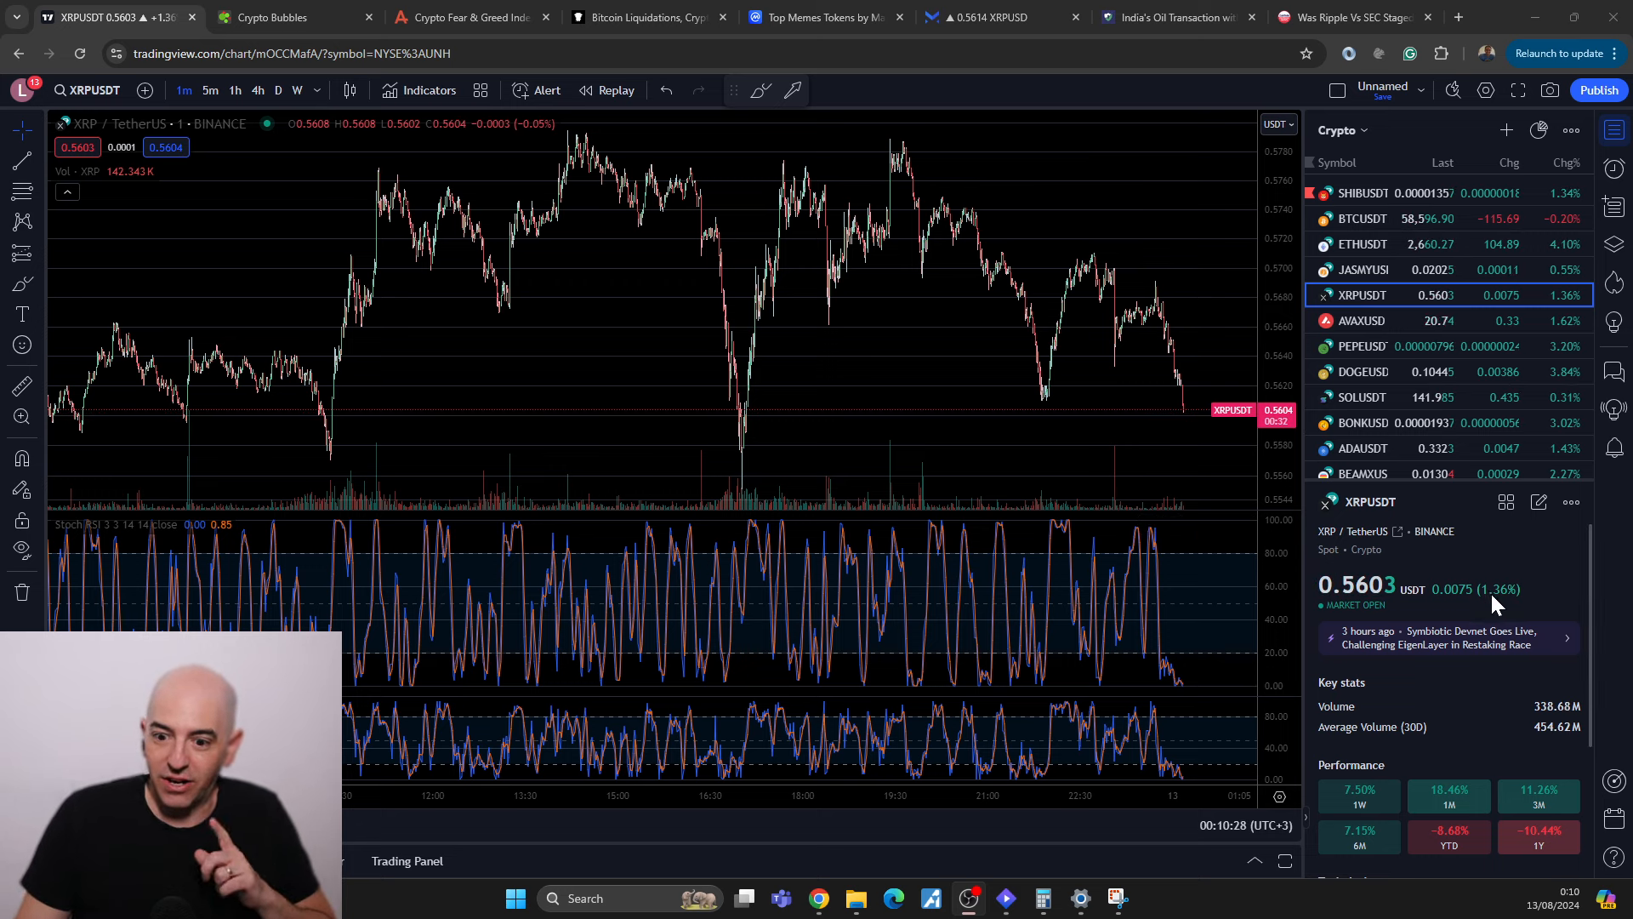
{"action": "mouse_move", "coordinate": [1084, 388]}
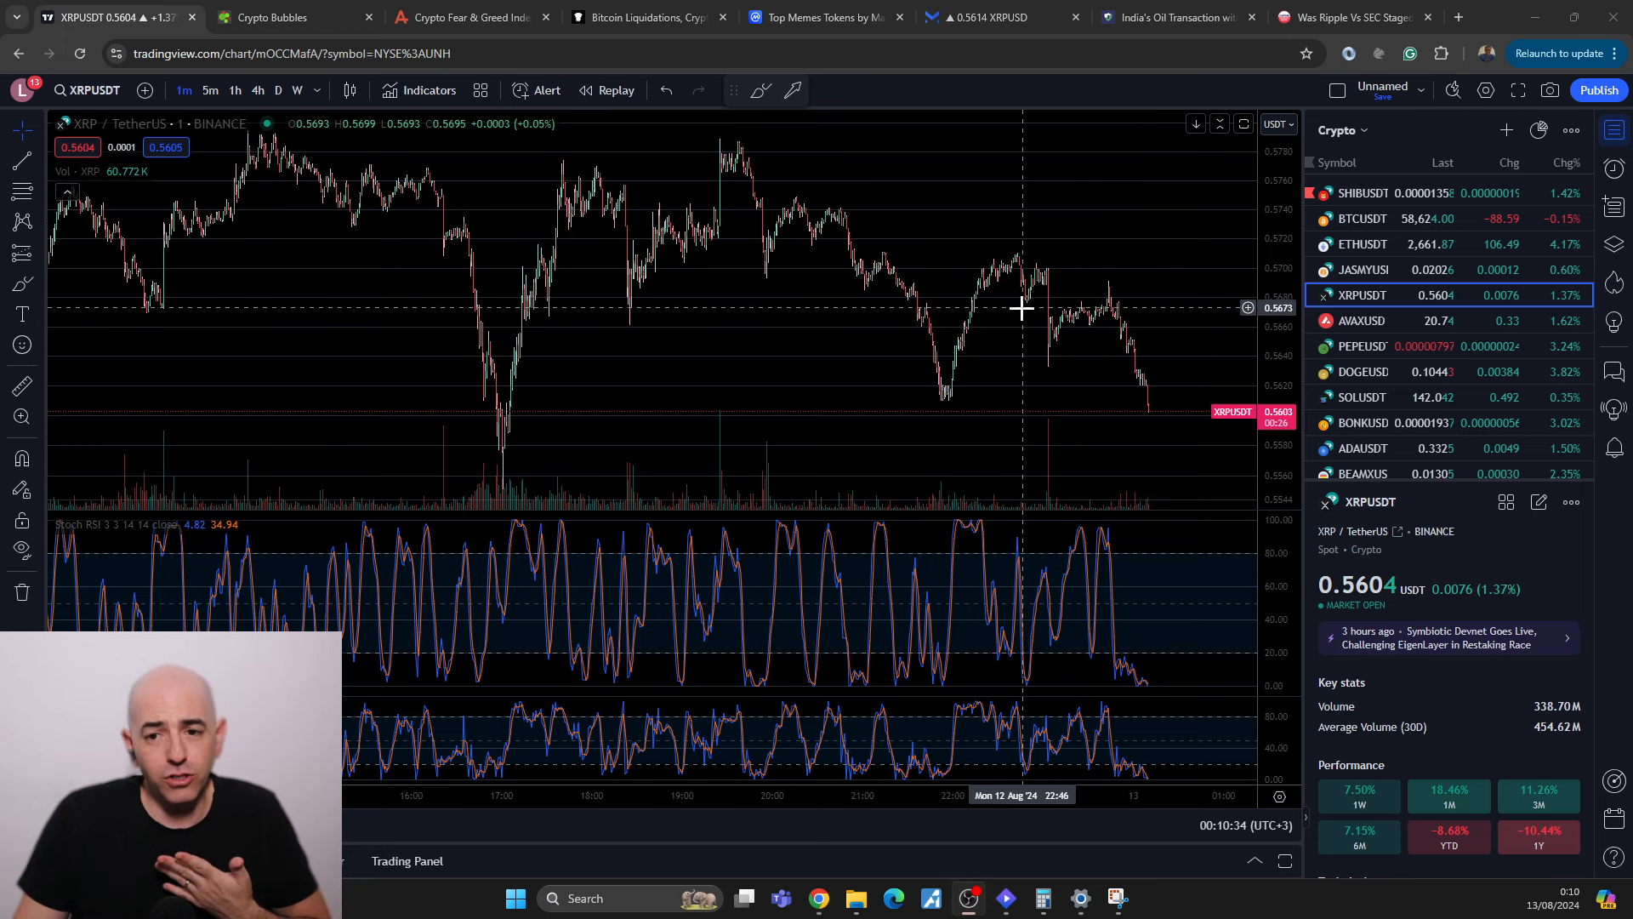
Step: Switch the XRP/USDT chart from one-minute to hourly (1h) candles
{"action": "left_click", "coordinate": [257, 90]}
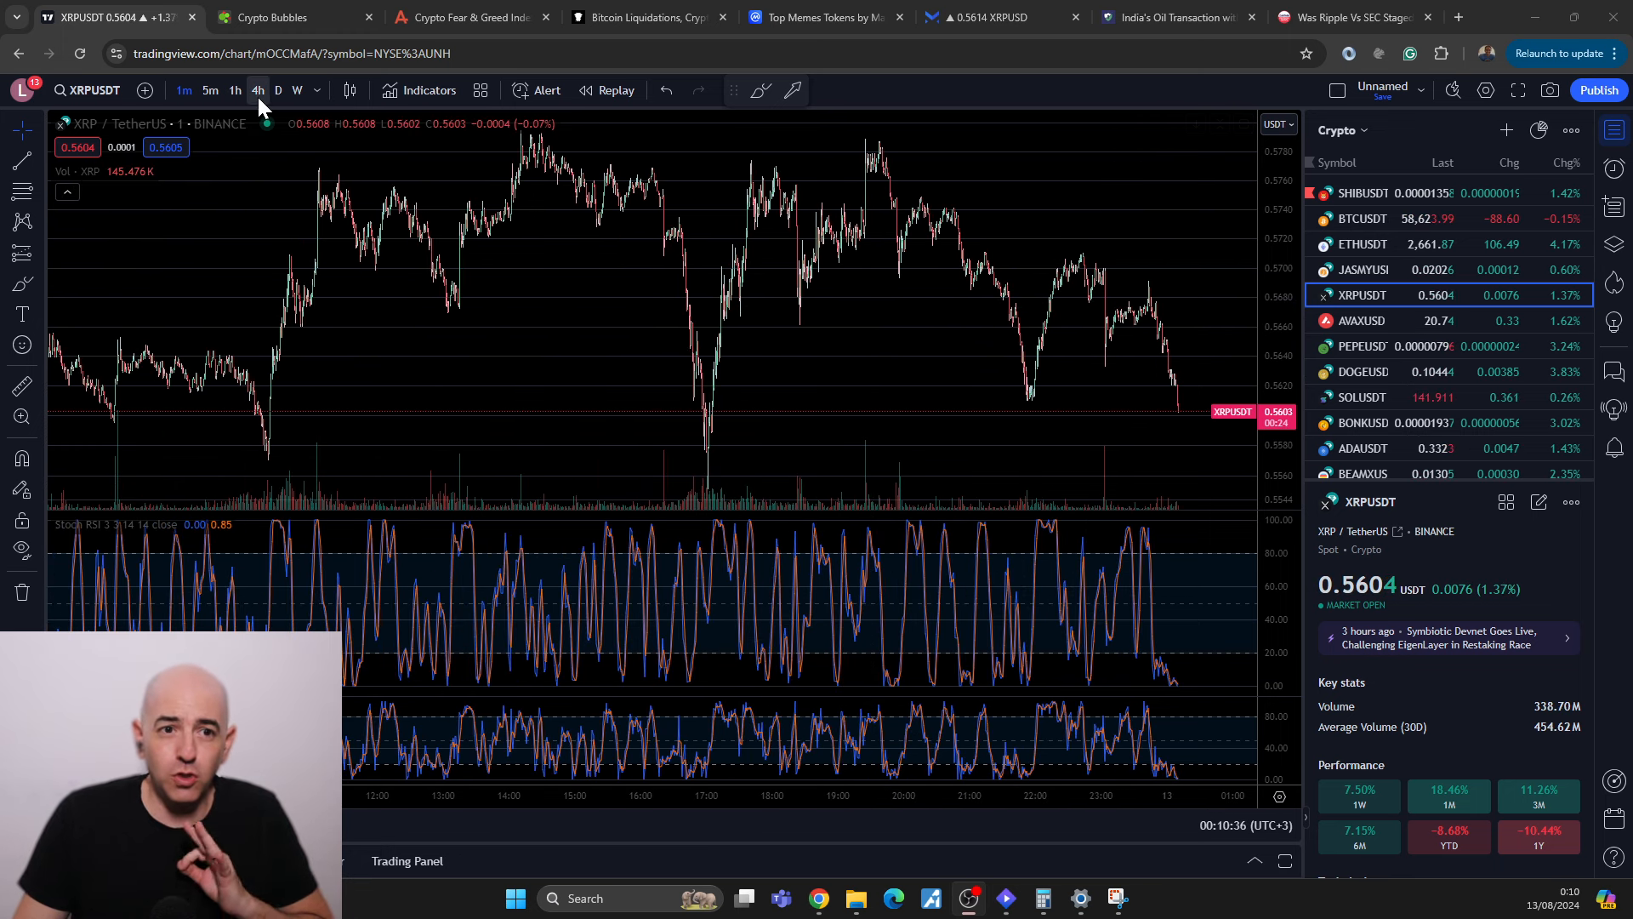
{"action": "left_click", "coordinate": [235, 90]}
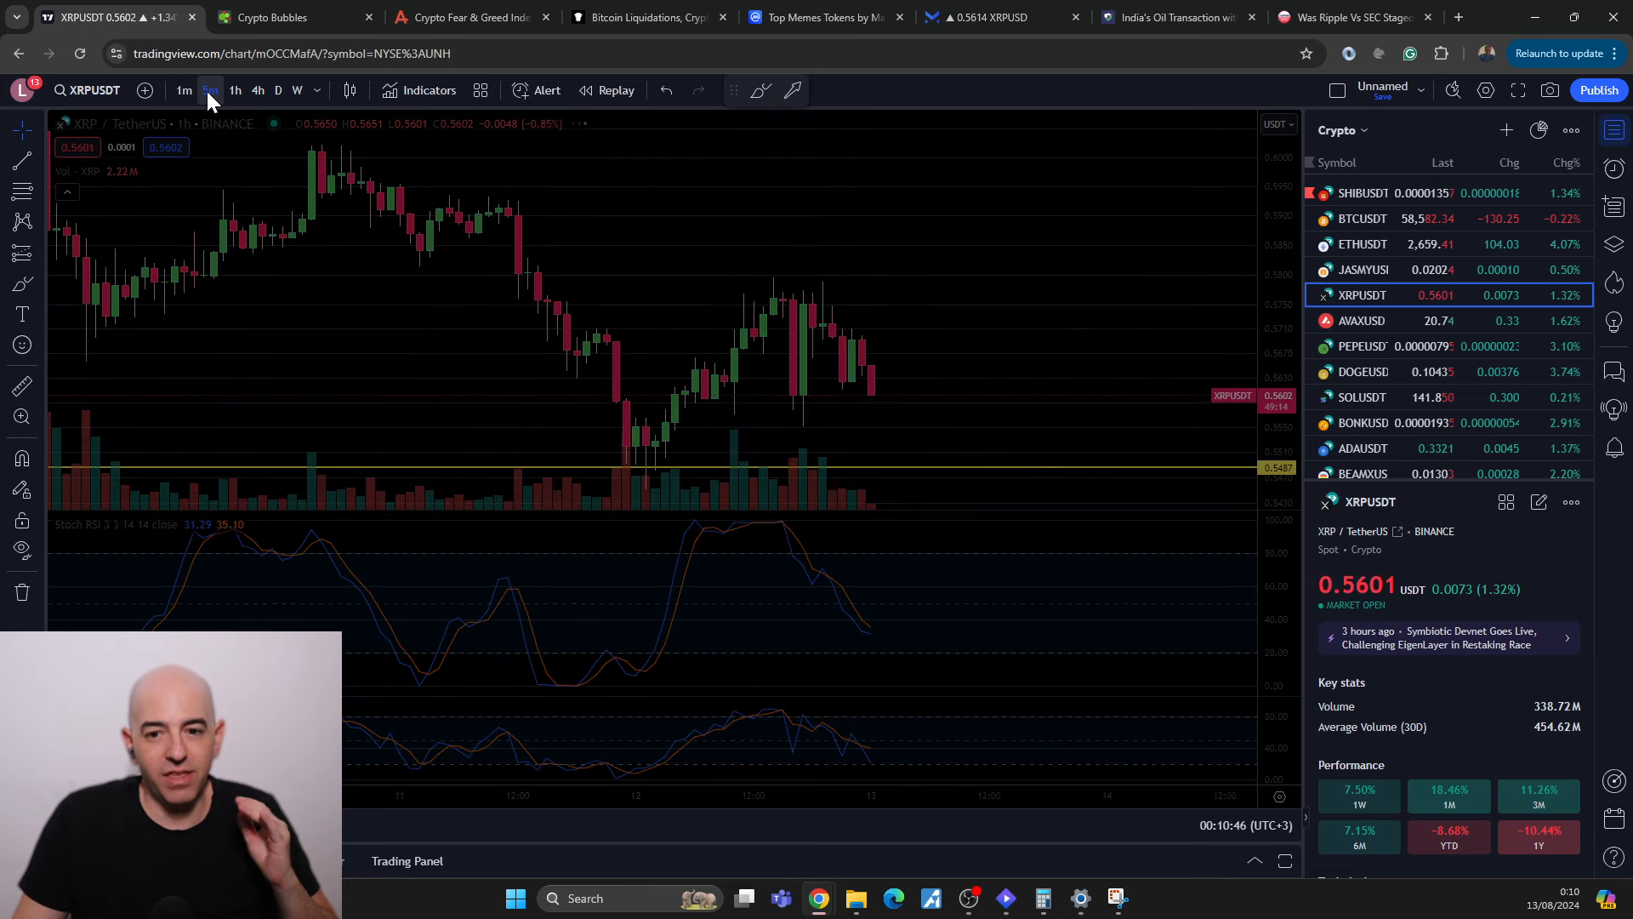
Step: Switch the XRP/USDT chart to 5-minute candles
{"action": "left_click", "coordinate": [209, 90]}
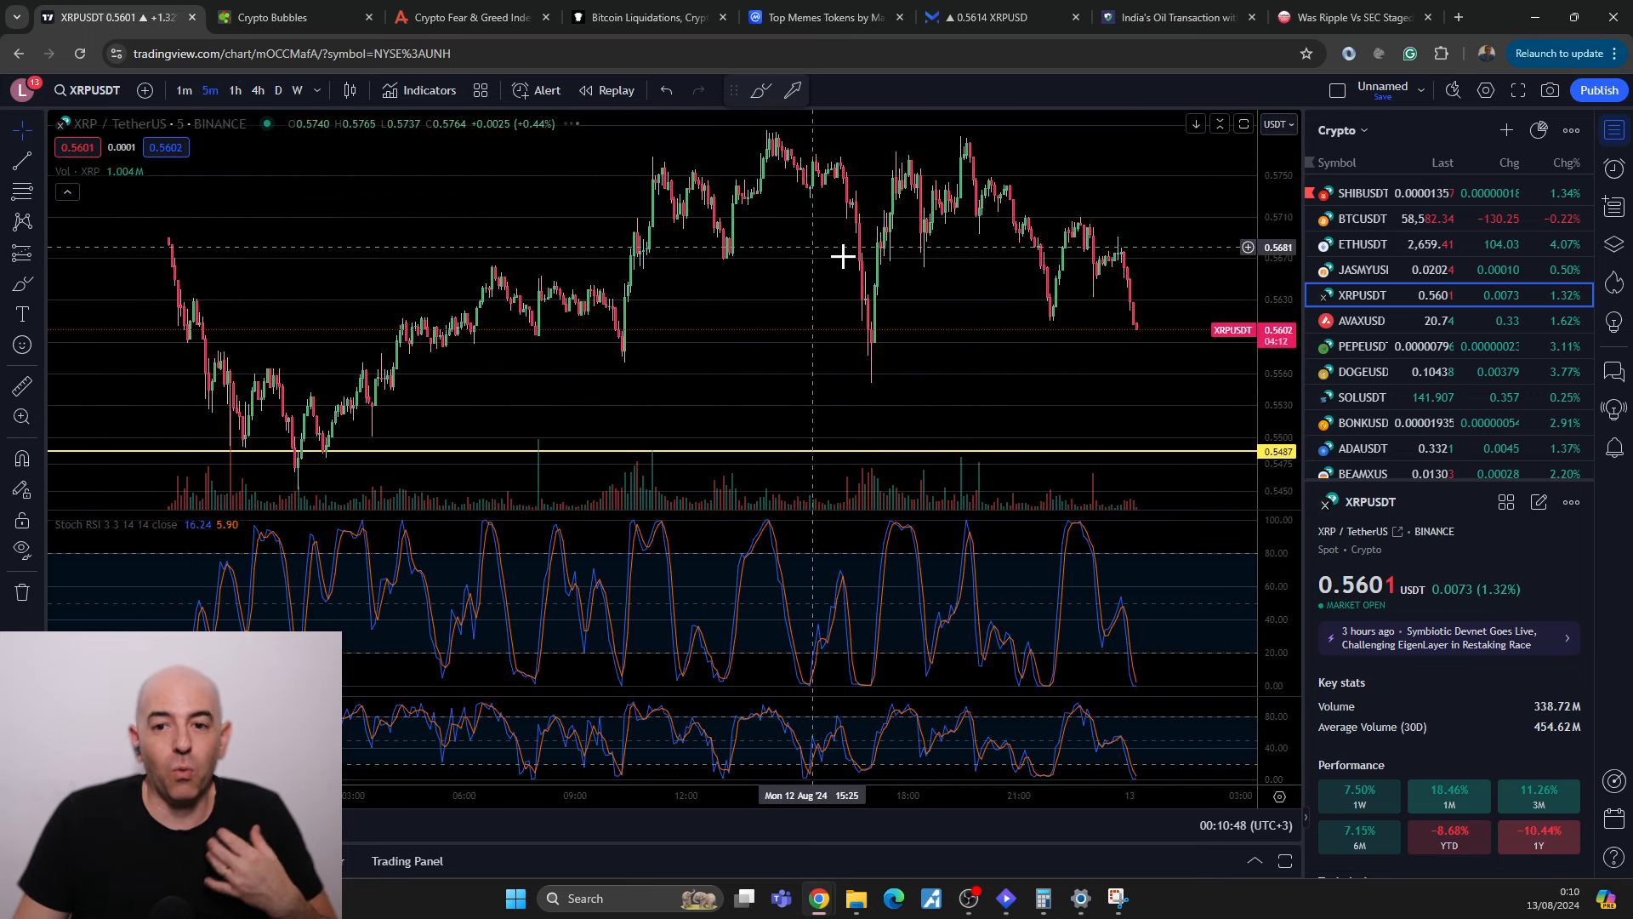
{"action": "mouse_move", "coordinate": [819, 222]}
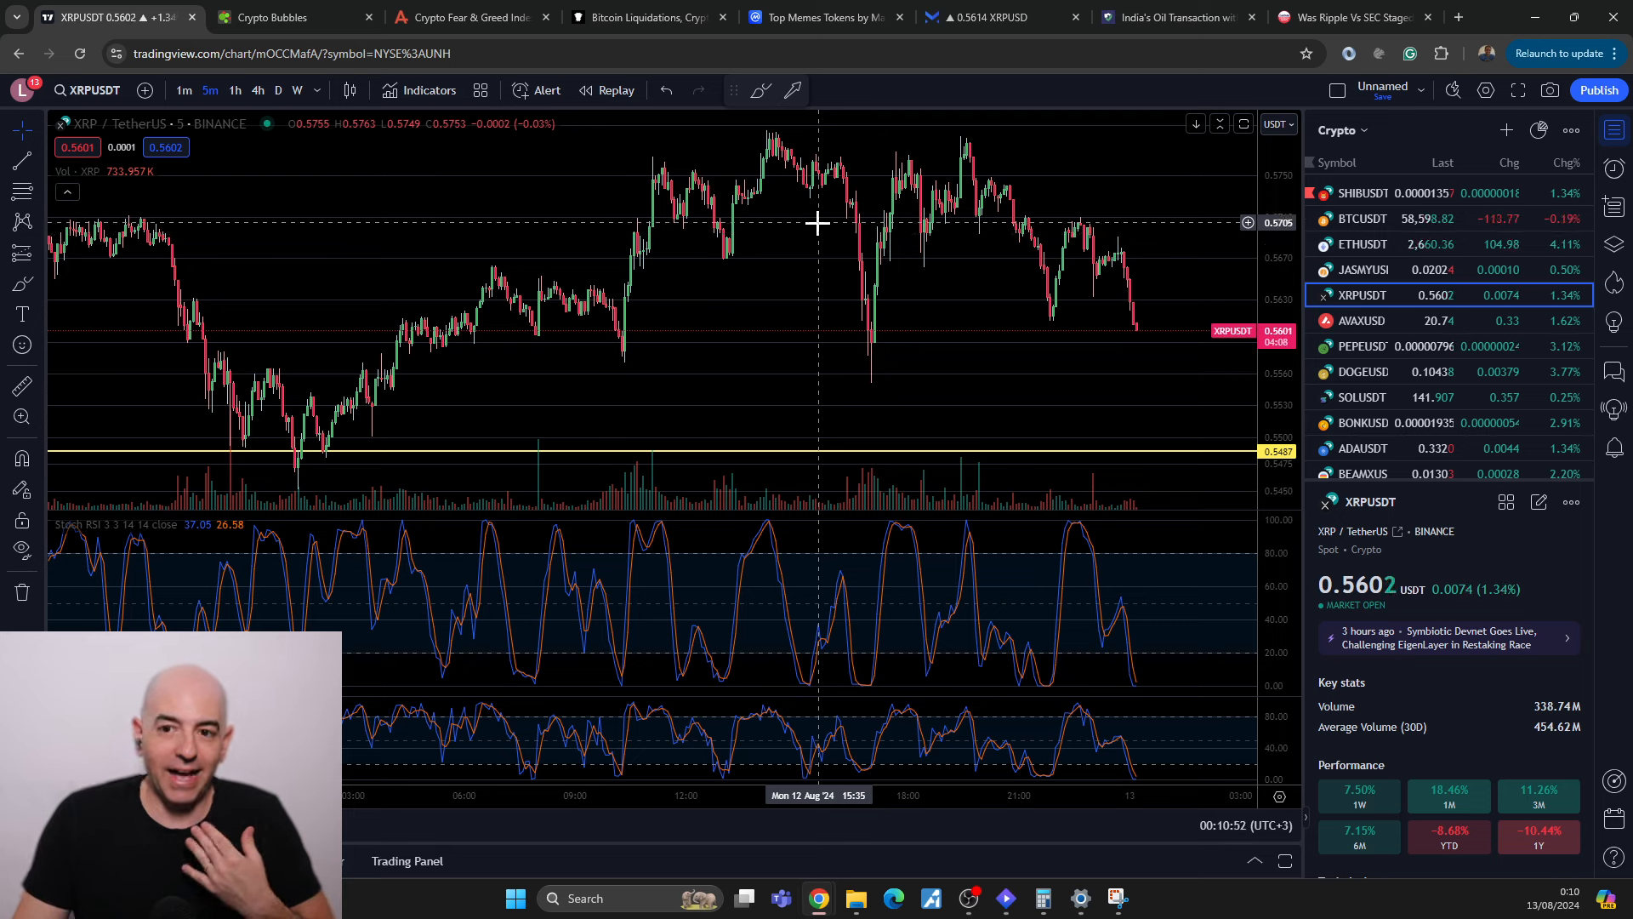
{"action": "mouse_move", "coordinate": [837, 258]}
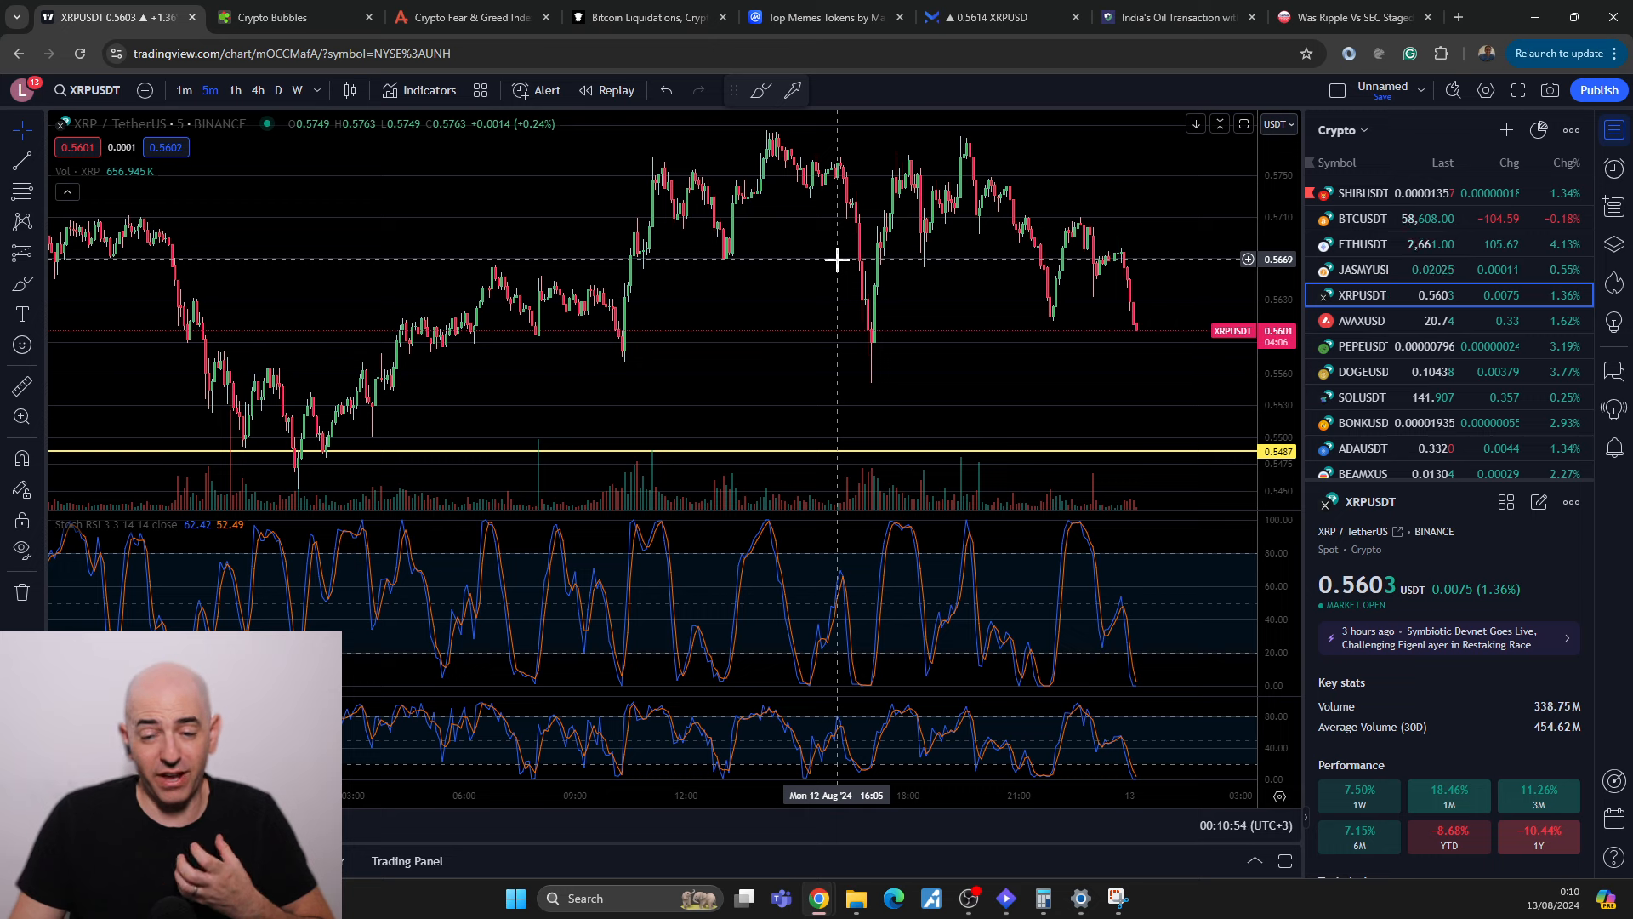
{"action": "mouse_move", "coordinate": [764, 172]}
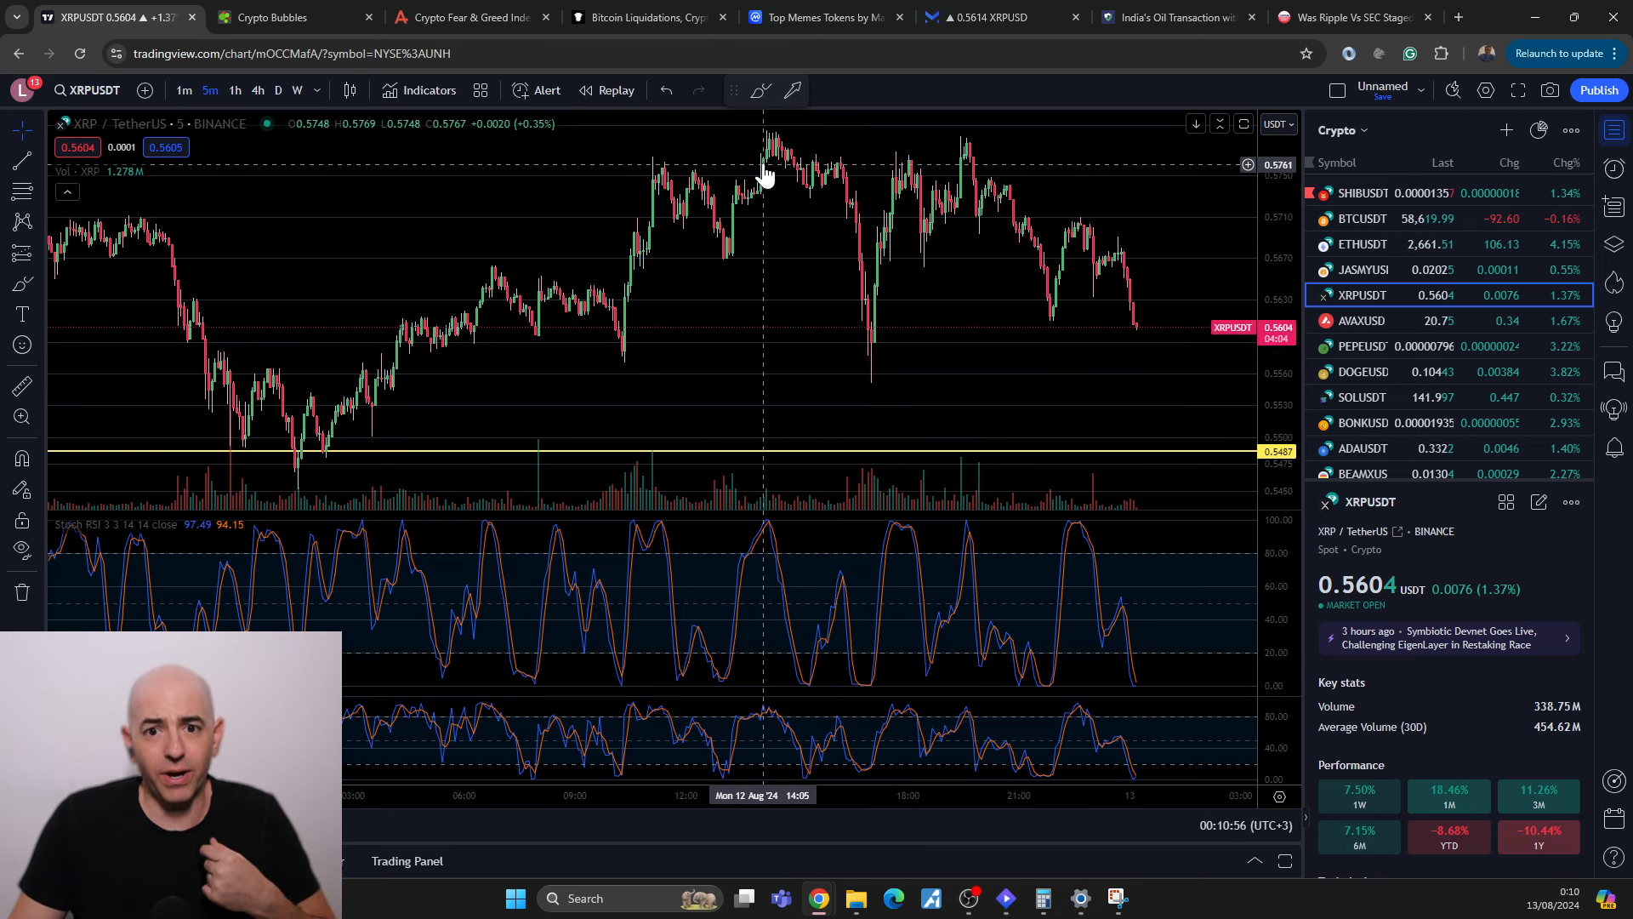
{"action": "mouse_move", "coordinate": [968, 167]}
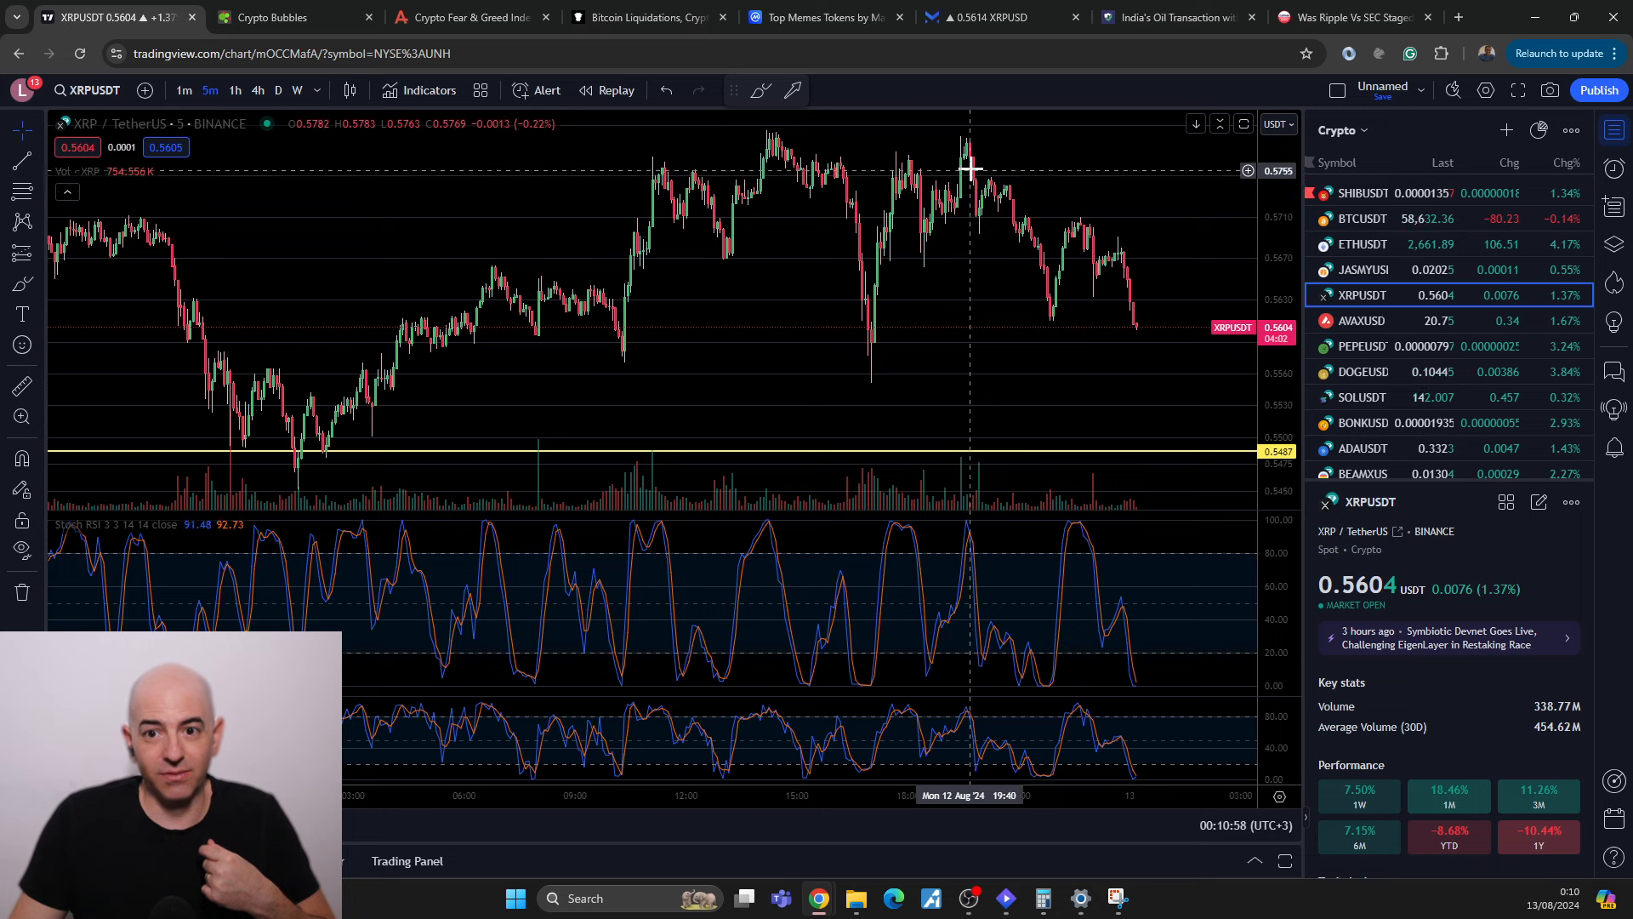
{"action": "mouse_move", "coordinate": [1133, 347]}
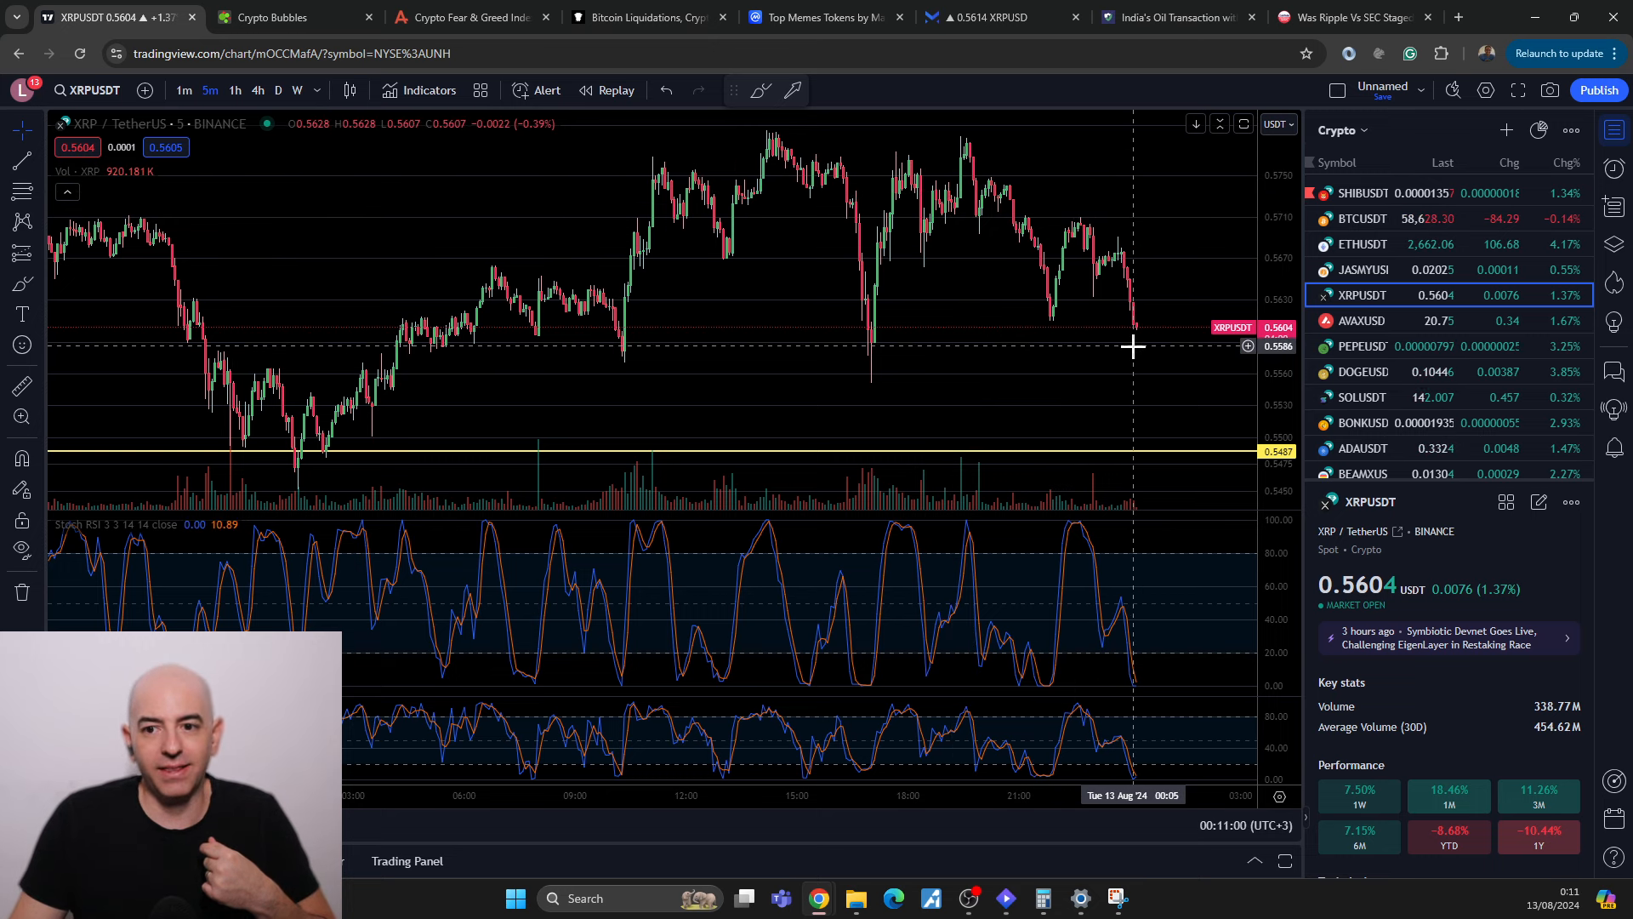
{"action": "mouse_move", "coordinate": [1027, 308]}
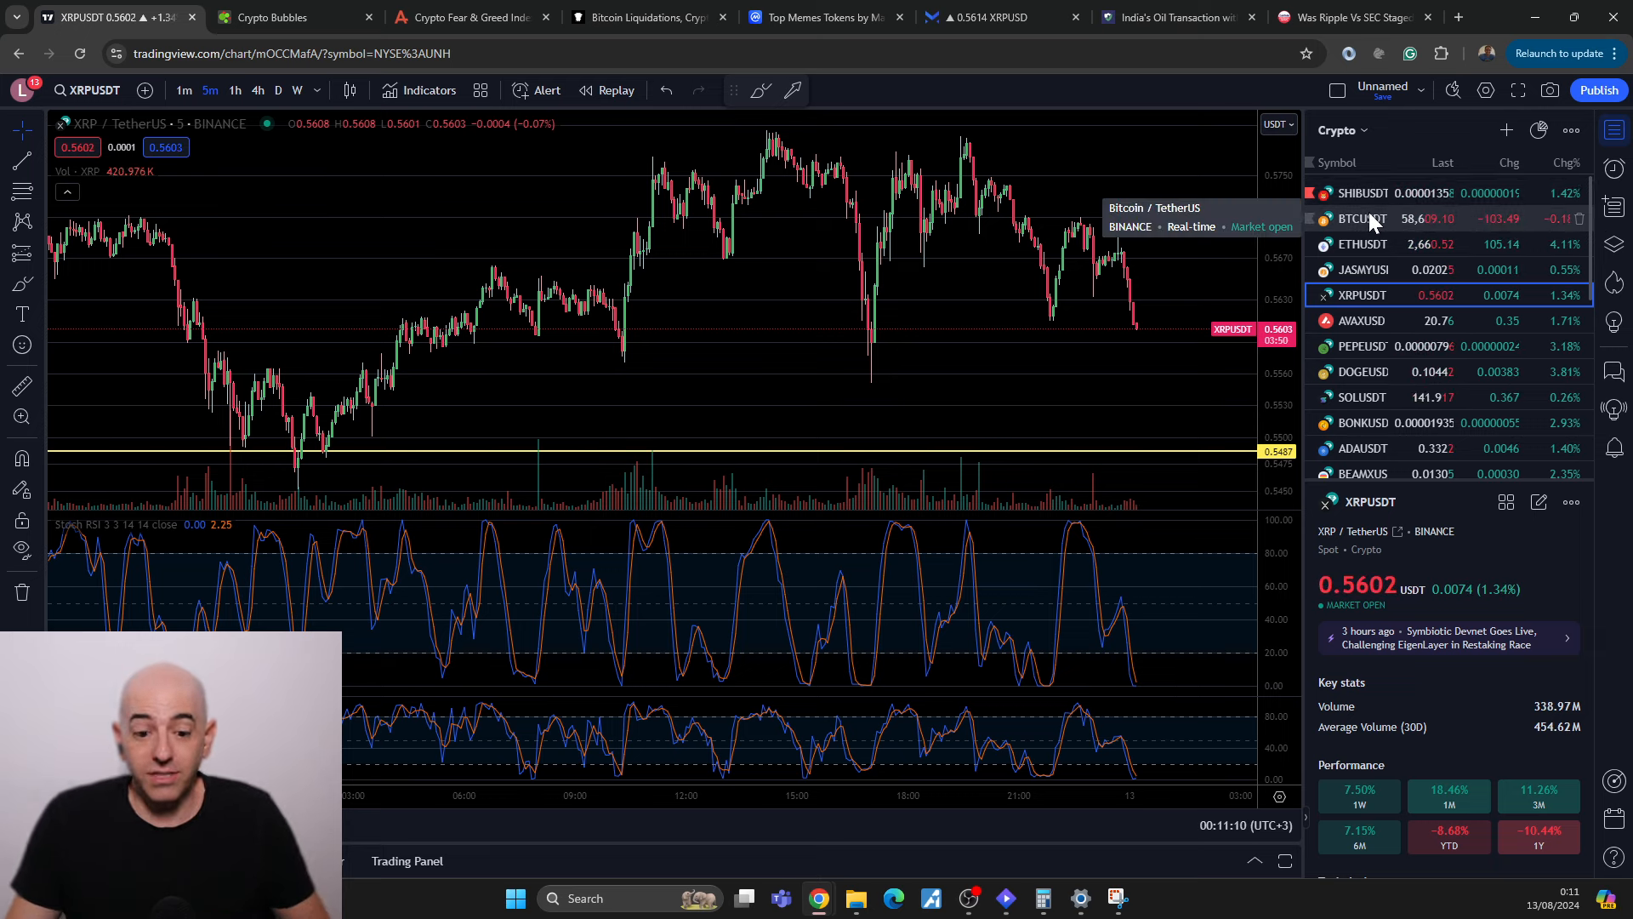
{"action": "mouse_move", "coordinate": [529, 492]}
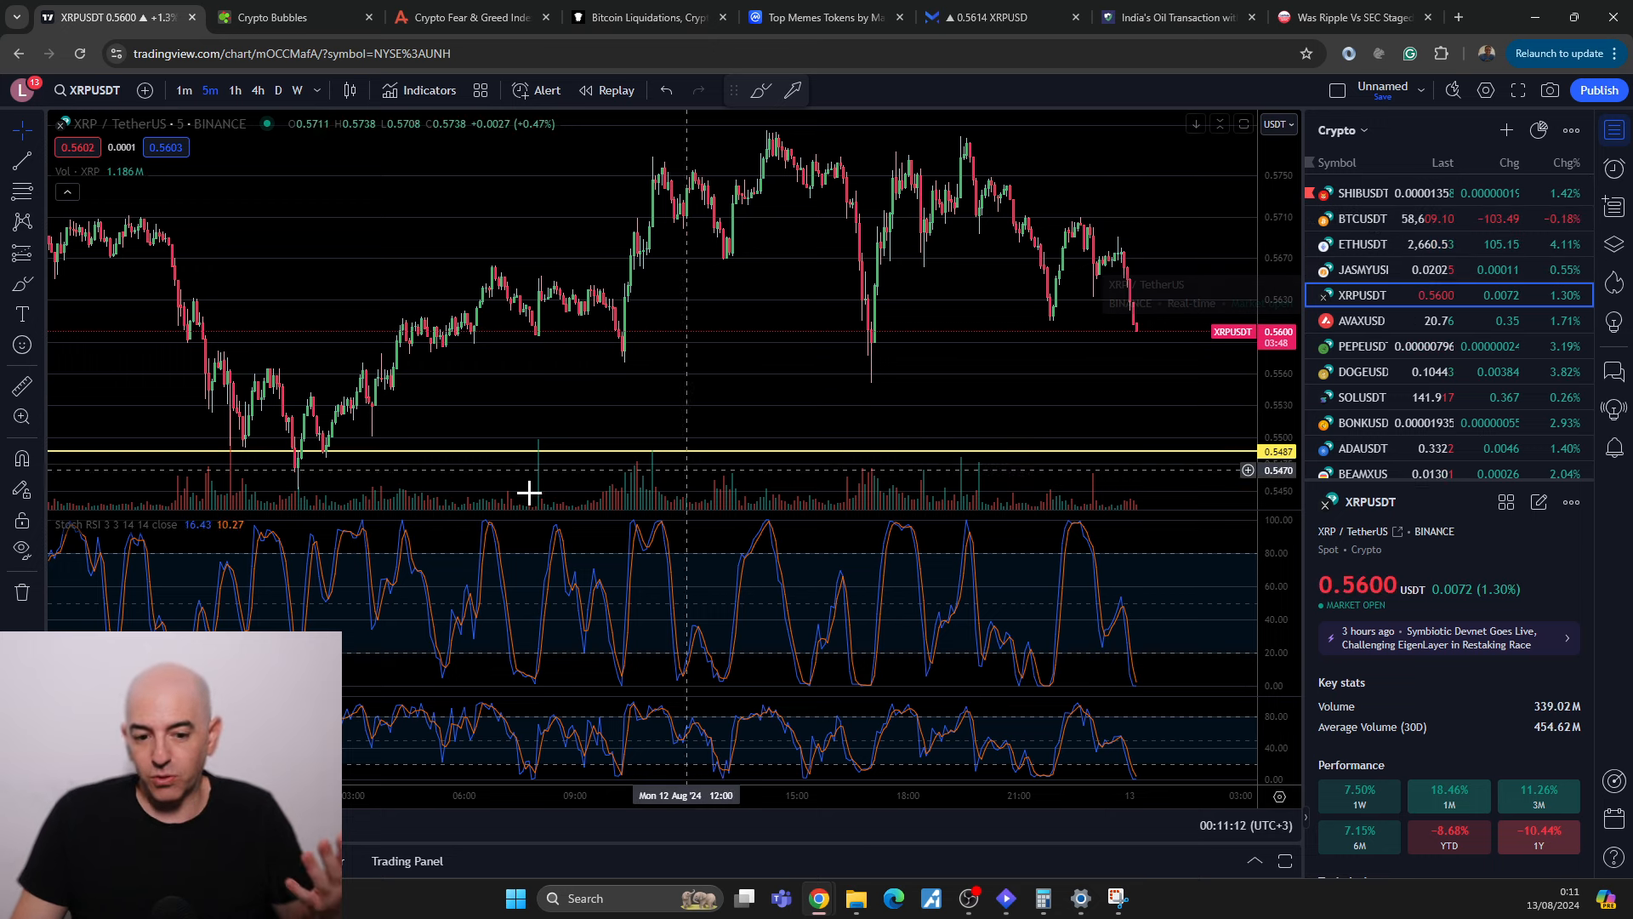
{"action": "mouse_move", "coordinate": [529, 331]}
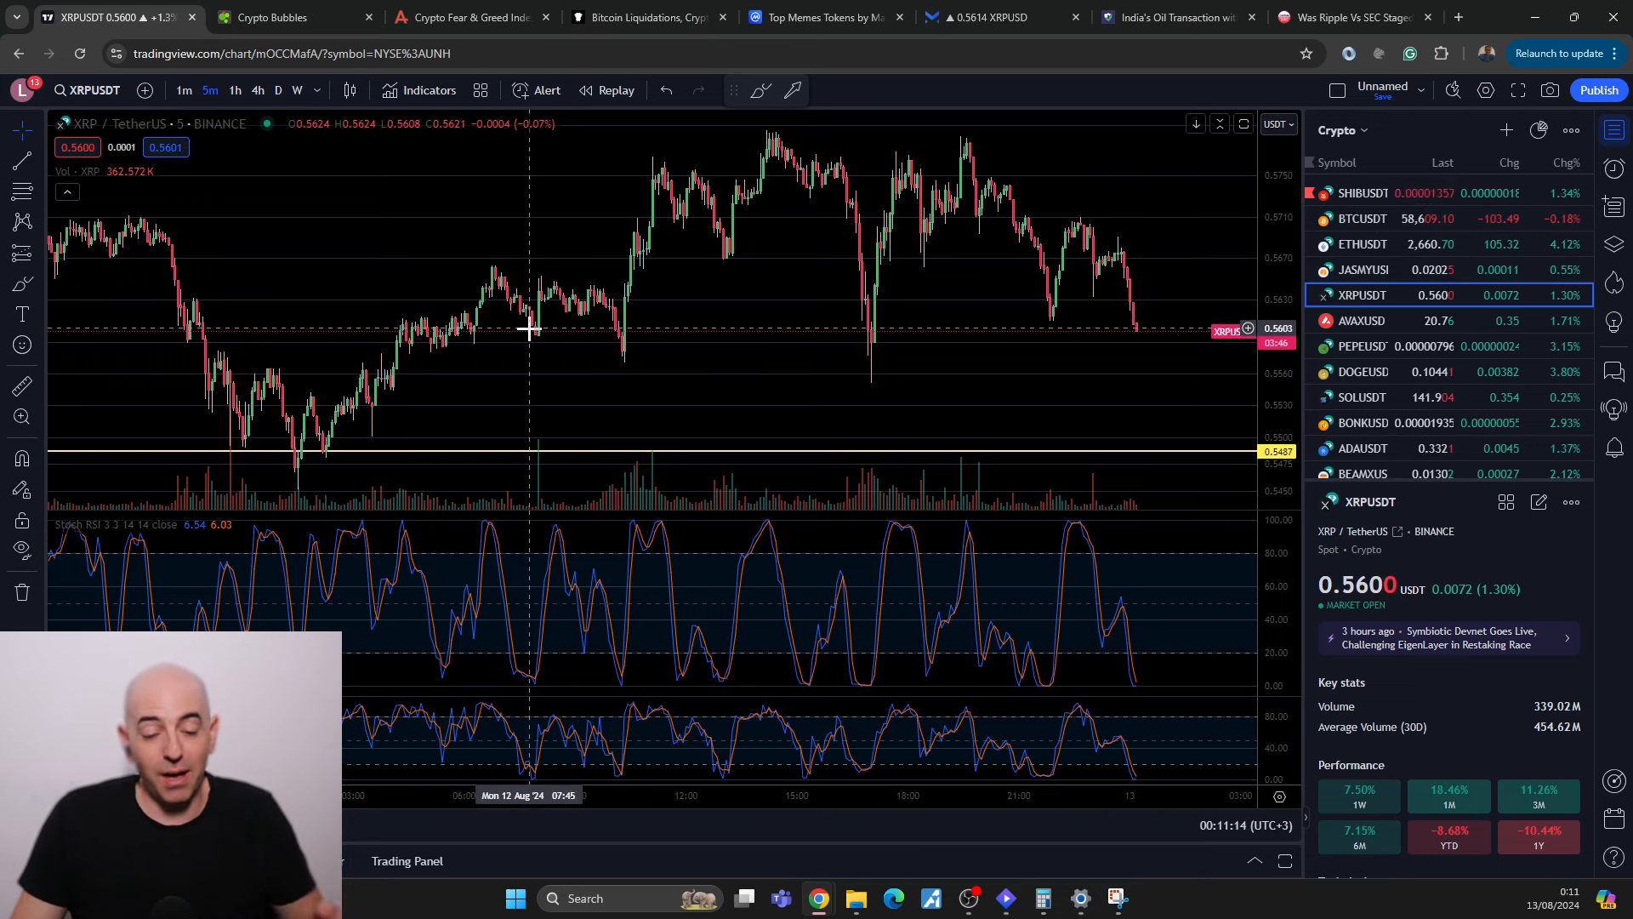
{"action": "mouse_move", "coordinate": [563, 324]}
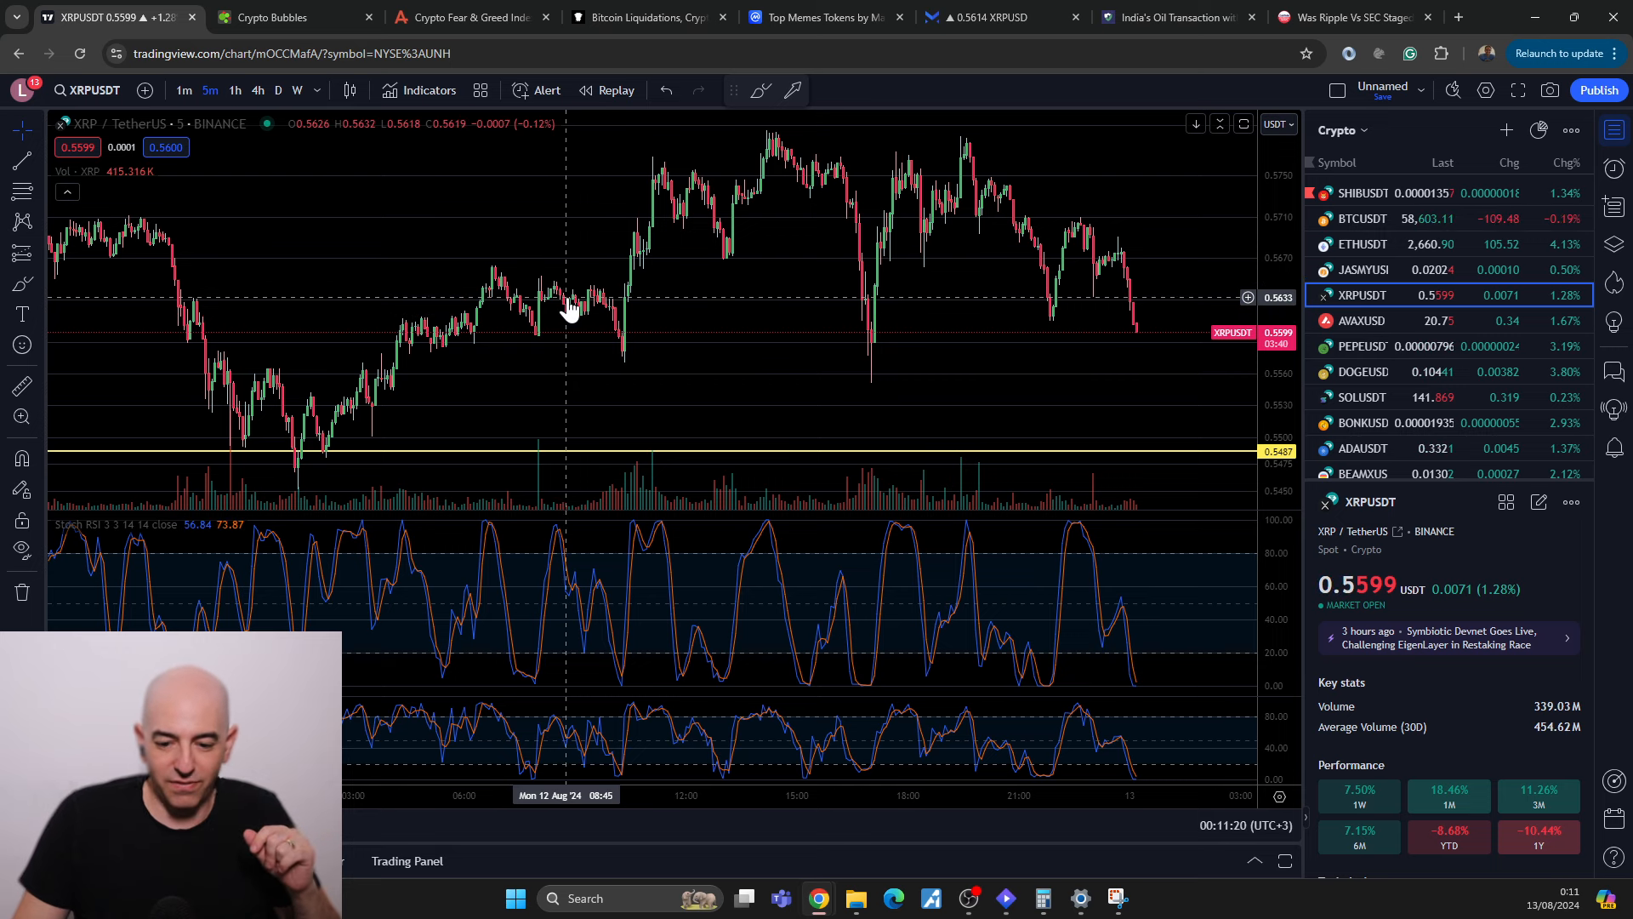
{"action": "mouse_move", "coordinate": [573, 330]}
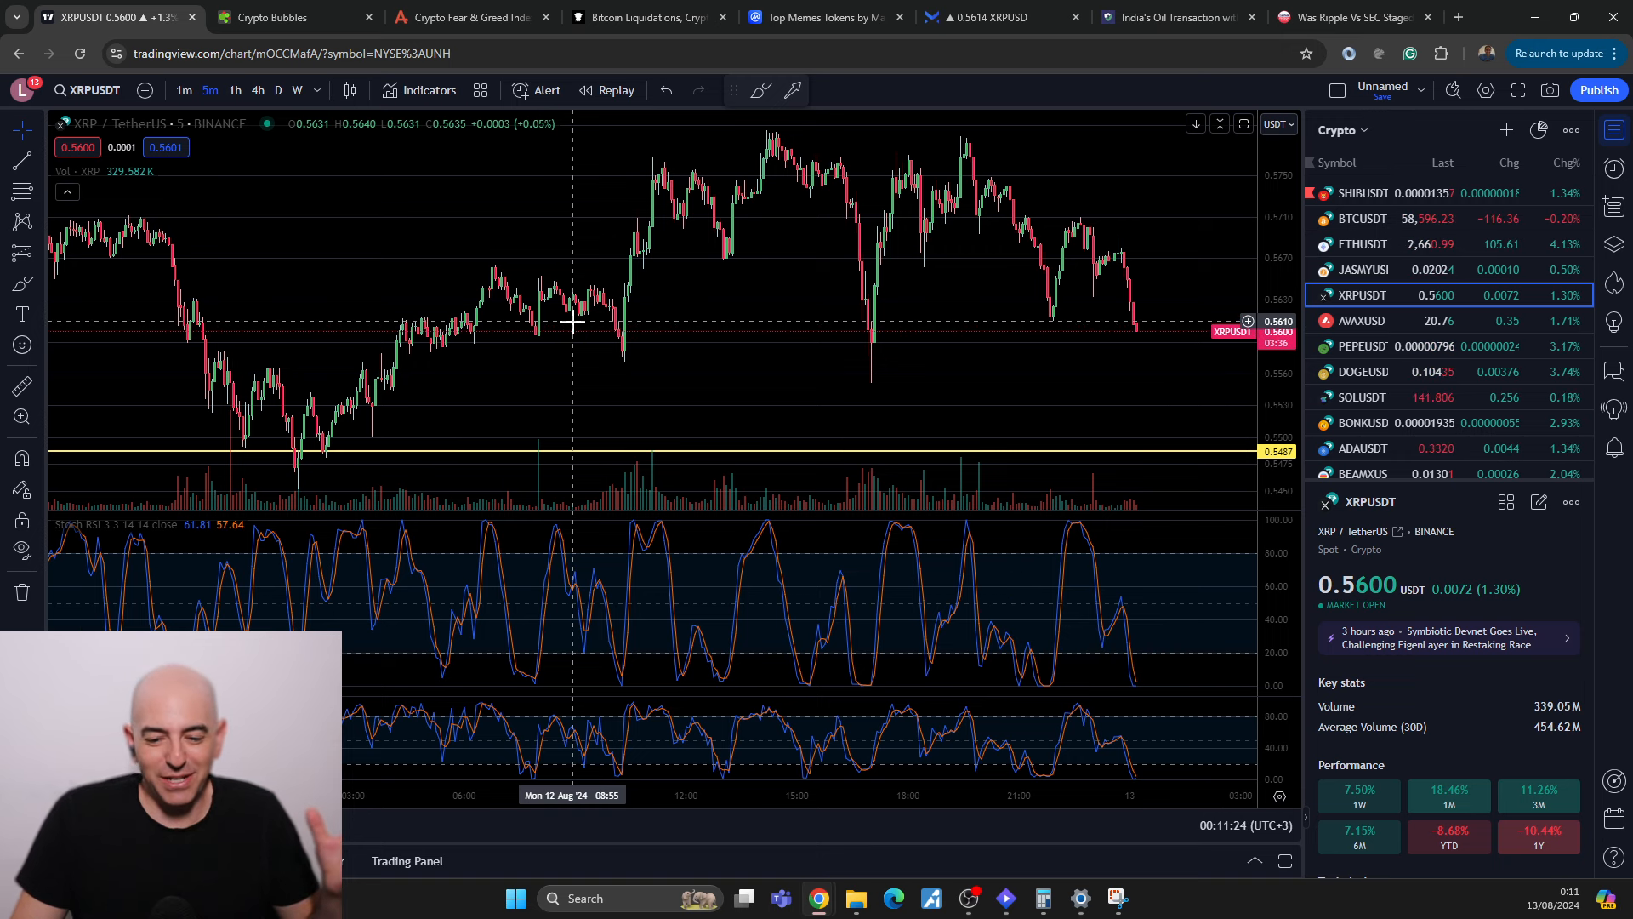
{"action": "left_click", "coordinate": [1175, 17]}
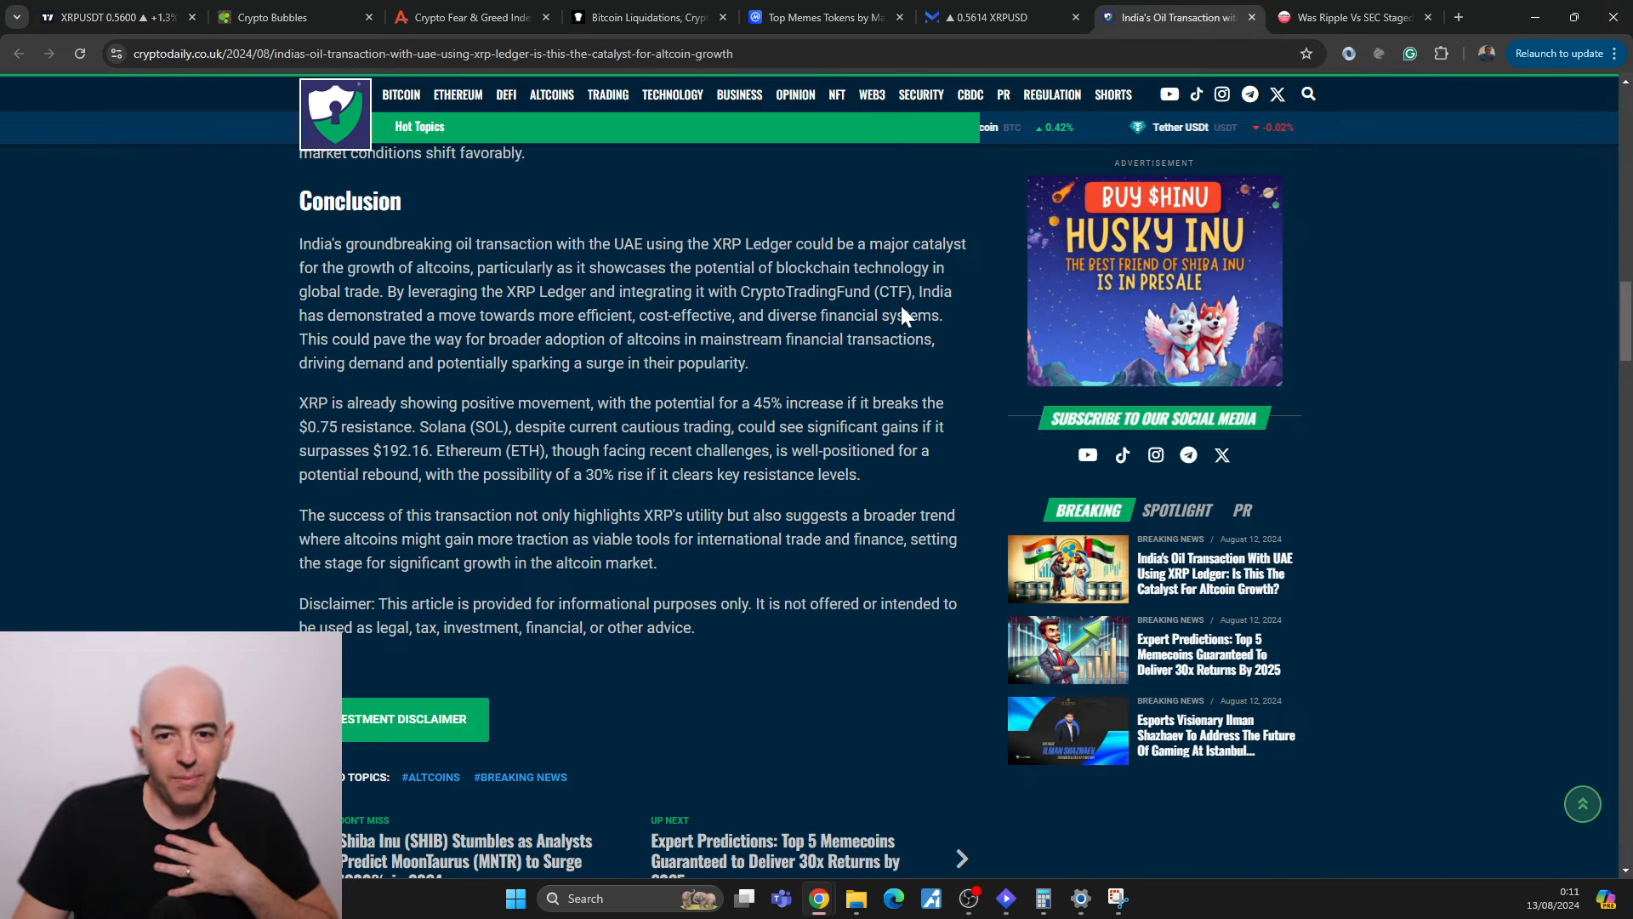
{"action": "scroll", "scroll_direction": "up", "scroll_amount": 3}
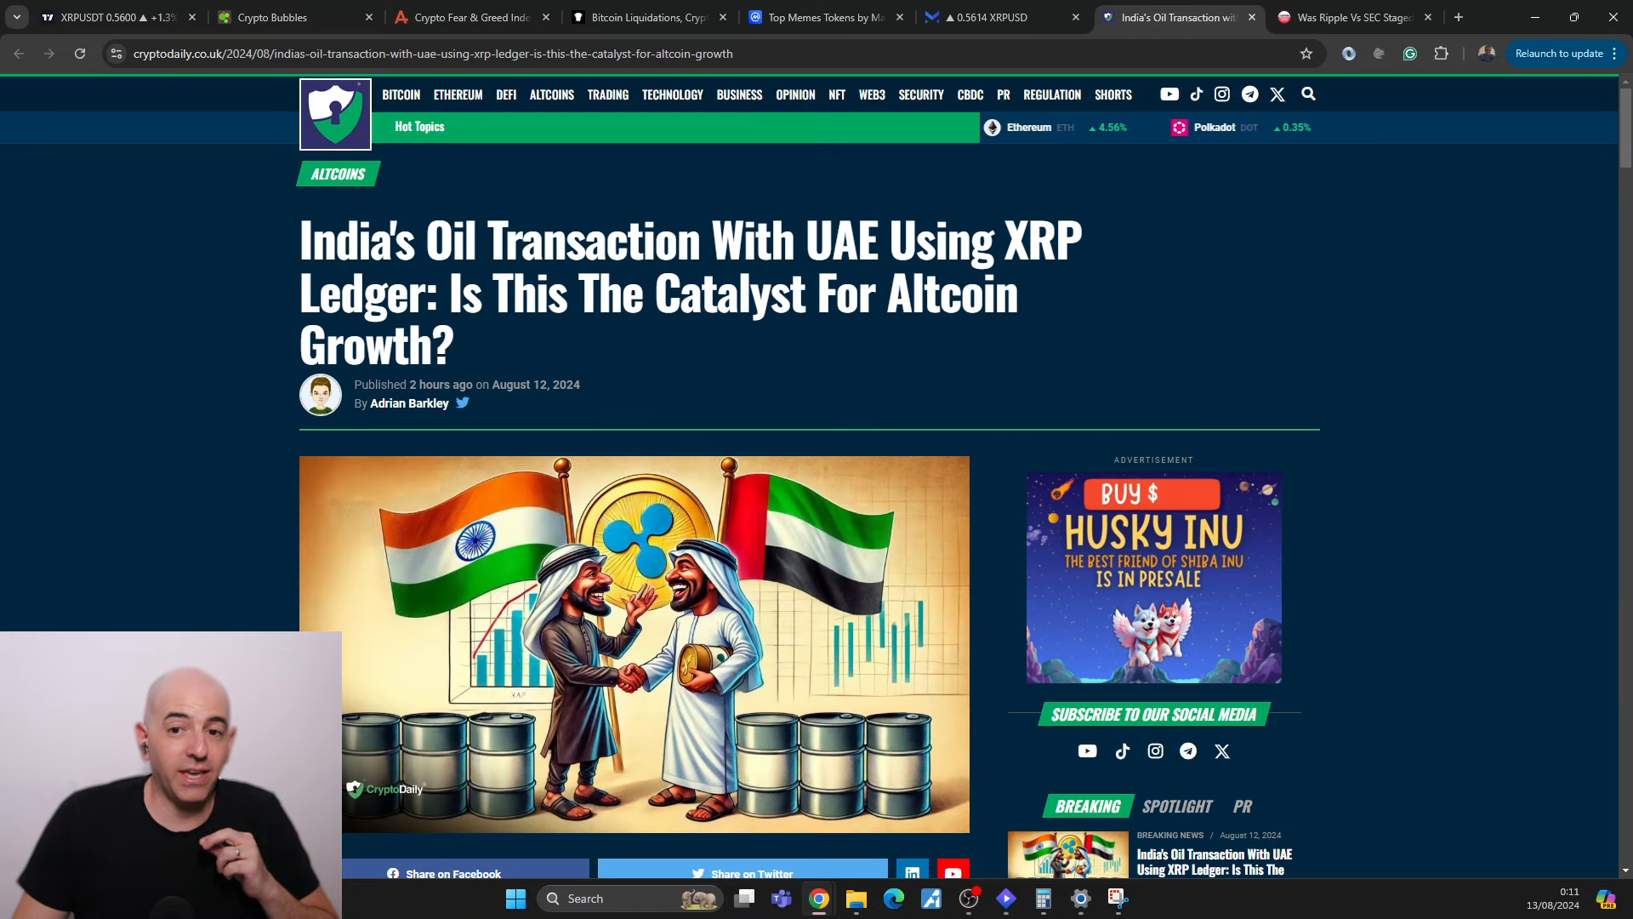
{"action": "scroll", "scroll_direction": "down", "scroll_amount": 3}
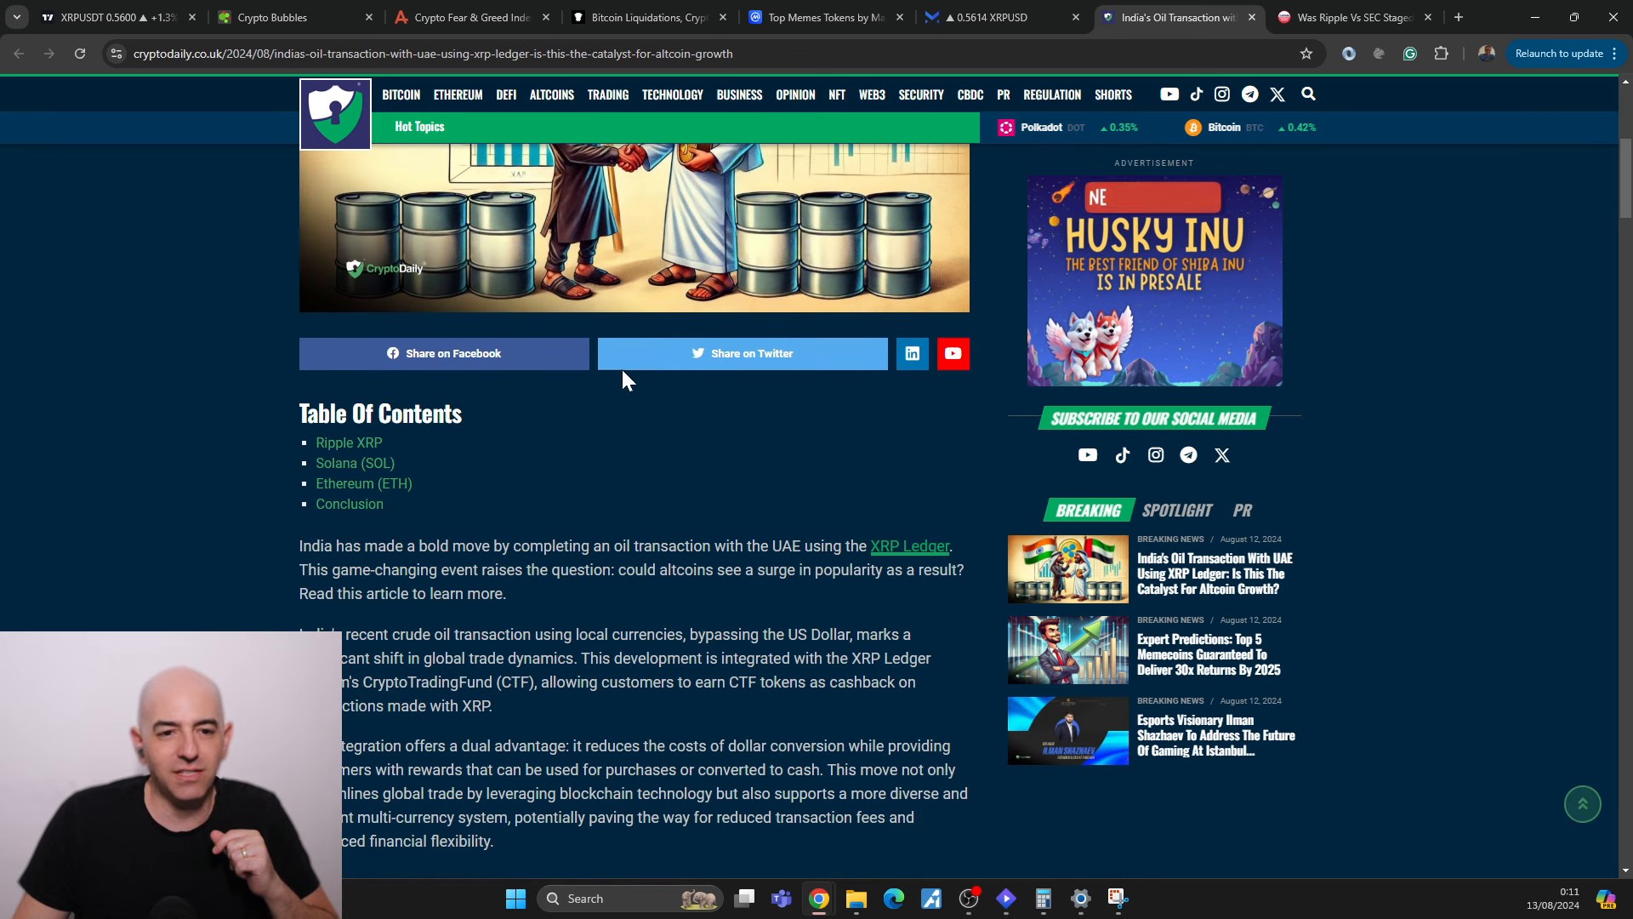
{"action": "scroll", "scroll_direction": "down", "scroll_amount": 3}
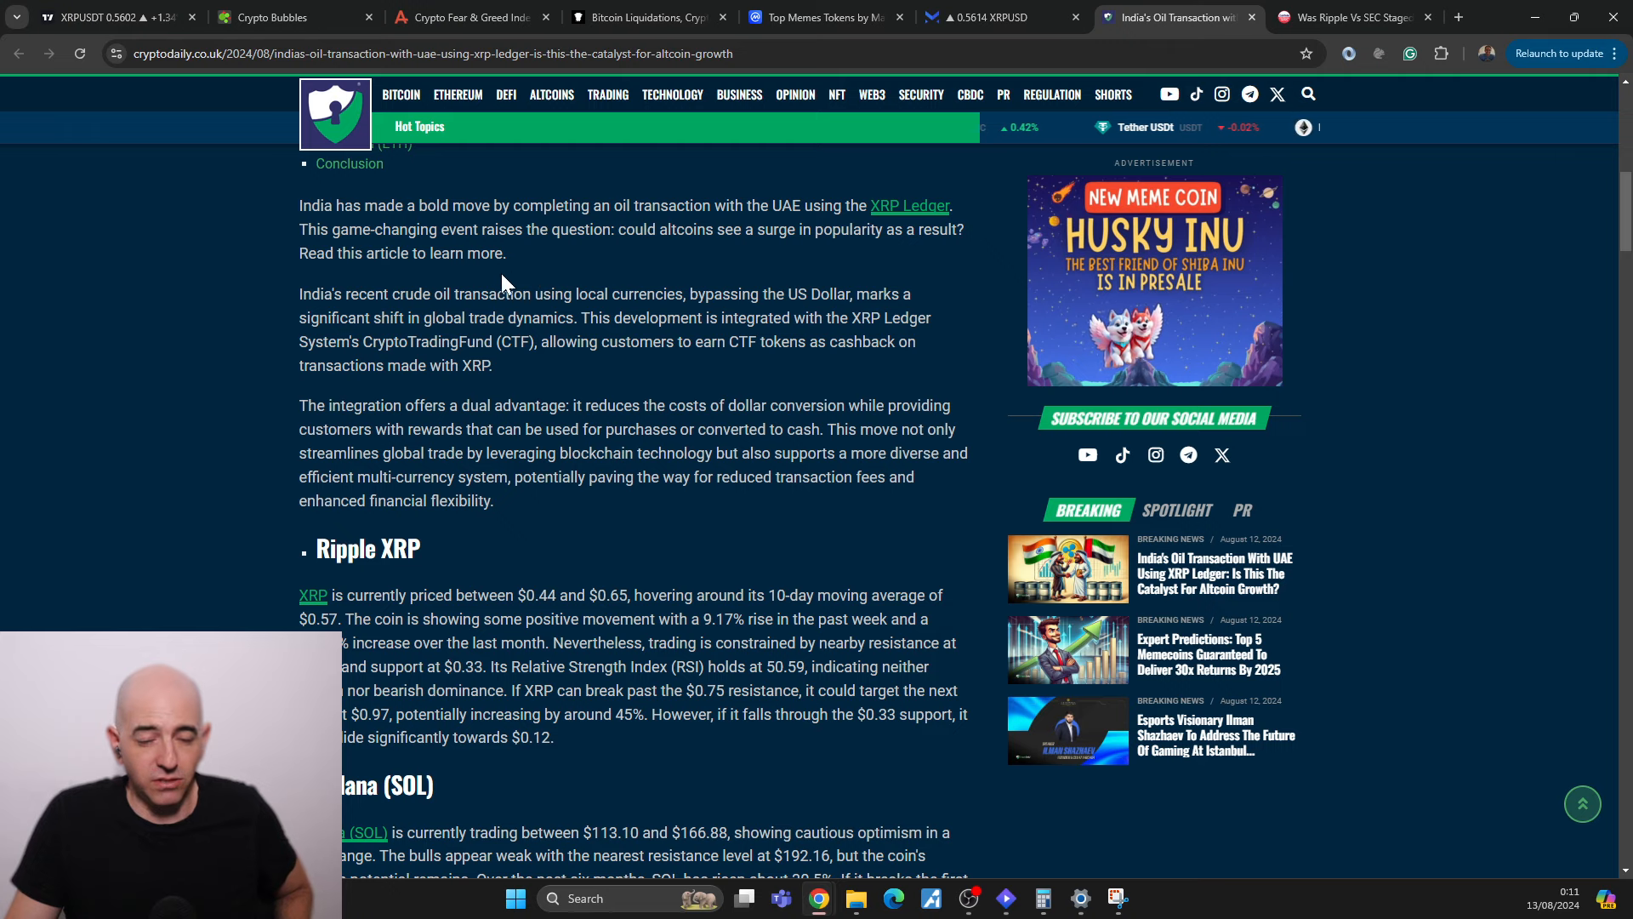
{"action": "mouse_move", "coordinate": [220, 245]}
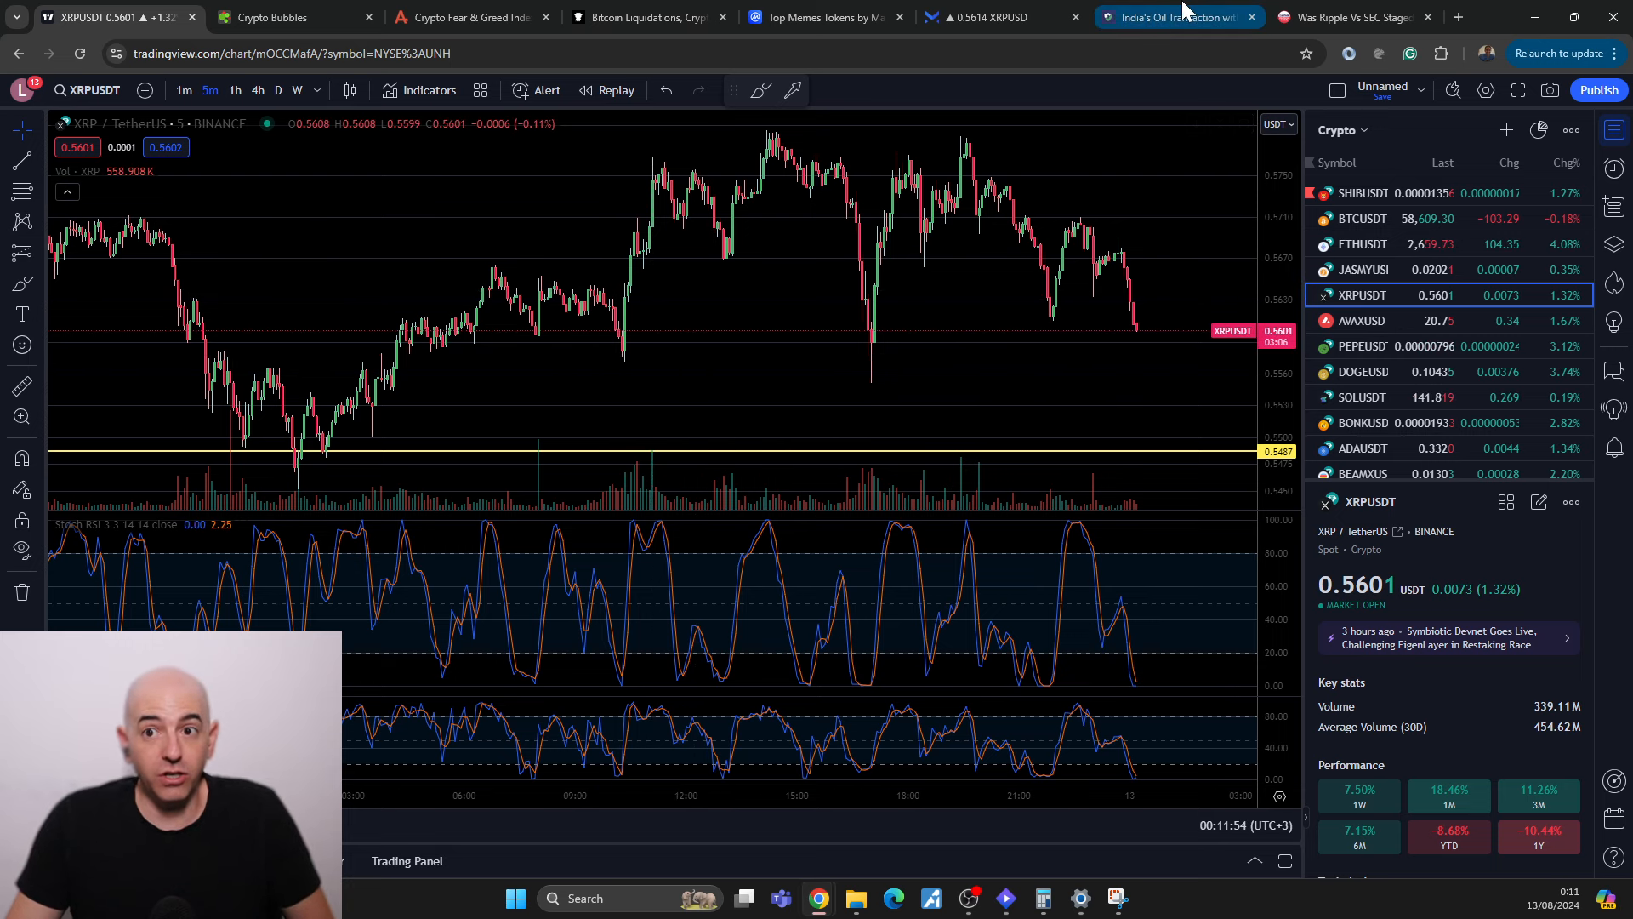
Step: Return to the Crypto Daily article on India's XRP Ledger oil transaction
{"action": "left_click", "coordinate": [1167, 17]}
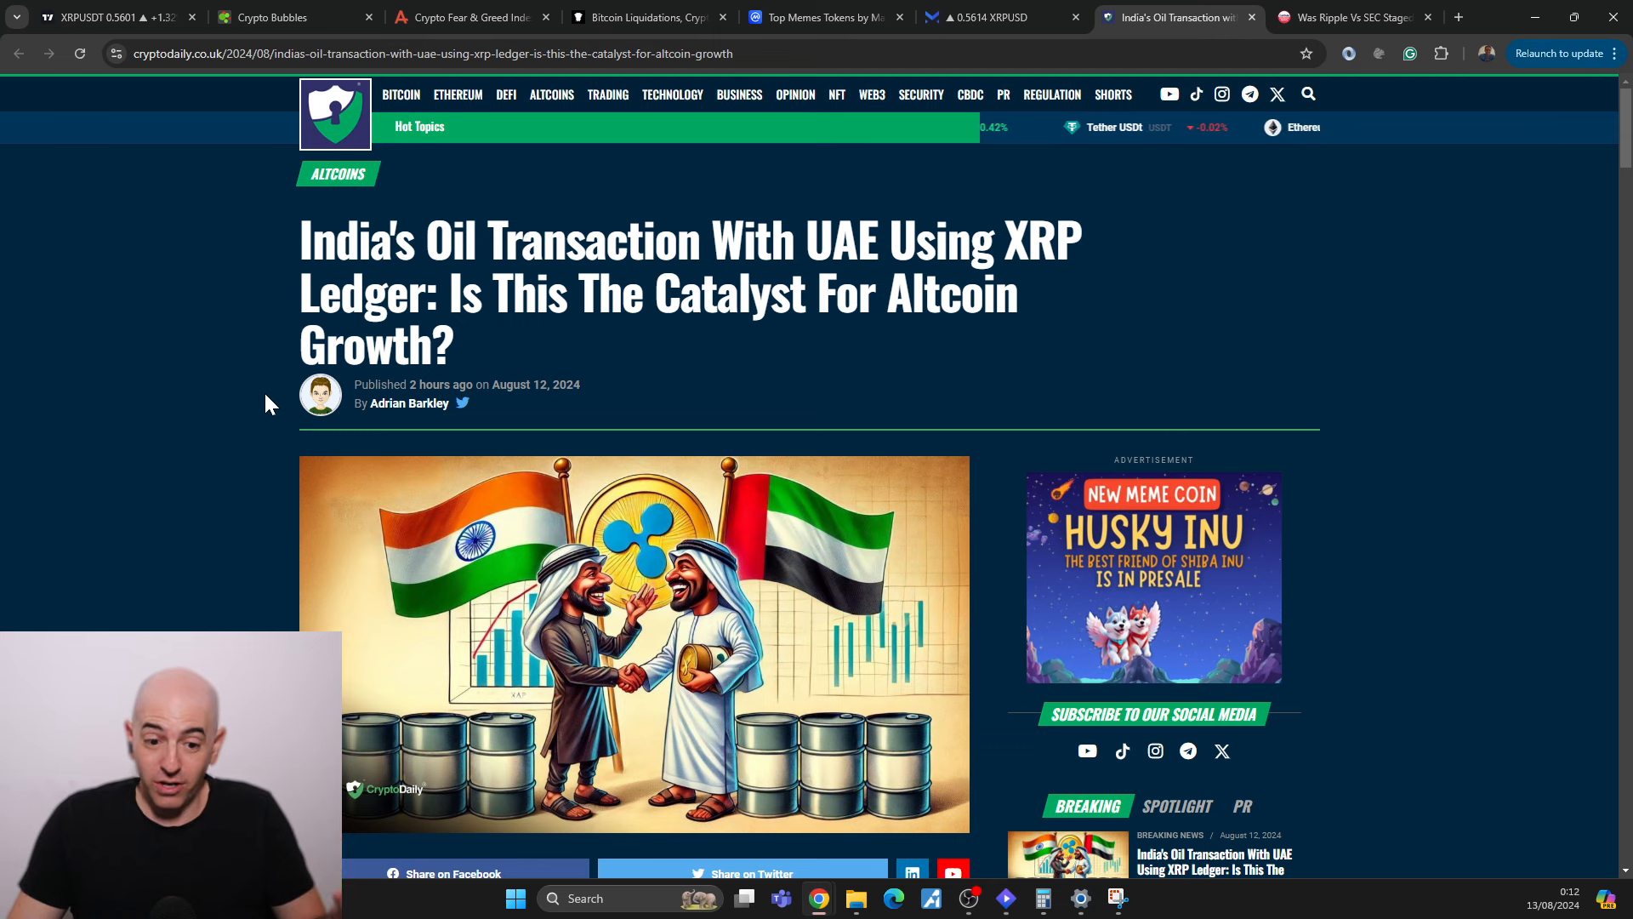
Step: Scroll around the oil transaction article's intro and table of contents, then return to its tab
{"action": "scroll", "scroll_direction": "down", "scroll_amount": 3}
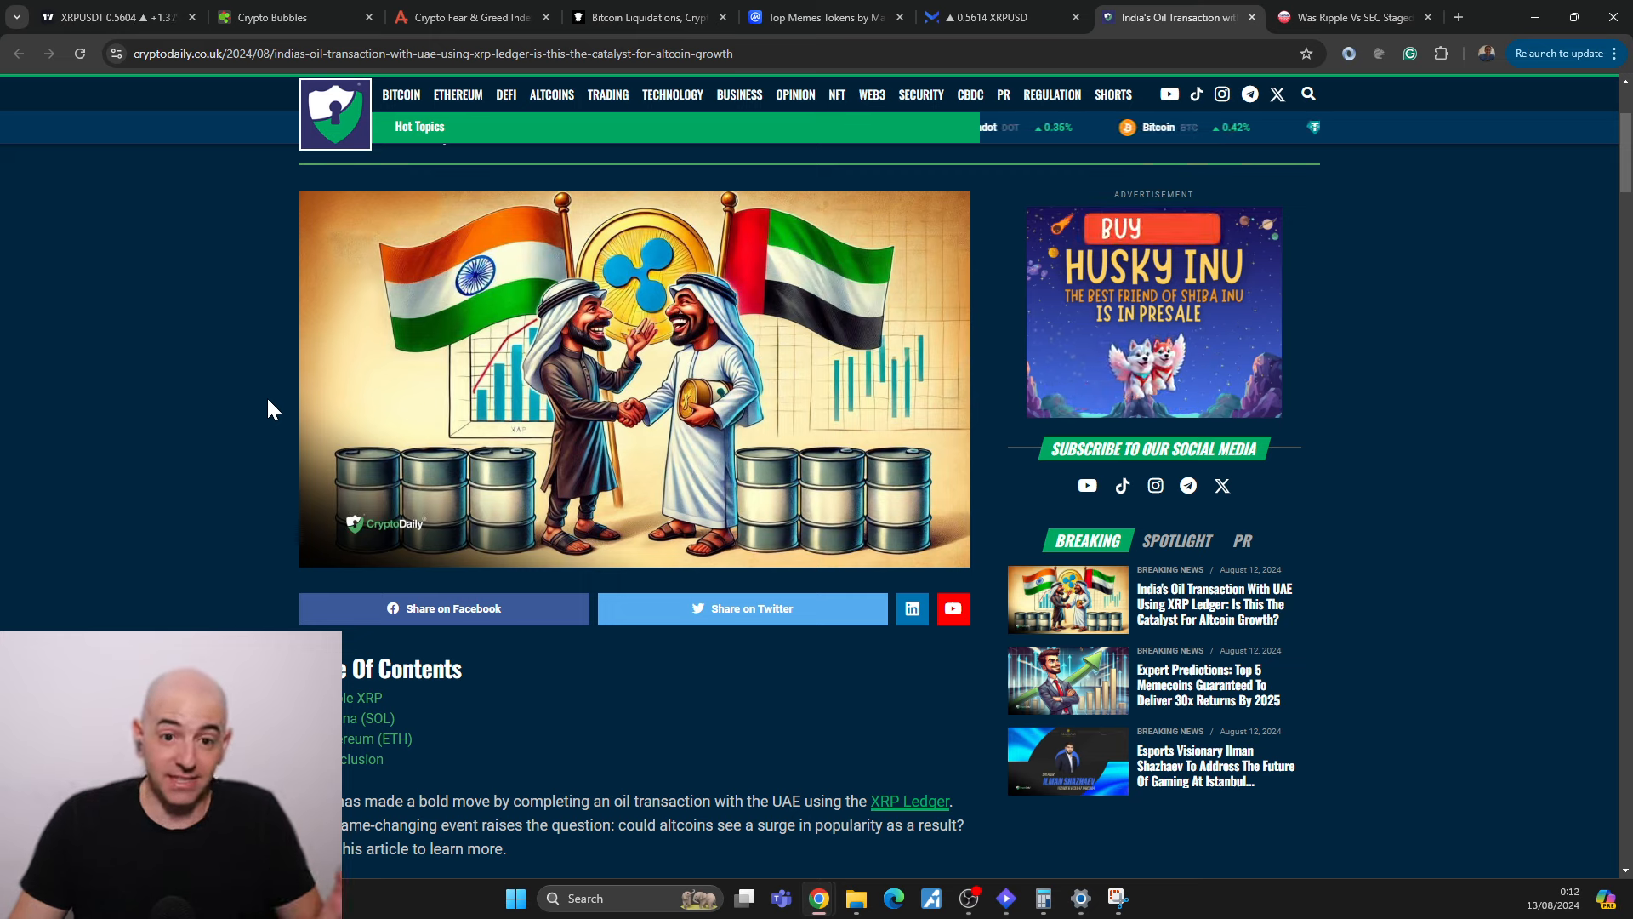
{"action": "mouse_move", "coordinate": [233, 446]}
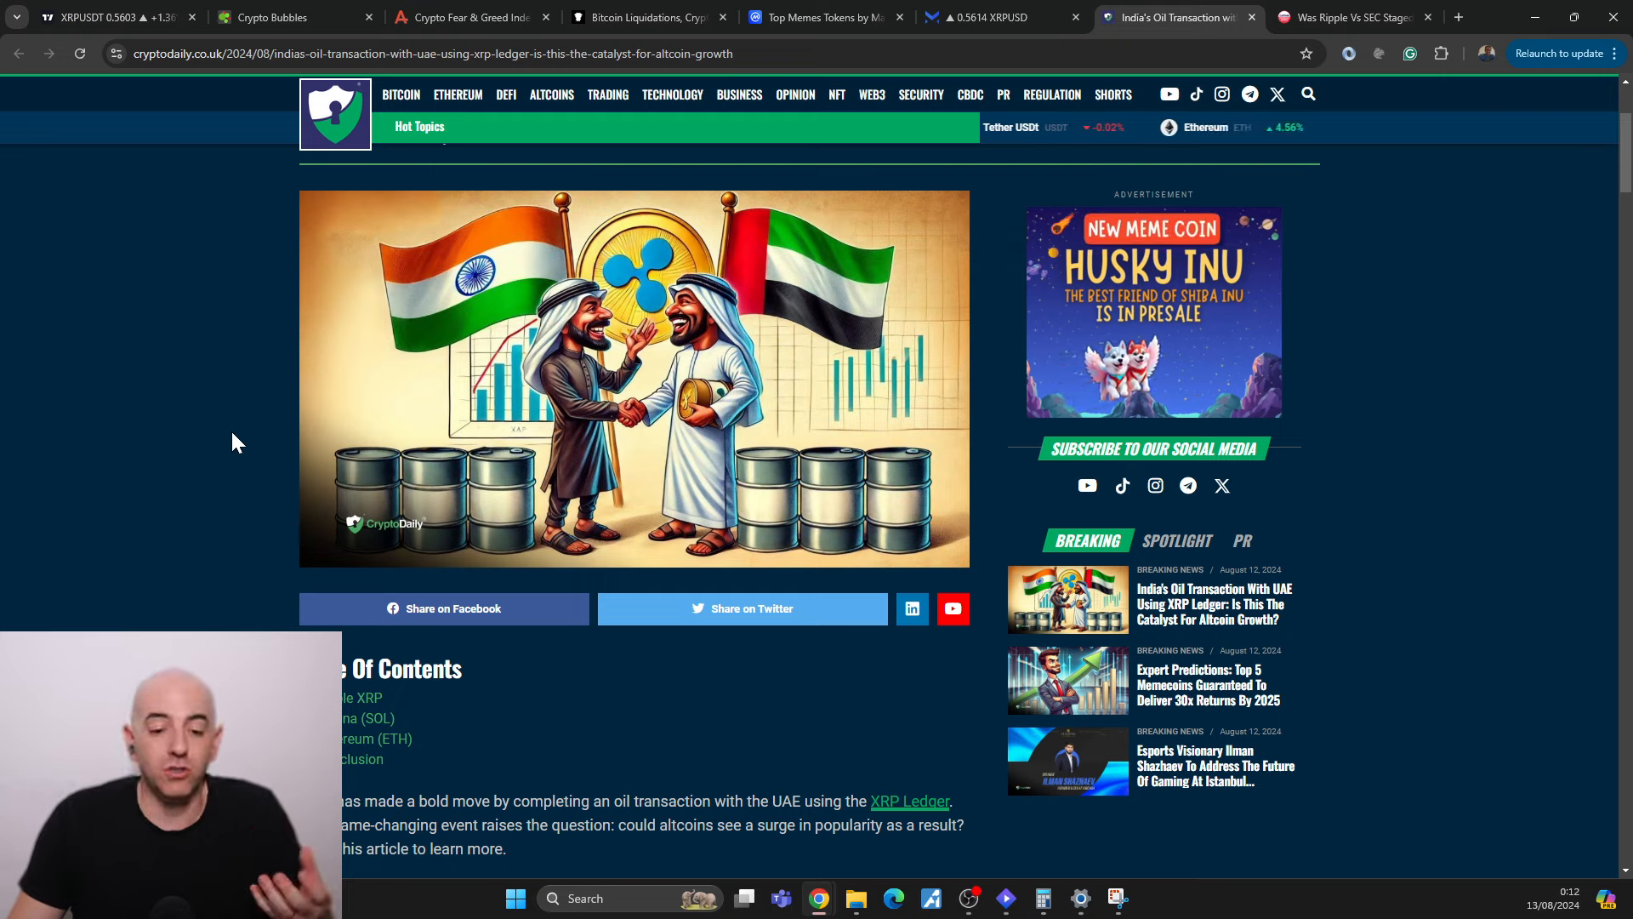
{"action": "scroll", "scroll_direction": "down", "scroll_amount": 3}
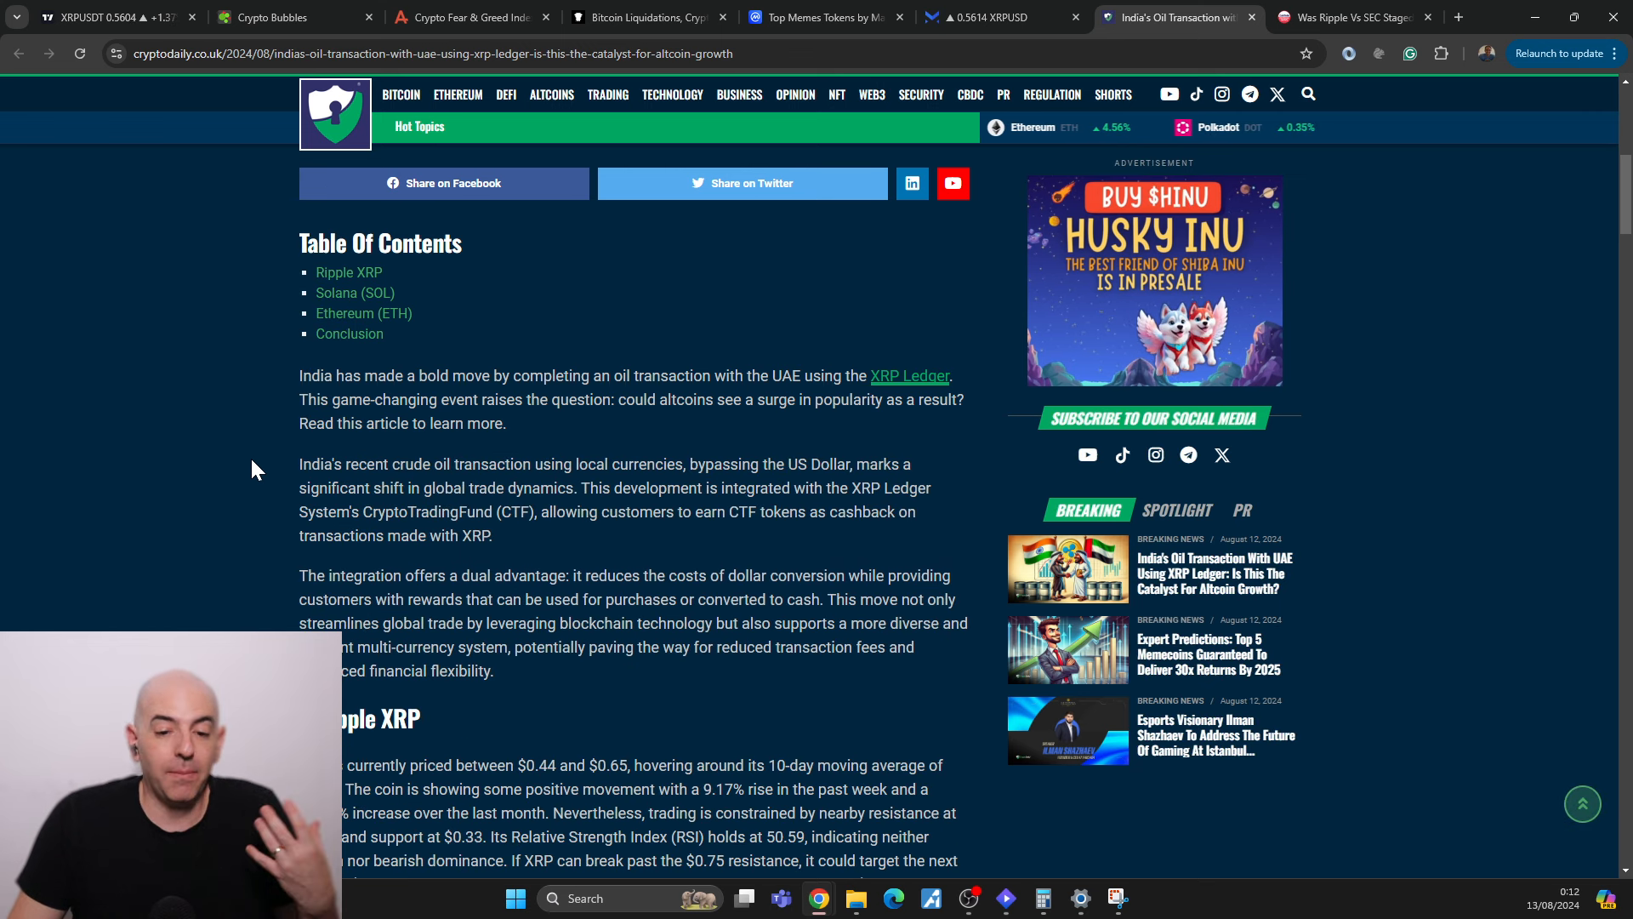
{"action": "scroll", "scroll_direction": "up", "scroll_amount": 3}
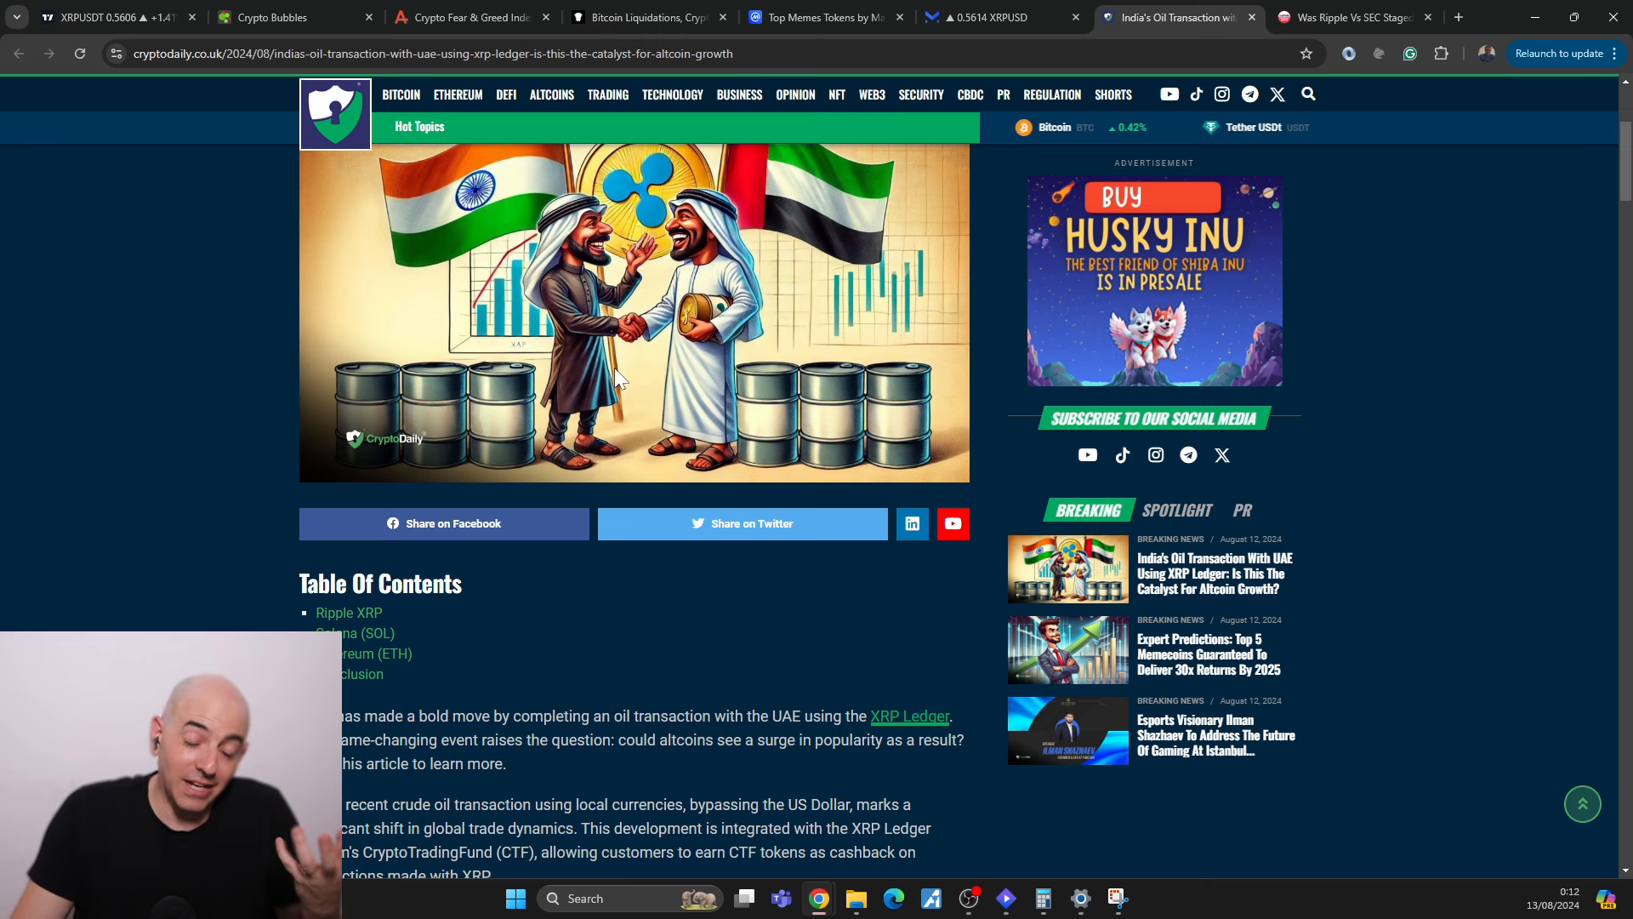
{"action": "scroll", "scroll_direction": "down", "scroll_amount": 3}
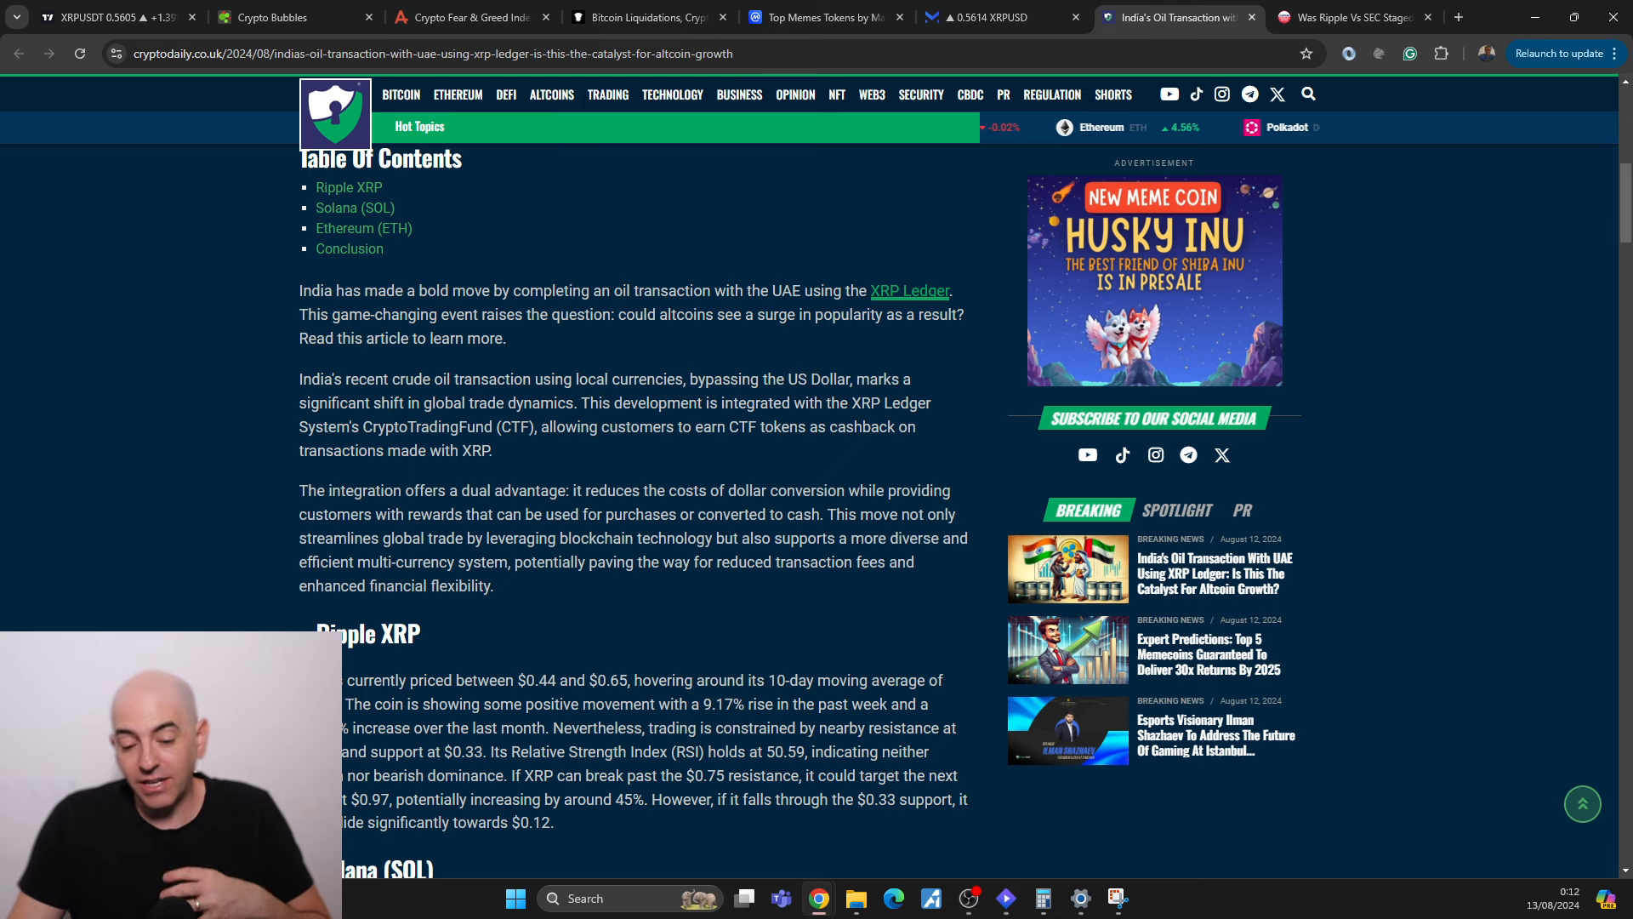
{"action": "scroll", "scroll_direction": "up", "scroll_amount": 3}
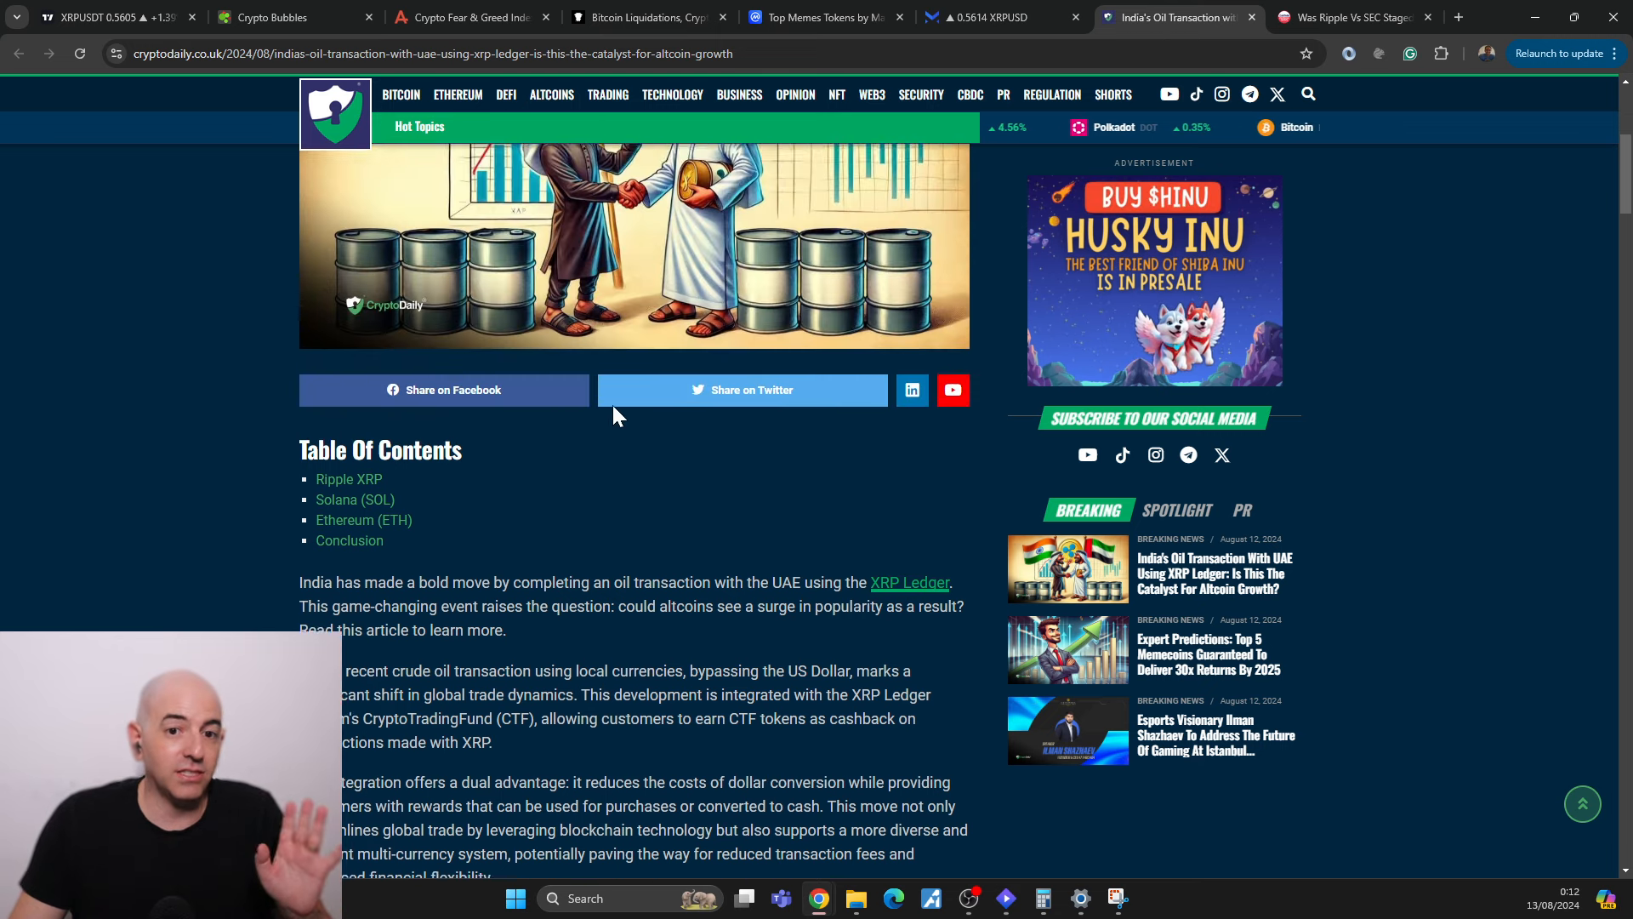
{"action": "scroll", "scroll_direction": "up", "scroll_amount": 3}
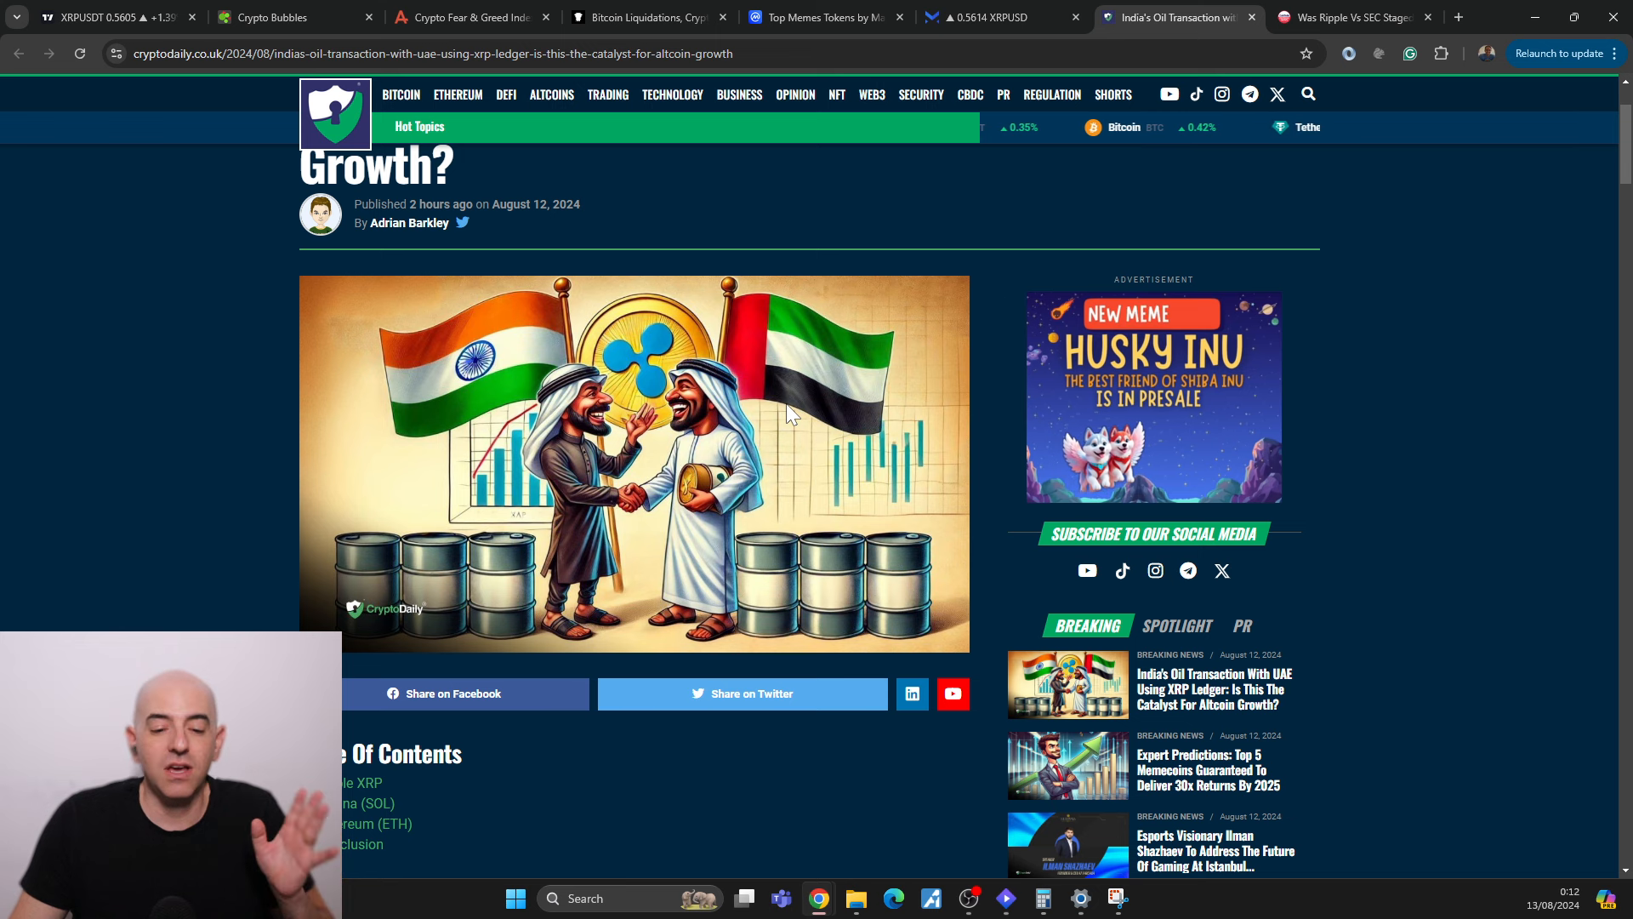
{"action": "scroll", "scroll_direction": "down", "scroll_amount": 3}
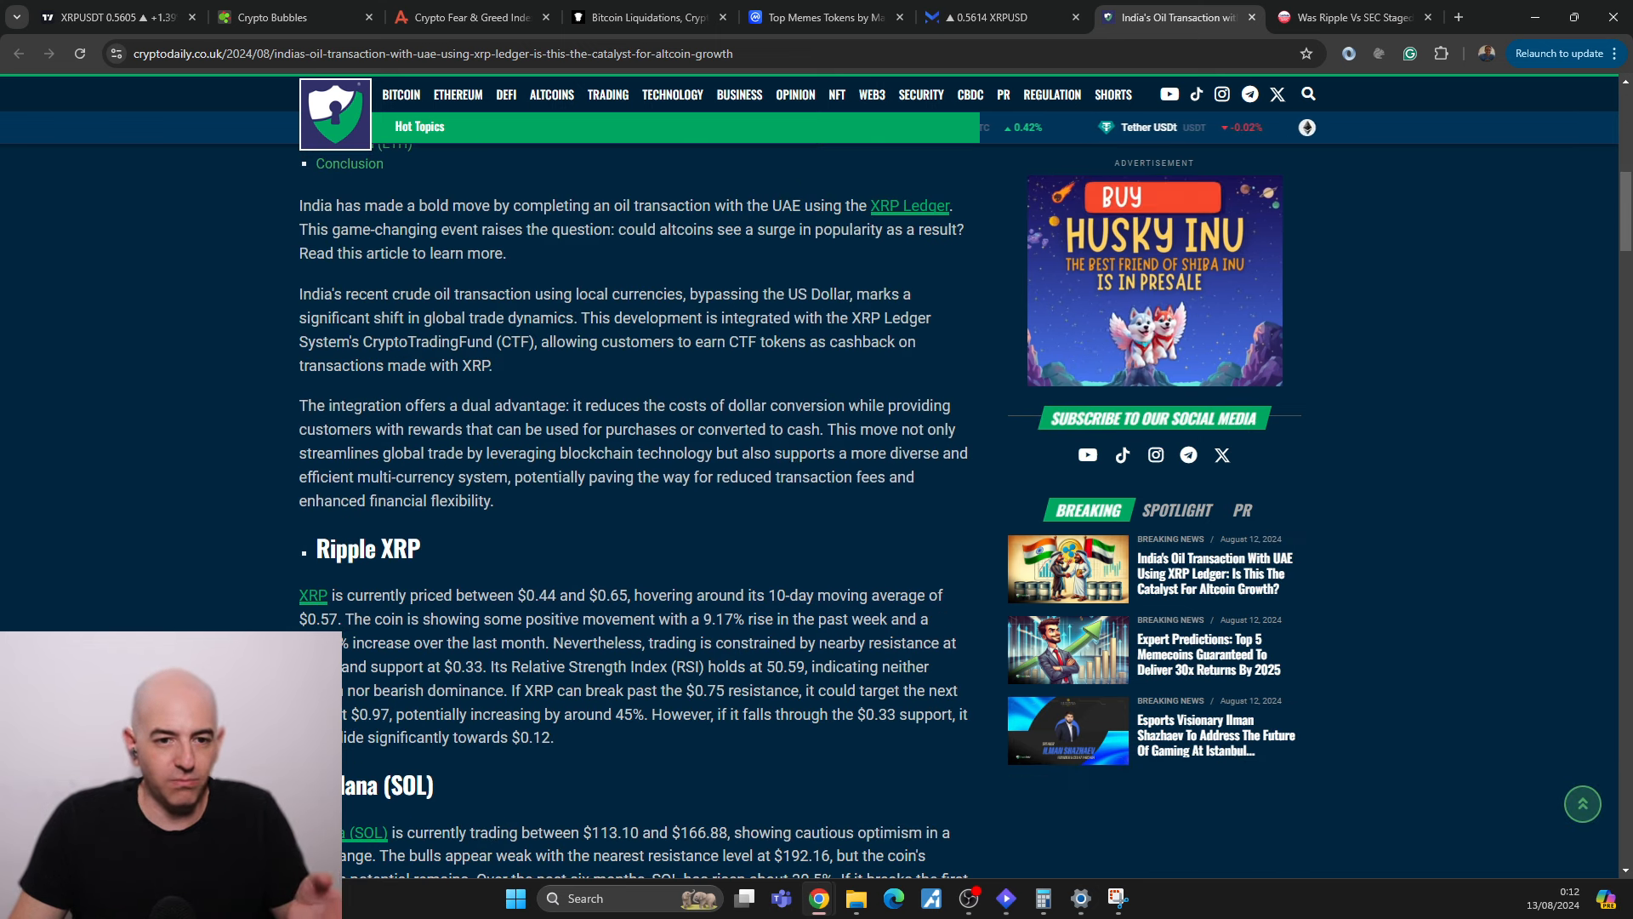
{"action": "scroll", "scroll_direction": "down", "scroll_amount": 3}
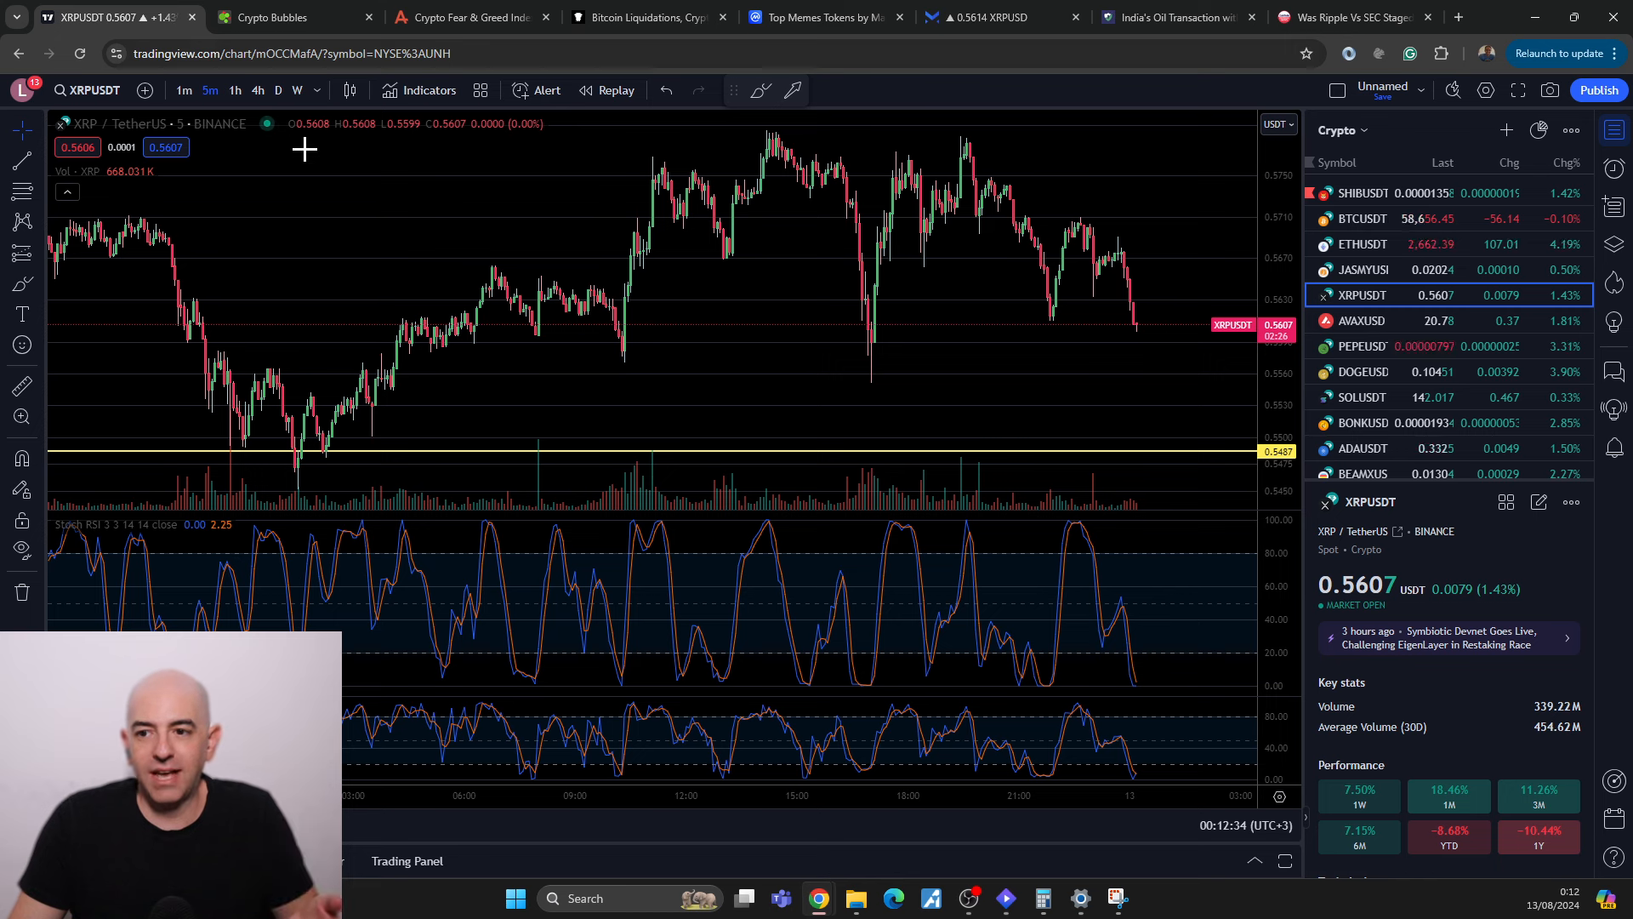
{"action": "mouse_move", "coordinate": [890, 378]}
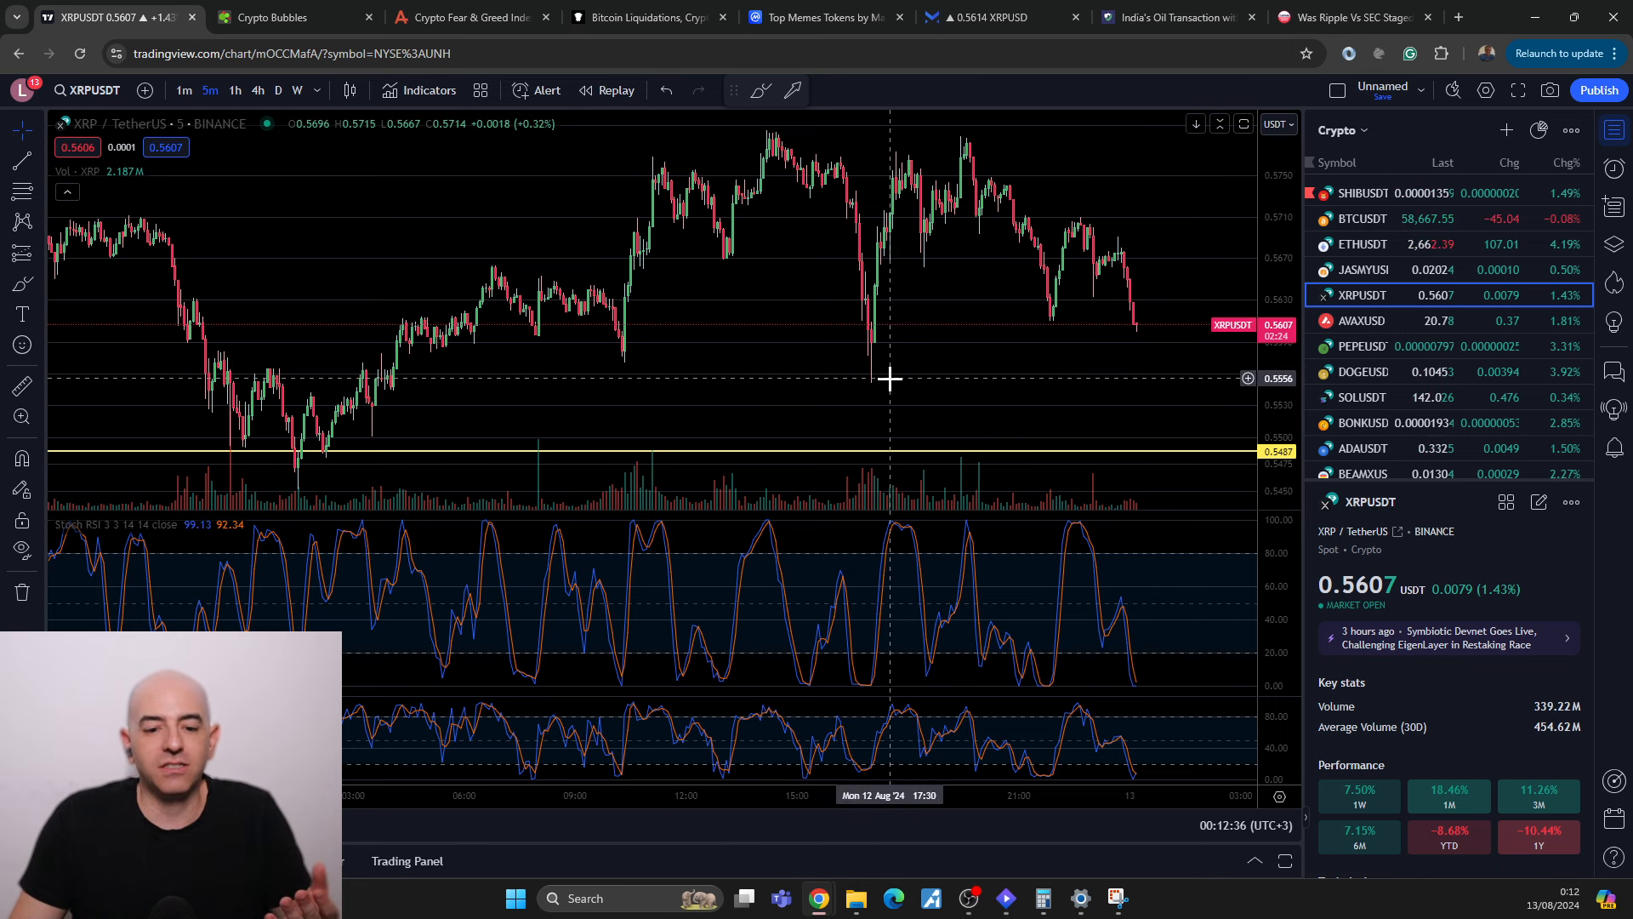
{"action": "left_click", "coordinate": [1177, 17]}
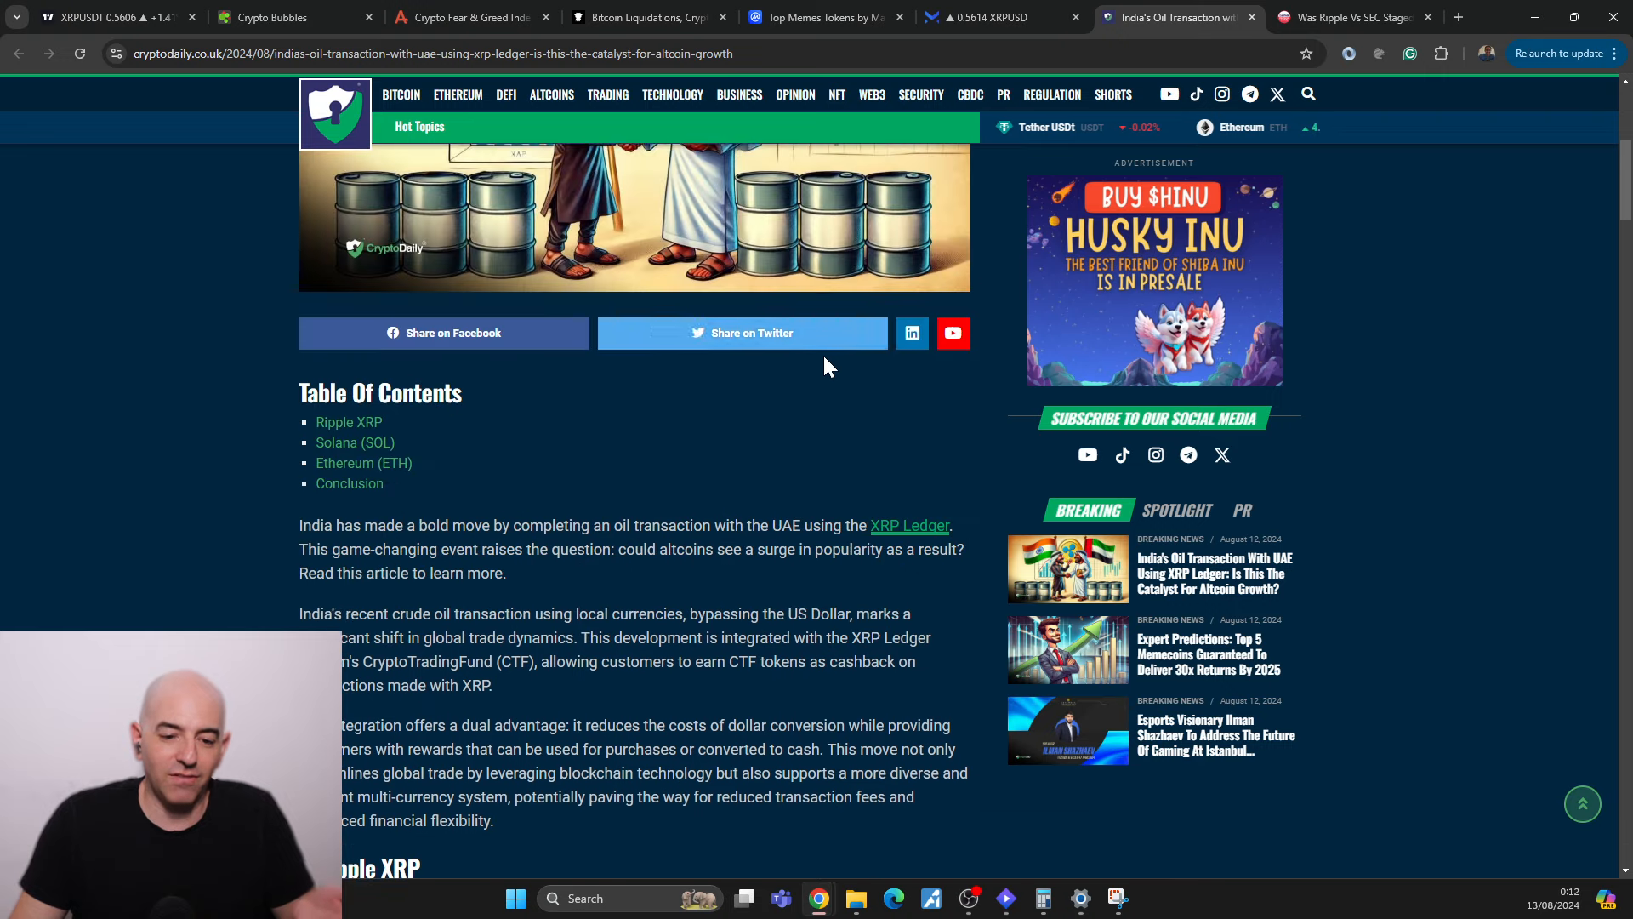
Step: Leave the oil-deal article for the XRP/USDT five-minute chart
{"action": "scroll", "scroll_direction": "down", "scroll_amount": 3}
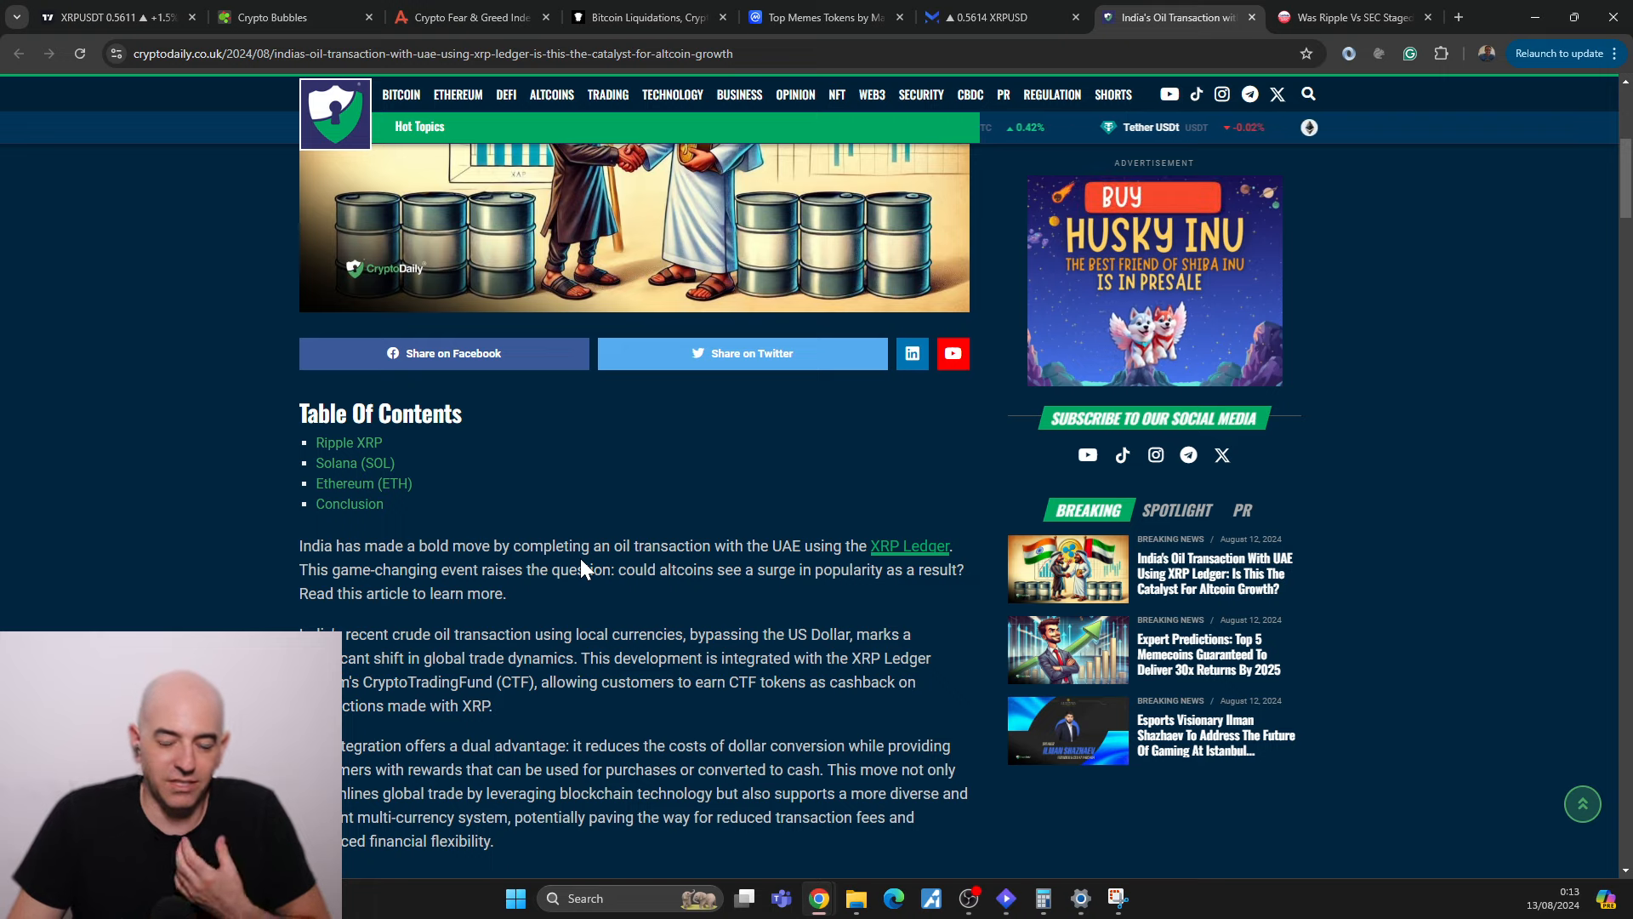
{"action": "mouse_move", "coordinate": [143, 383]}
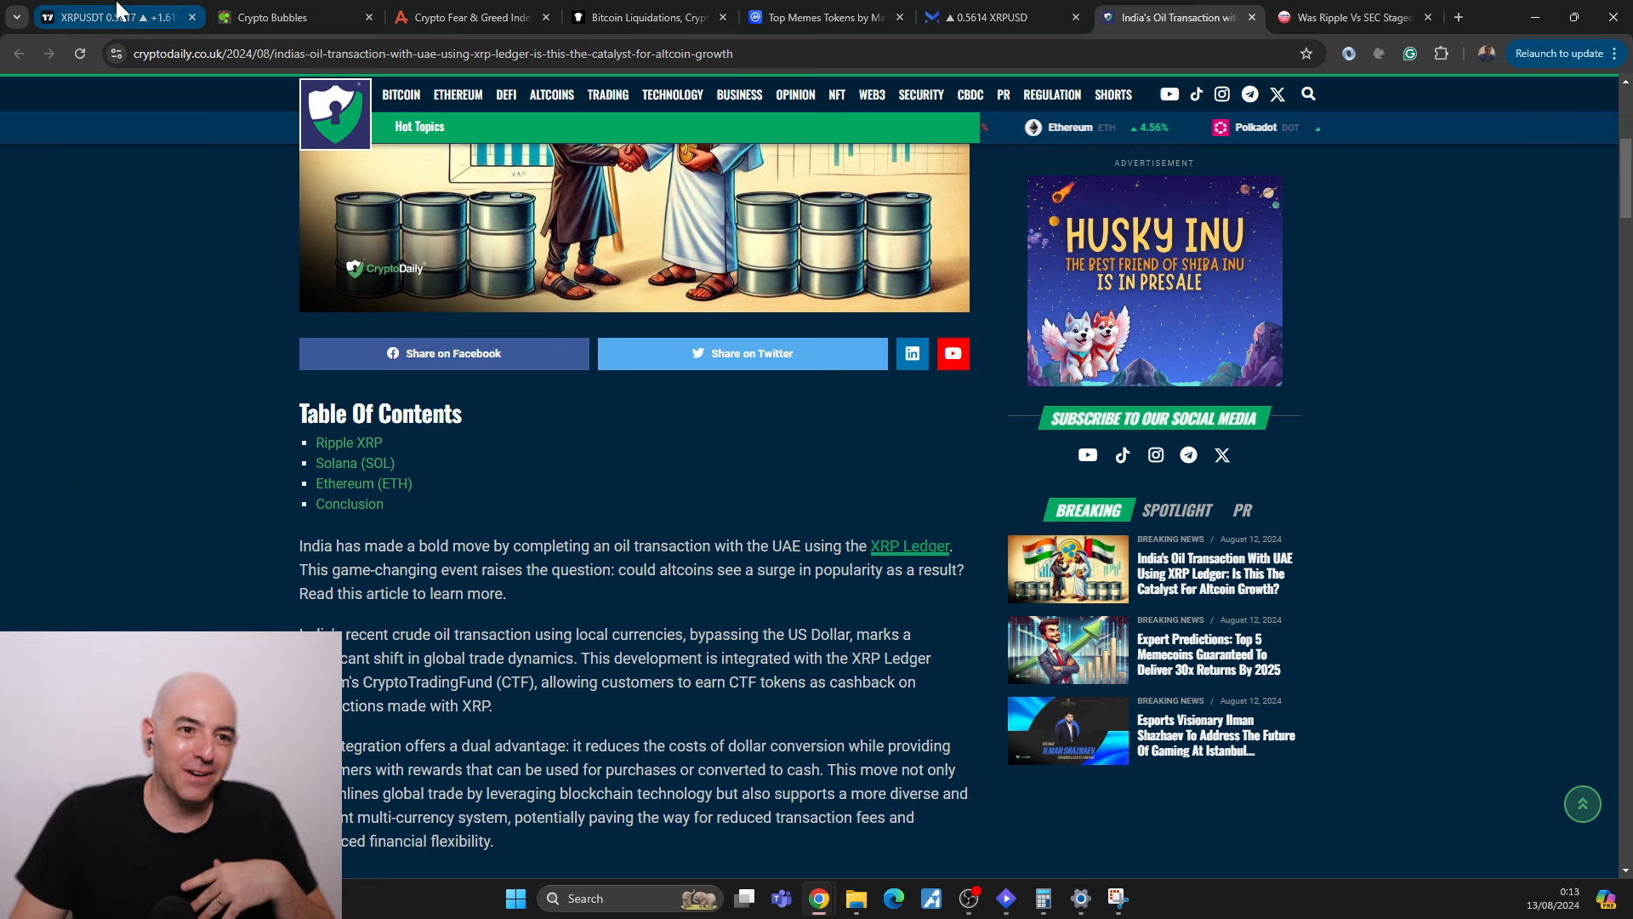
{"action": "left_click", "coordinate": [104, 17]}
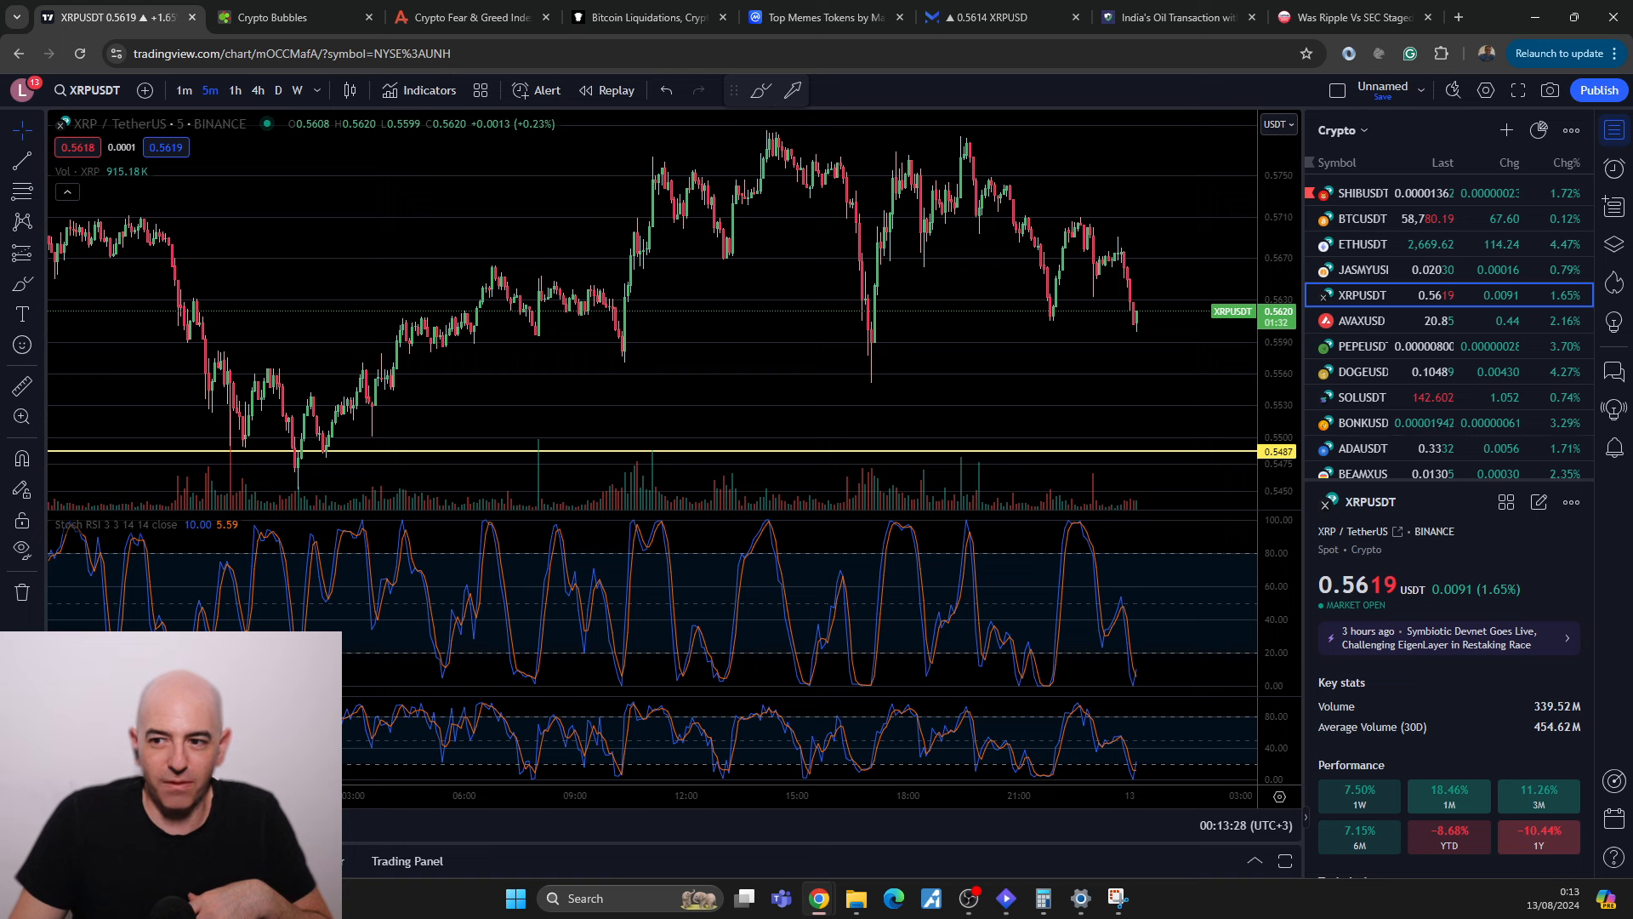
Step: Switch to the 'Was Ripple Vs SEC Staged' CoinPedia article
{"action": "left_click", "coordinate": [1351, 17]}
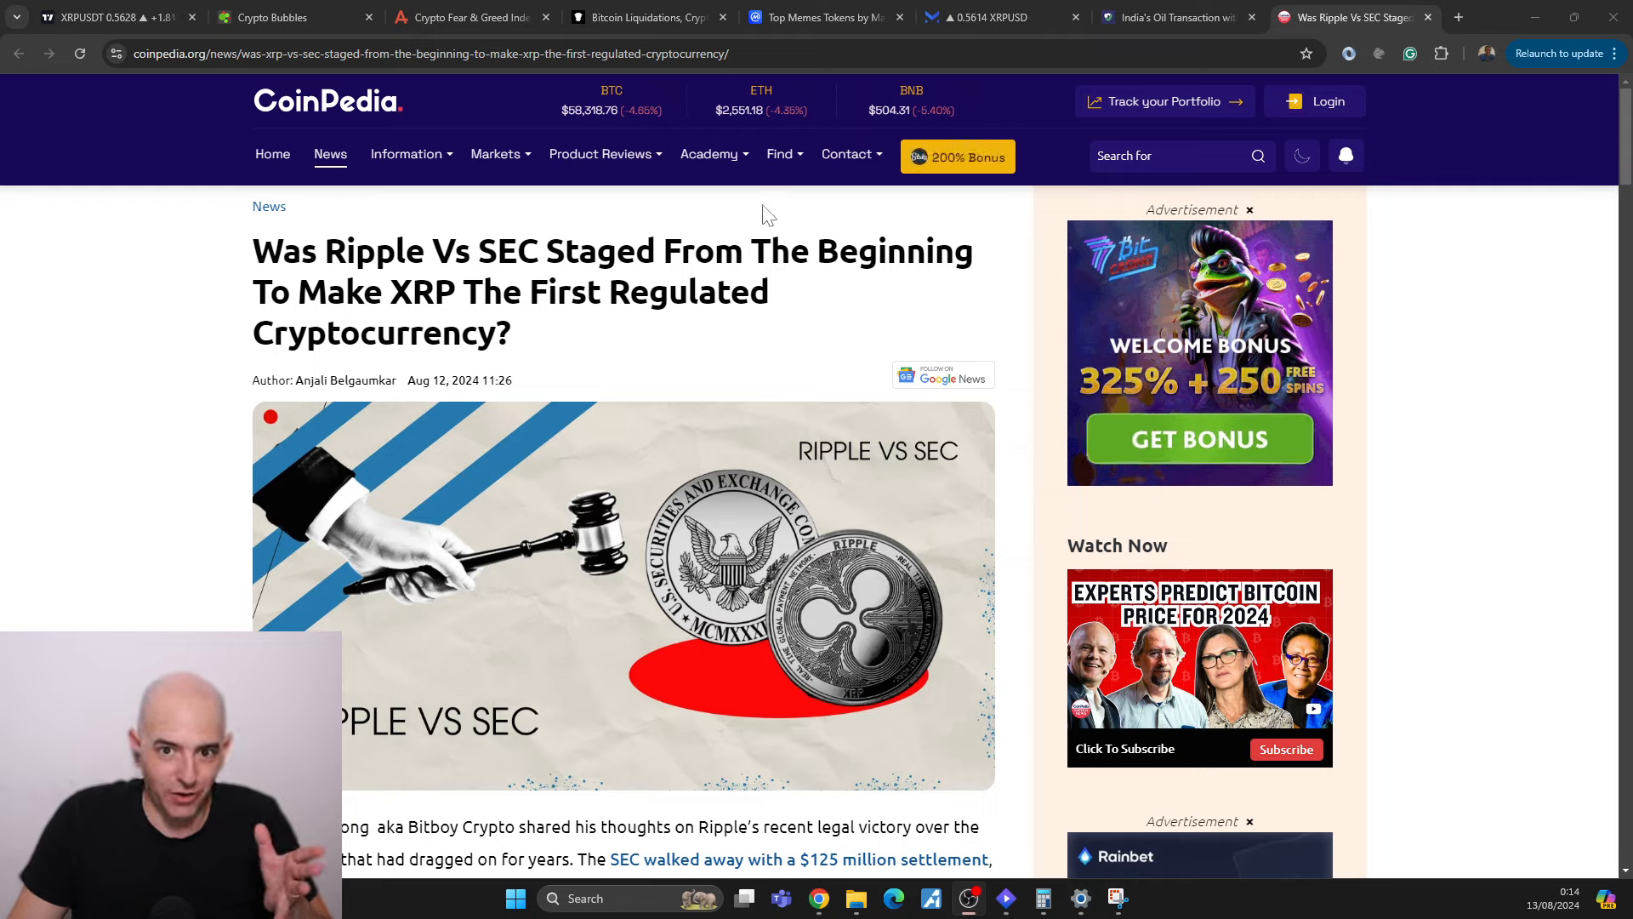
{"action": "mouse_move", "coordinate": [980, 108]}
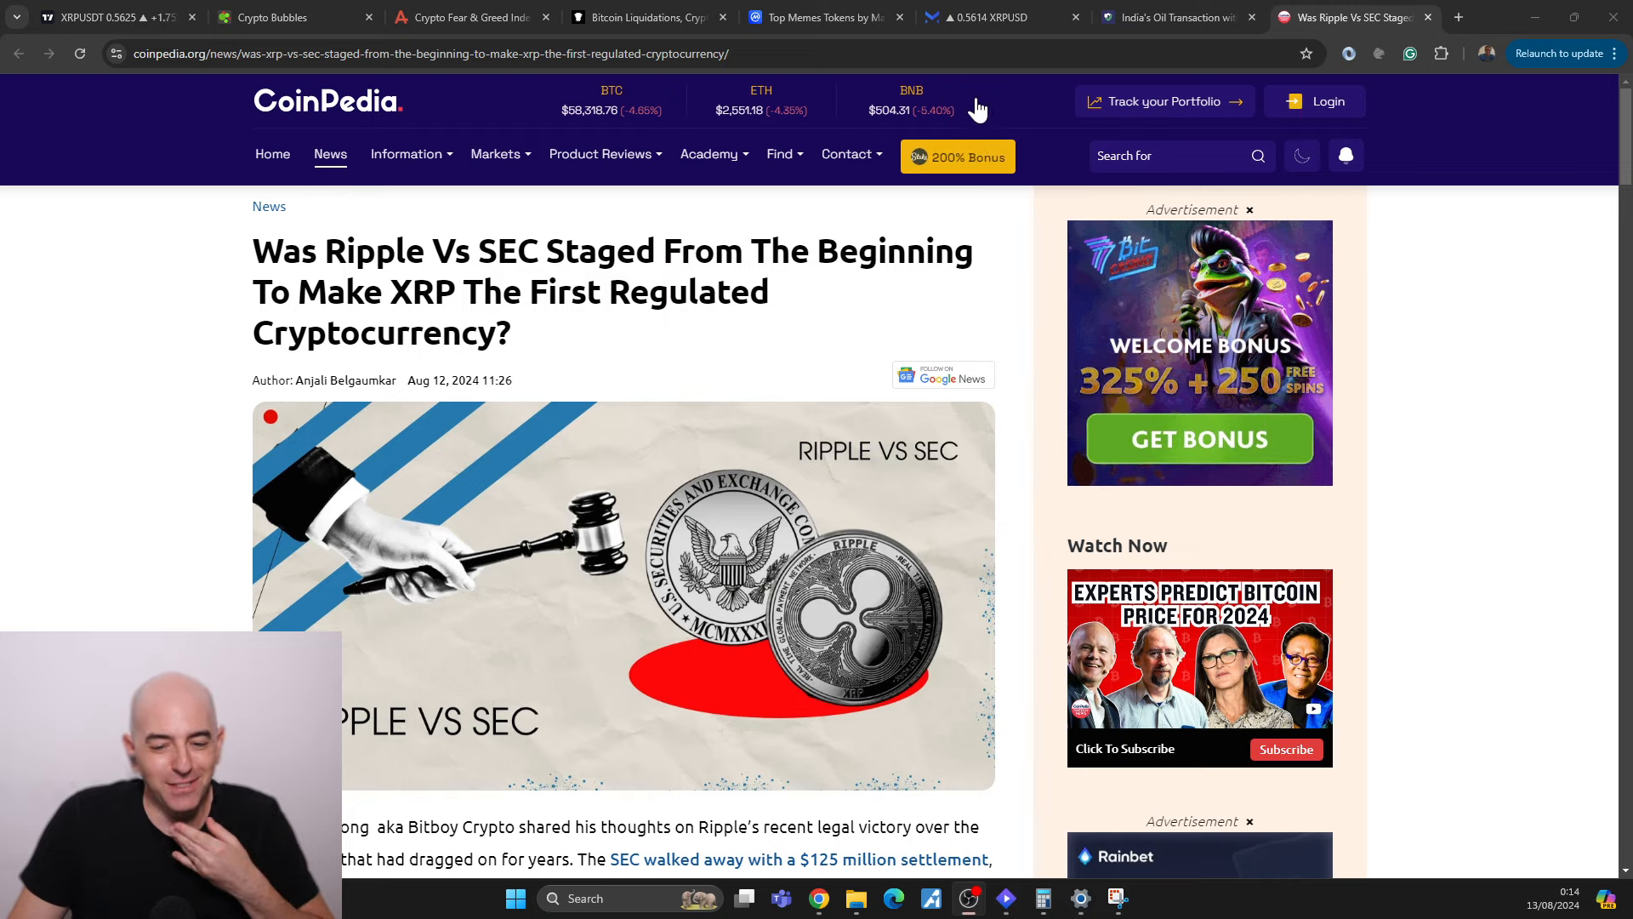
{"action": "mouse_move", "coordinate": [776, 372]}
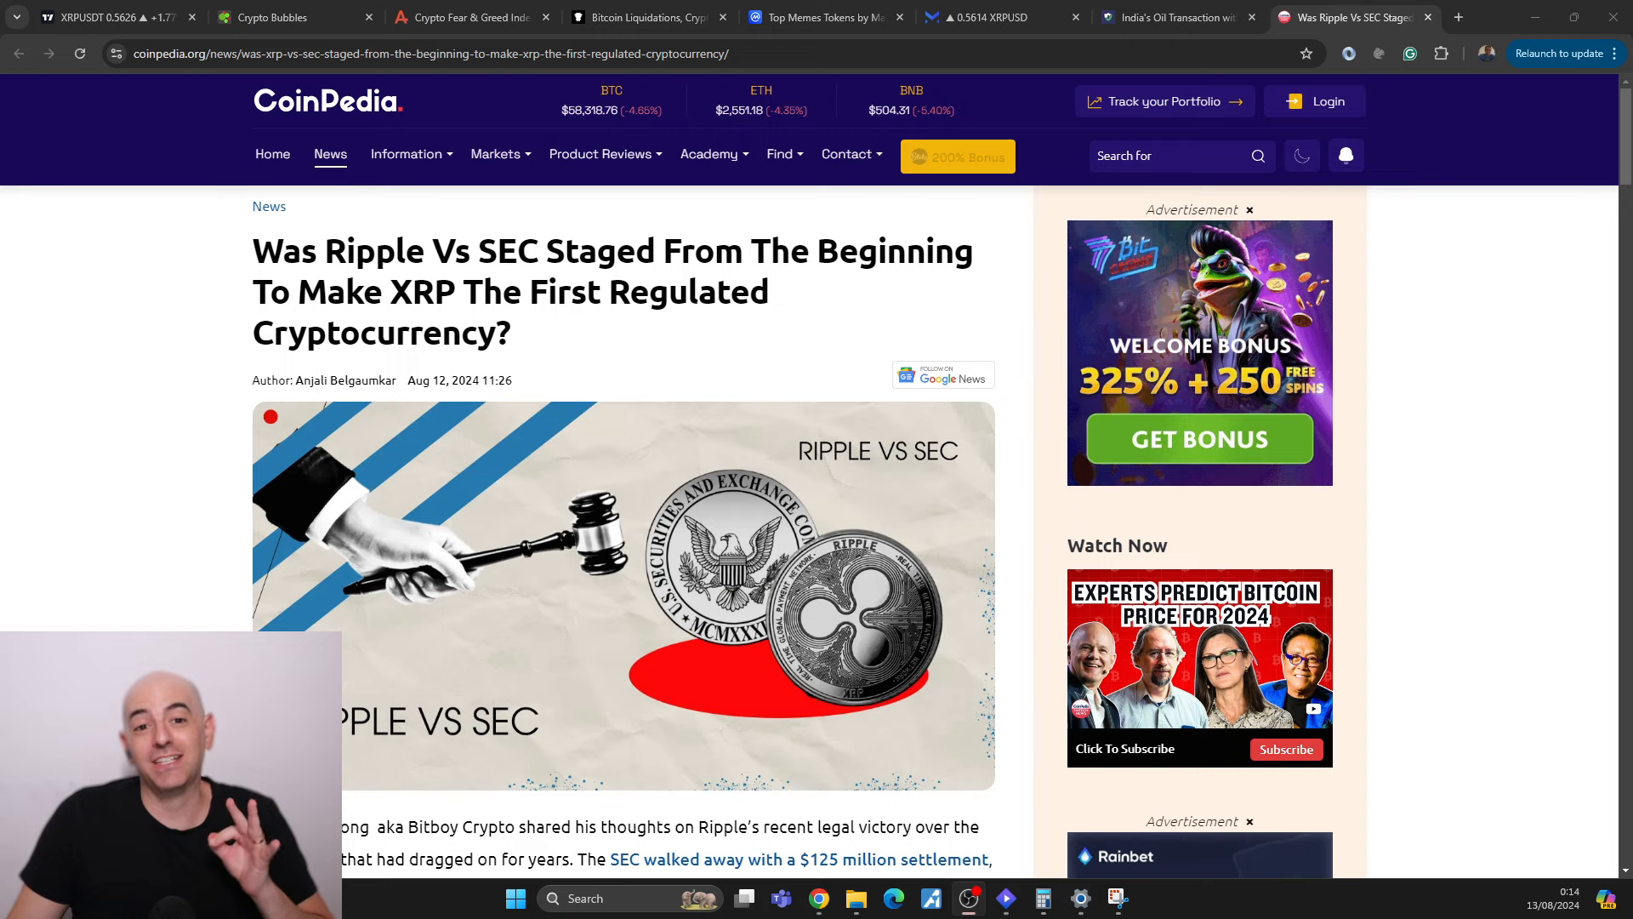
Step: Read down the Ripple vs SEC article past the 'dark cloud' section to its closing paragraphs
{"action": "scroll", "scroll_direction": "down", "scroll_amount": 3}
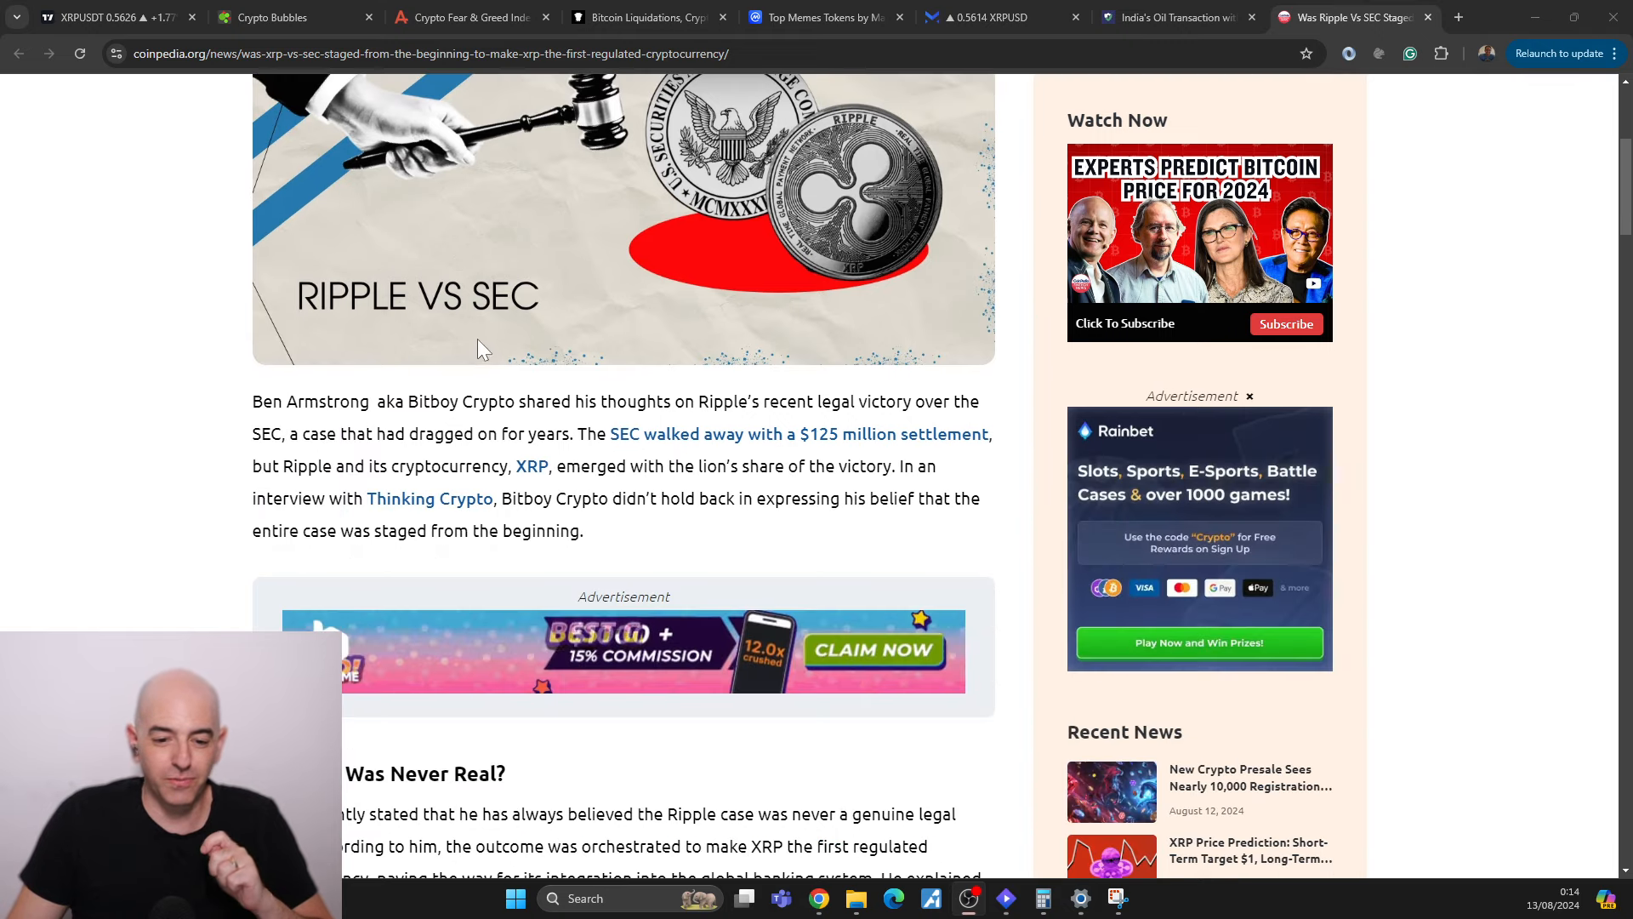
{"action": "scroll", "scroll_direction": "down", "scroll_amount": 3}
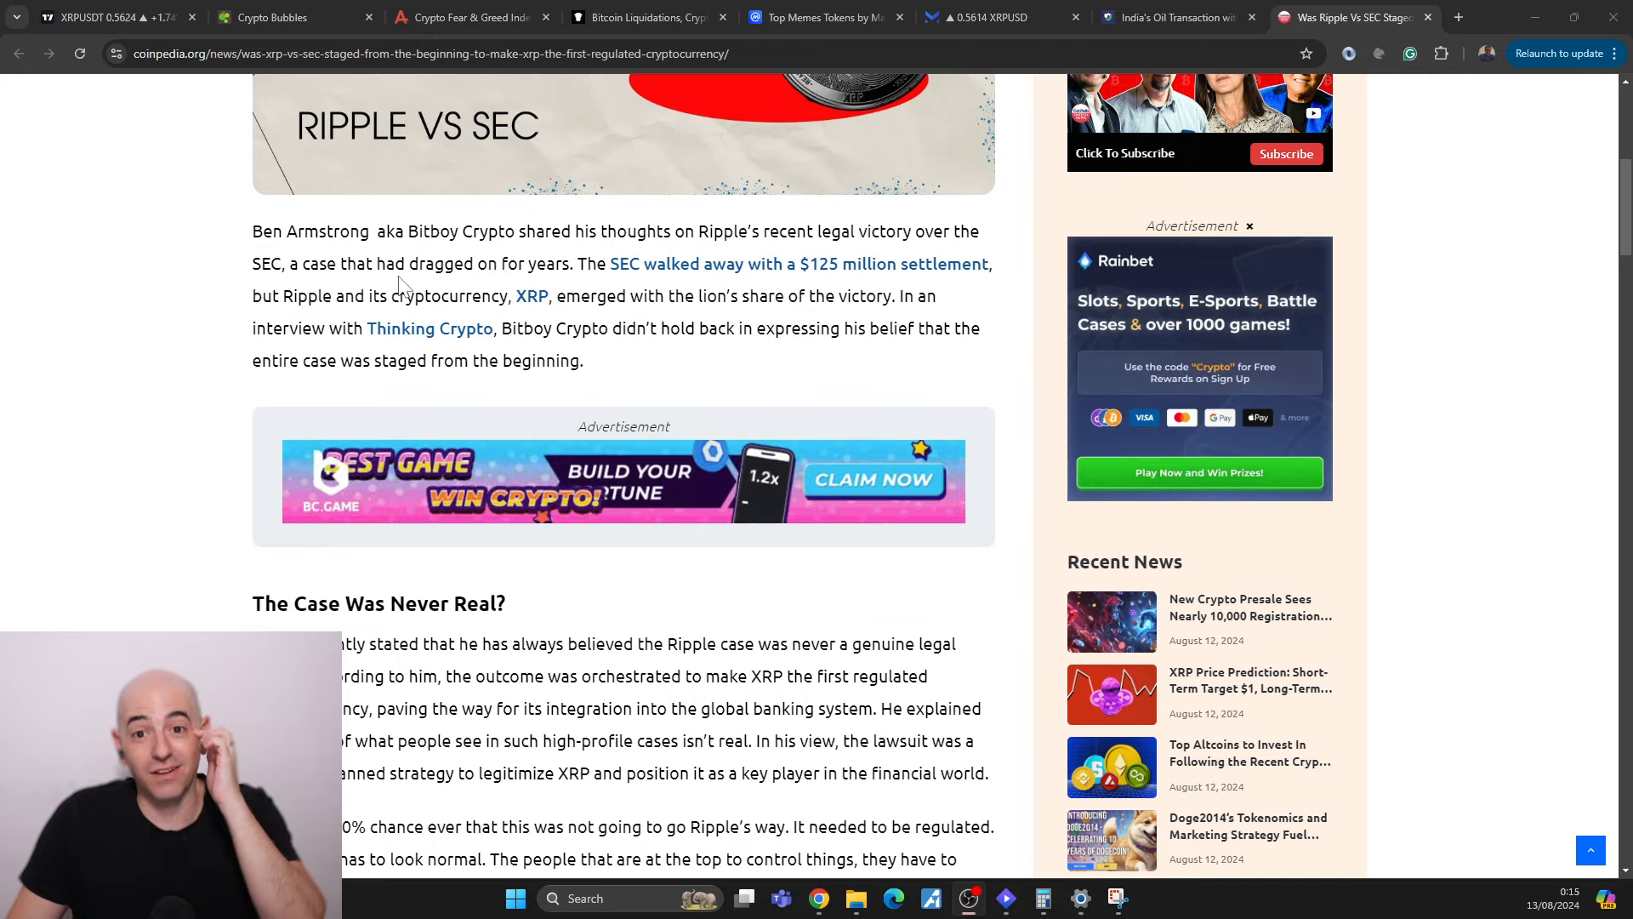
{"action": "mouse_move", "coordinate": [635, 281]}
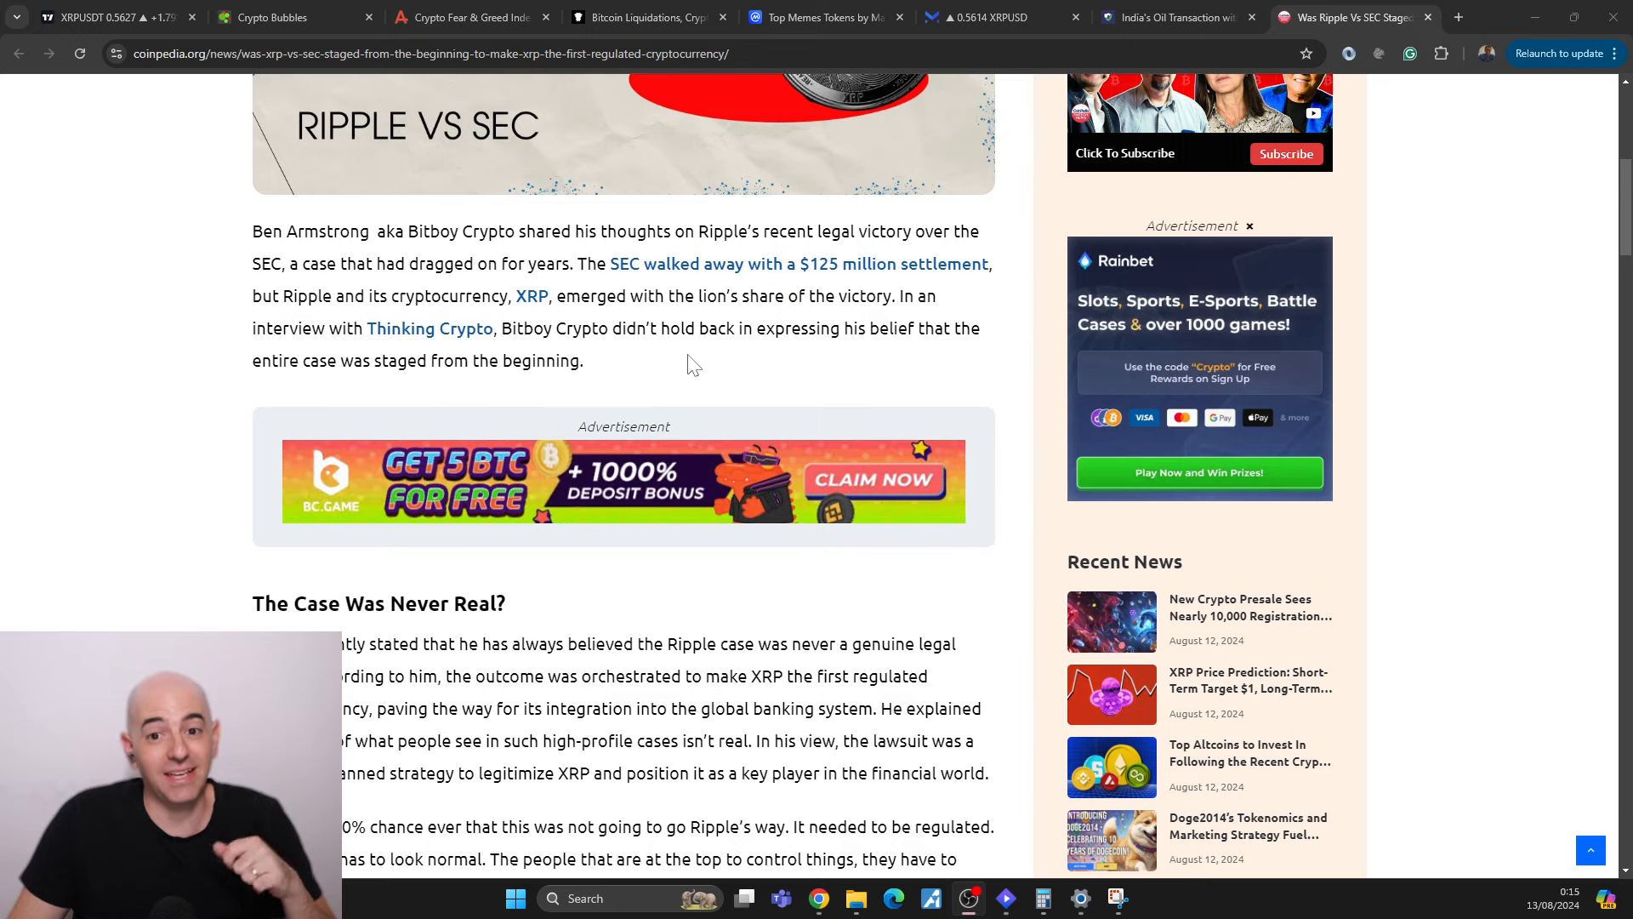
{"action": "scroll", "scroll_direction": "down", "scroll_amount": 3}
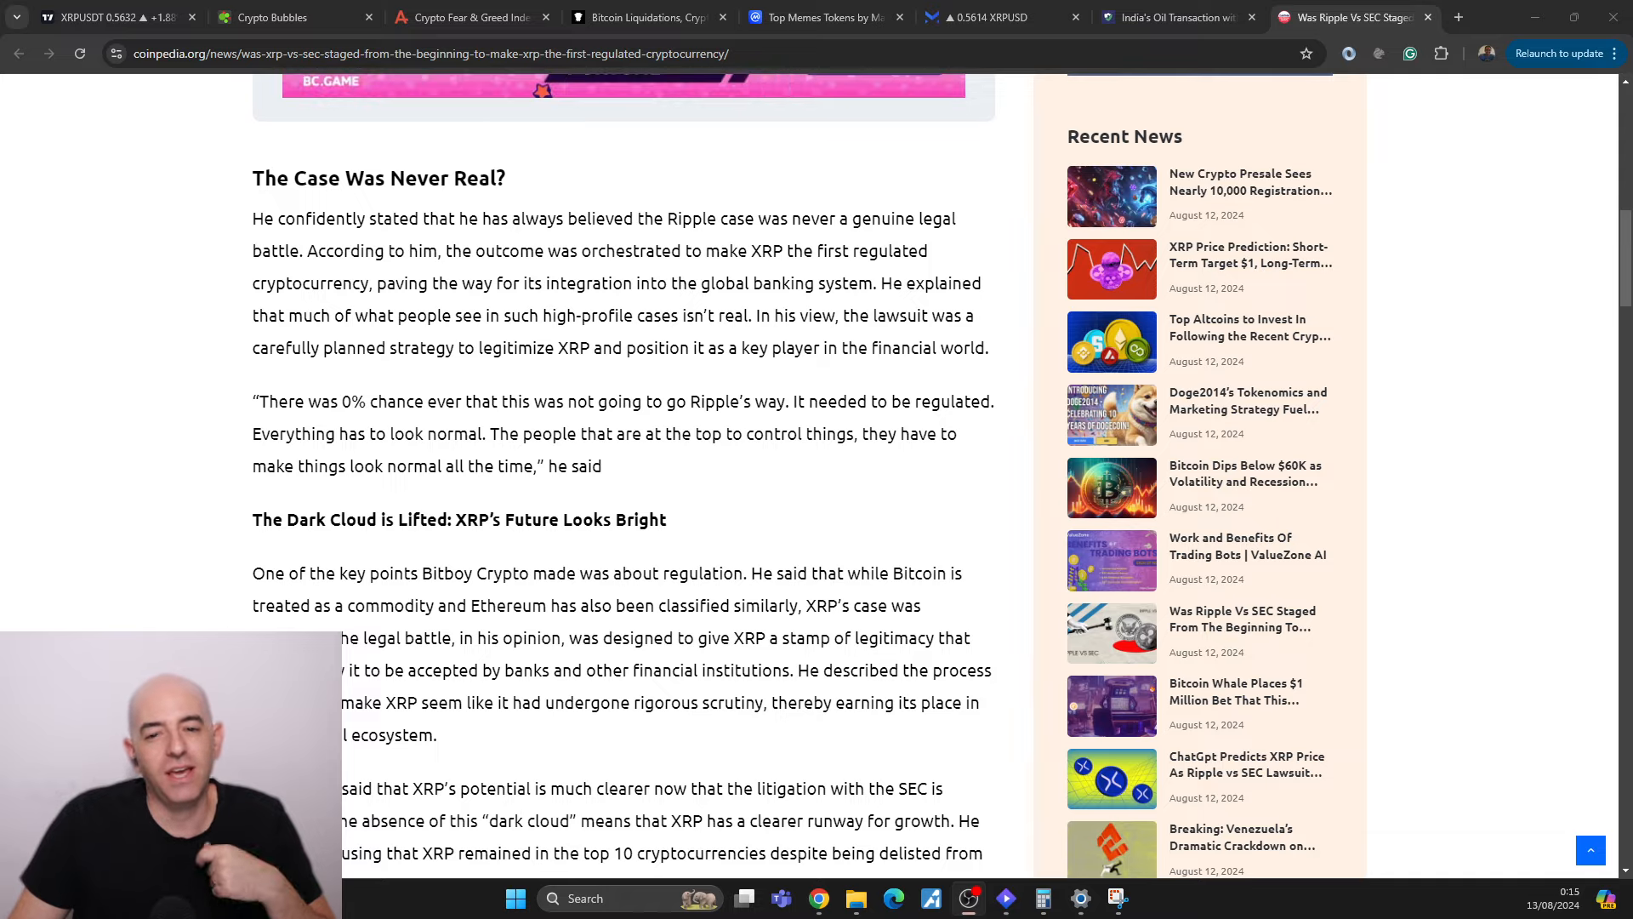
{"action": "scroll", "scroll_direction": "down", "scroll_amount": 3}
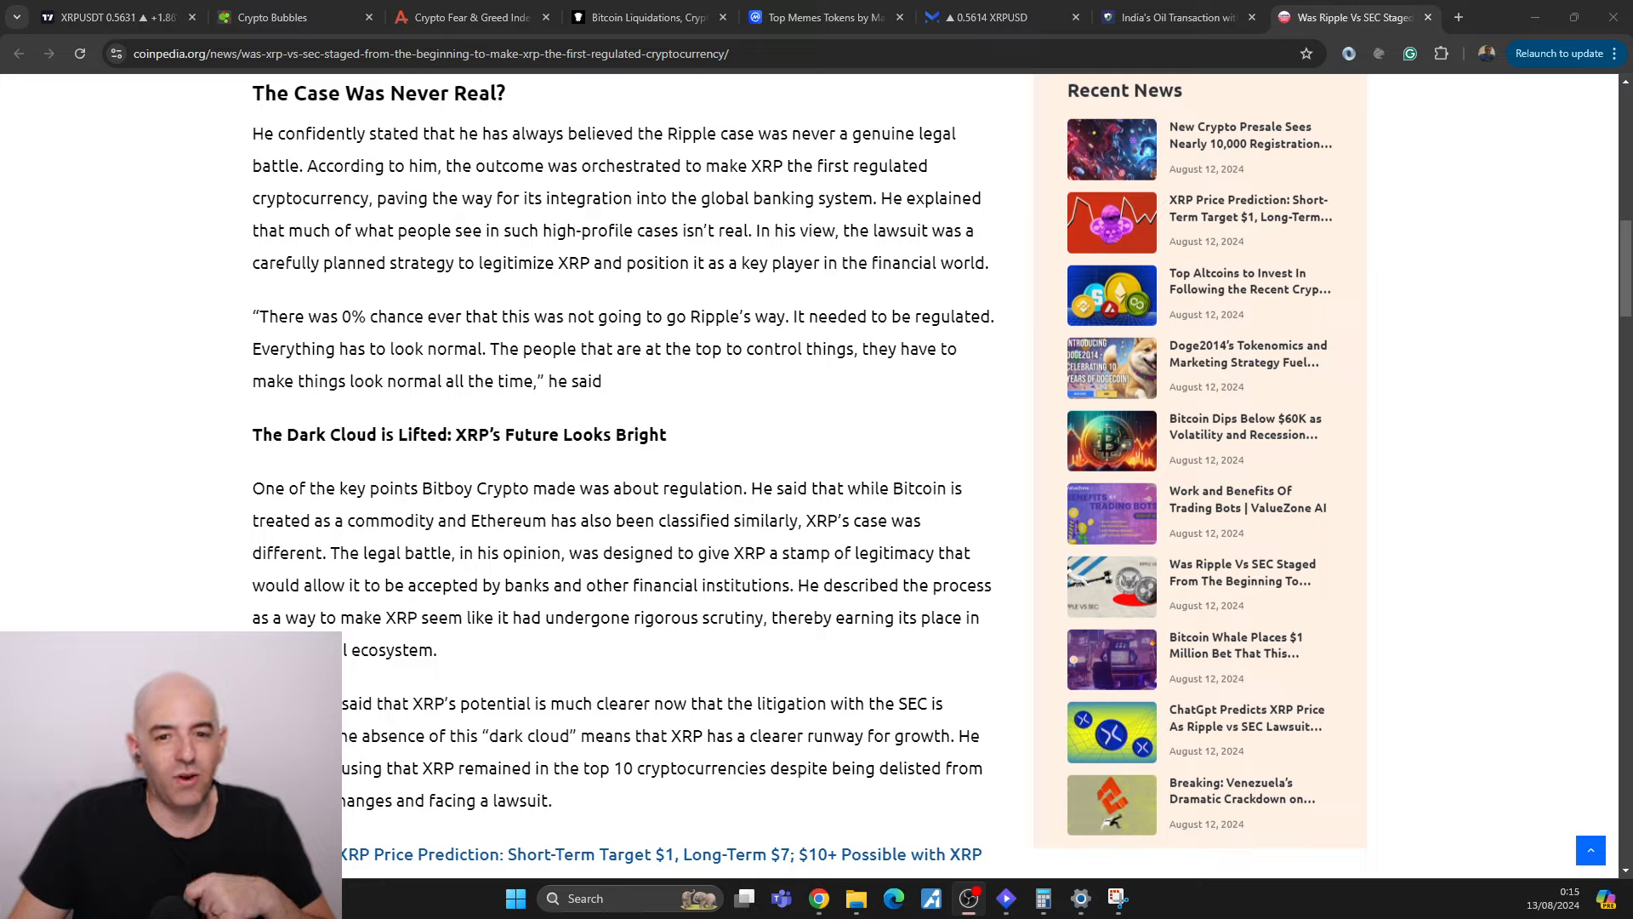
{"action": "mouse_move", "coordinate": [373, 405]}
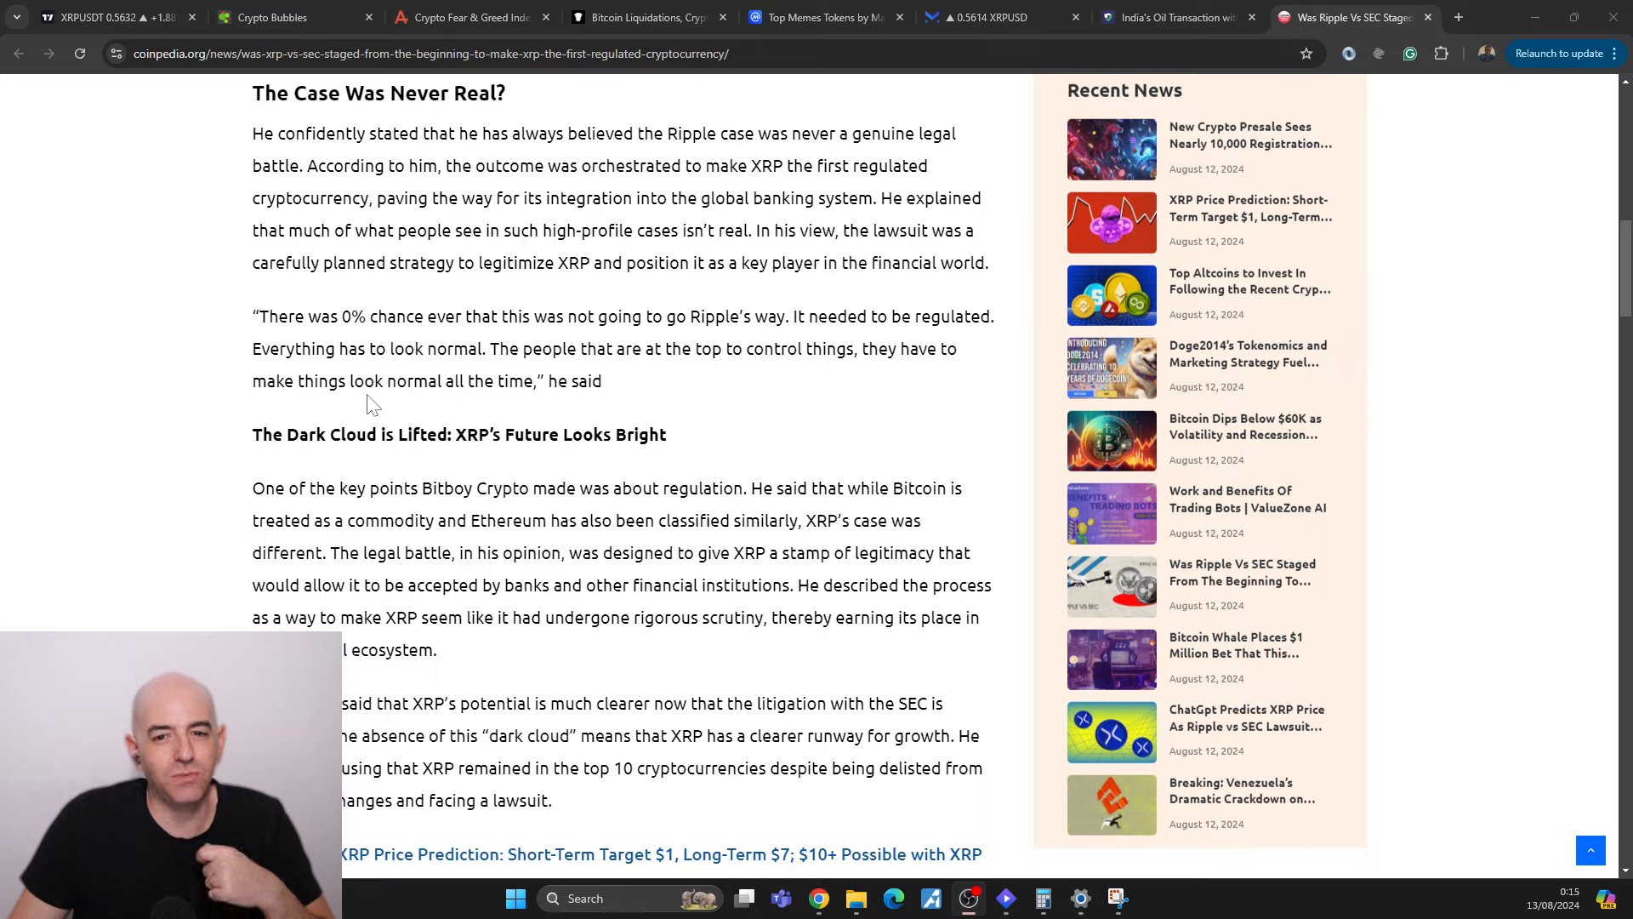
{"action": "mouse_move", "coordinate": [551, 369]}
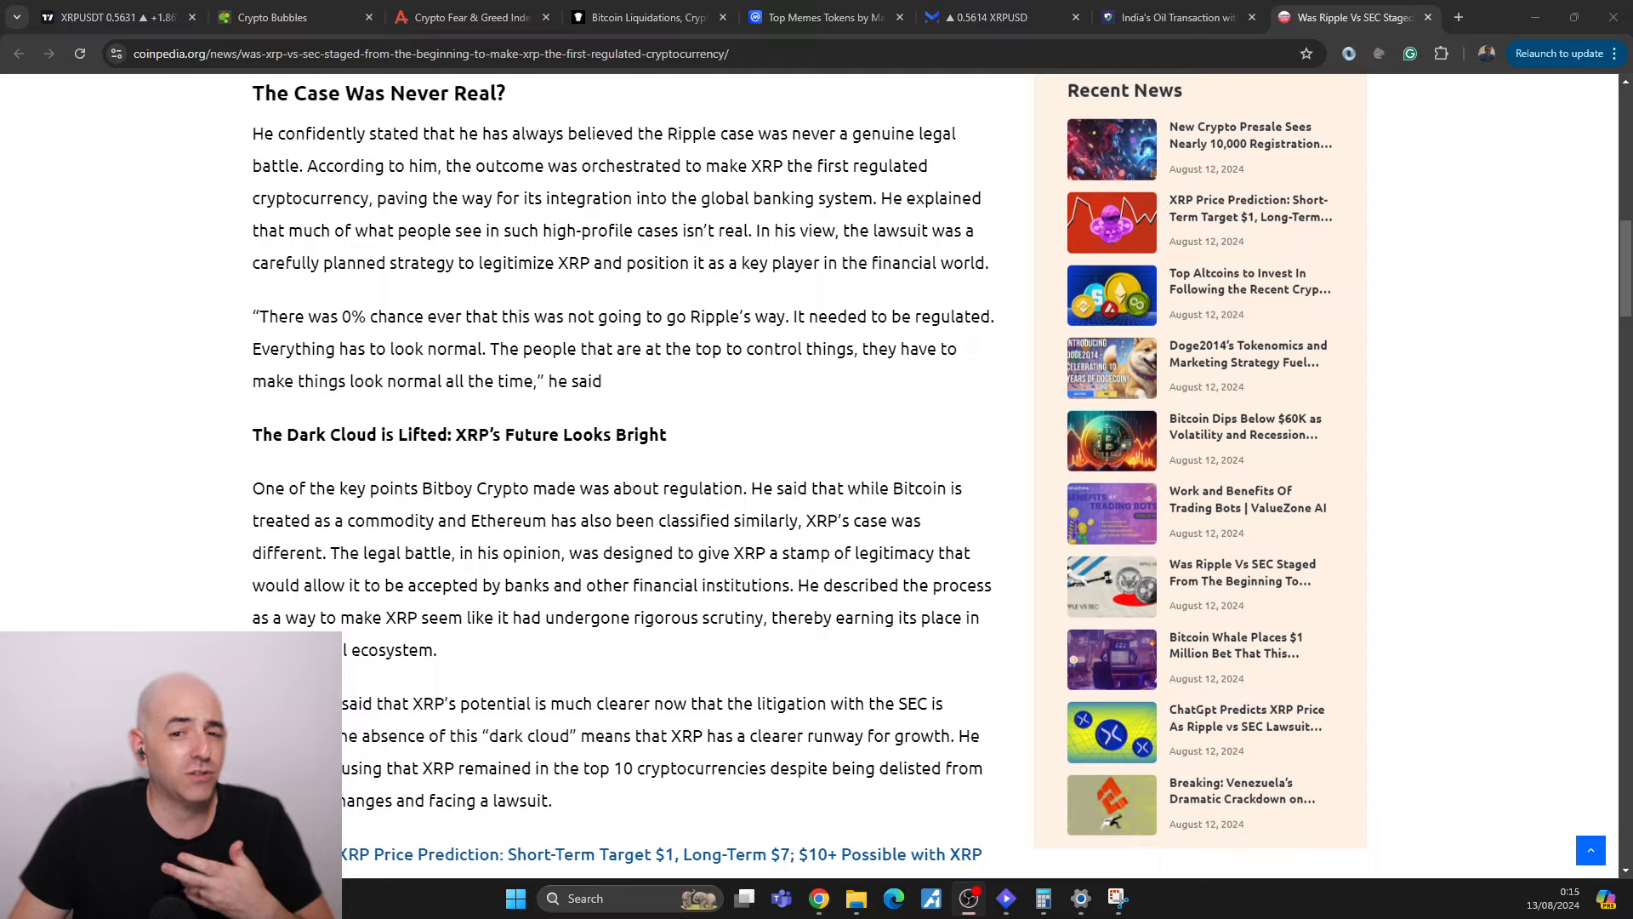
{"action": "mouse_move", "coordinate": [646, 388]}
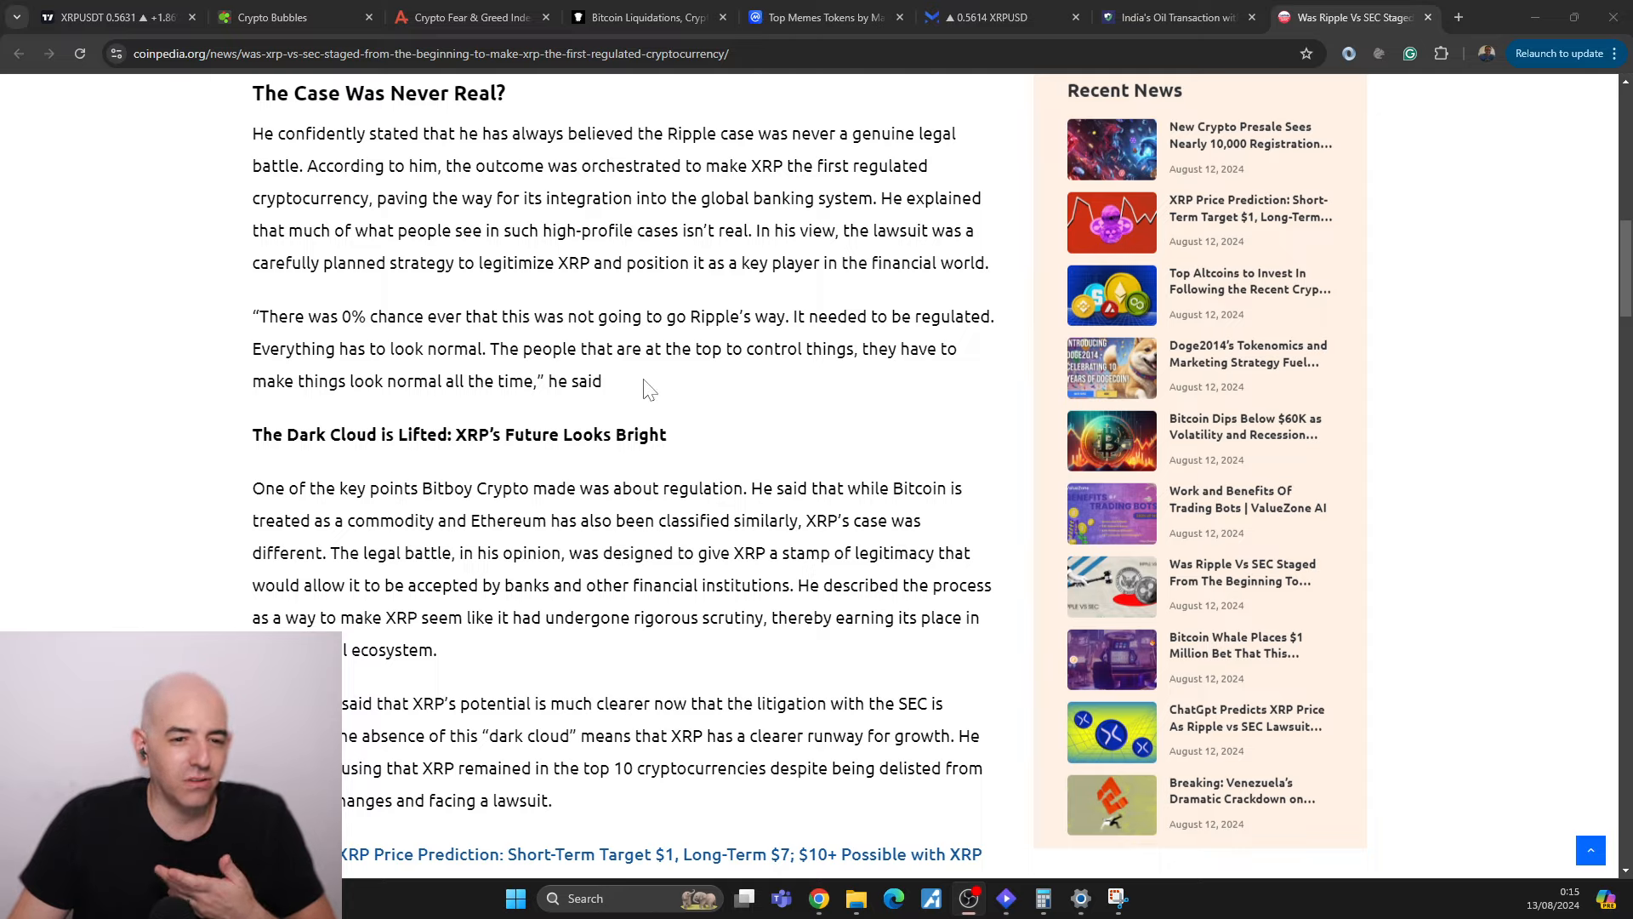
{"action": "scroll", "scroll_direction": "down", "scroll_amount": 3}
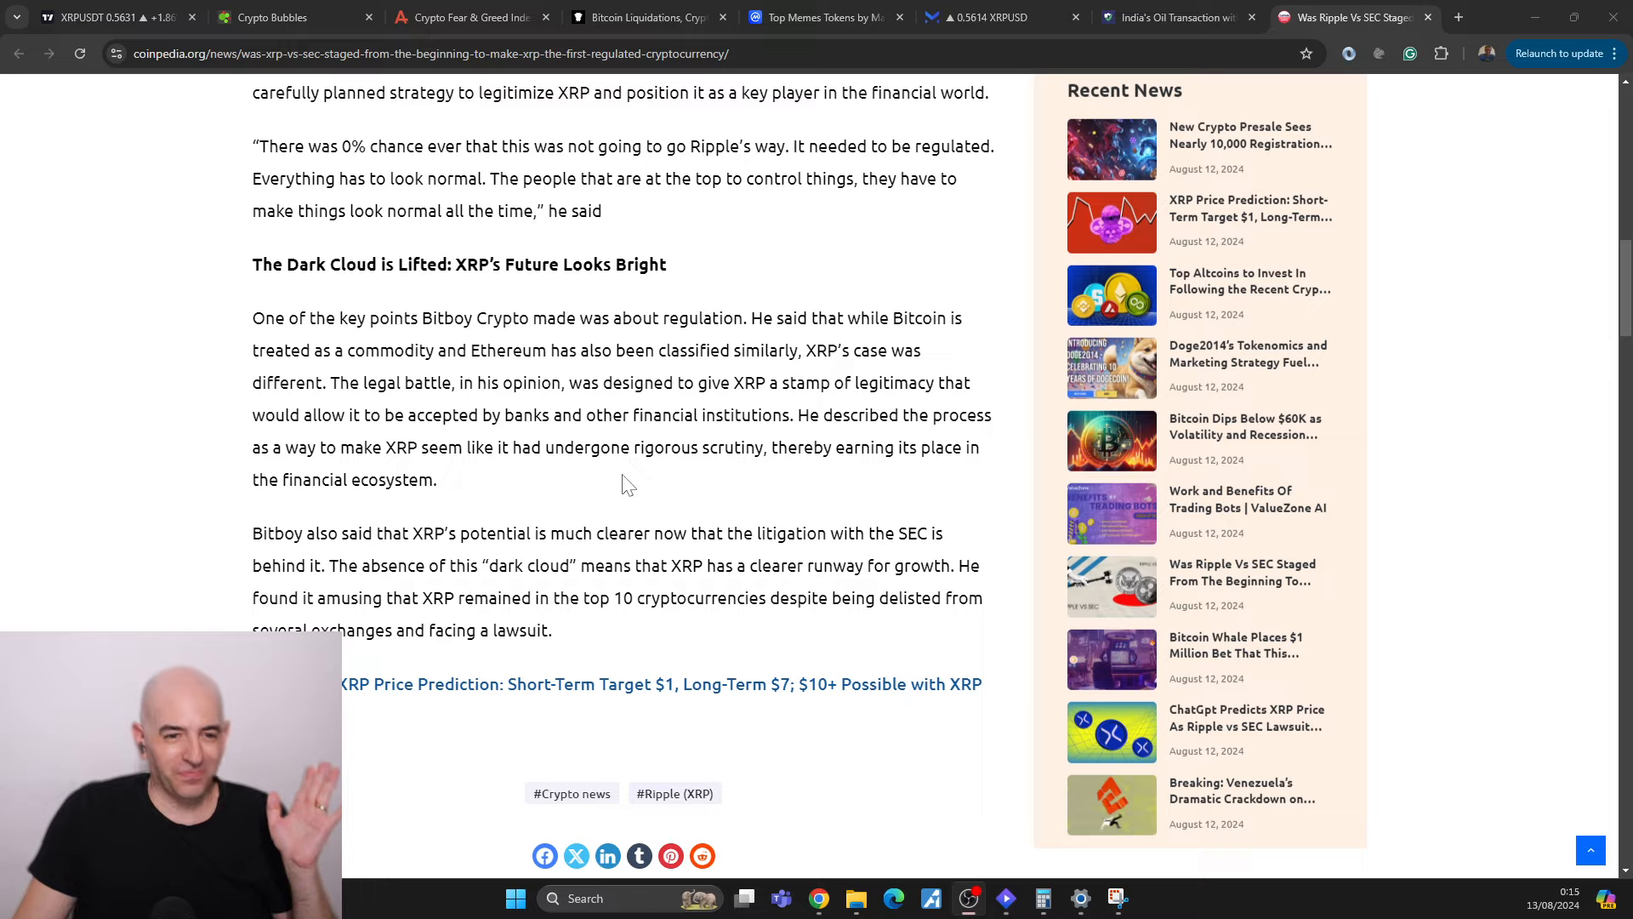
{"action": "mouse_move", "coordinate": [665, 482]}
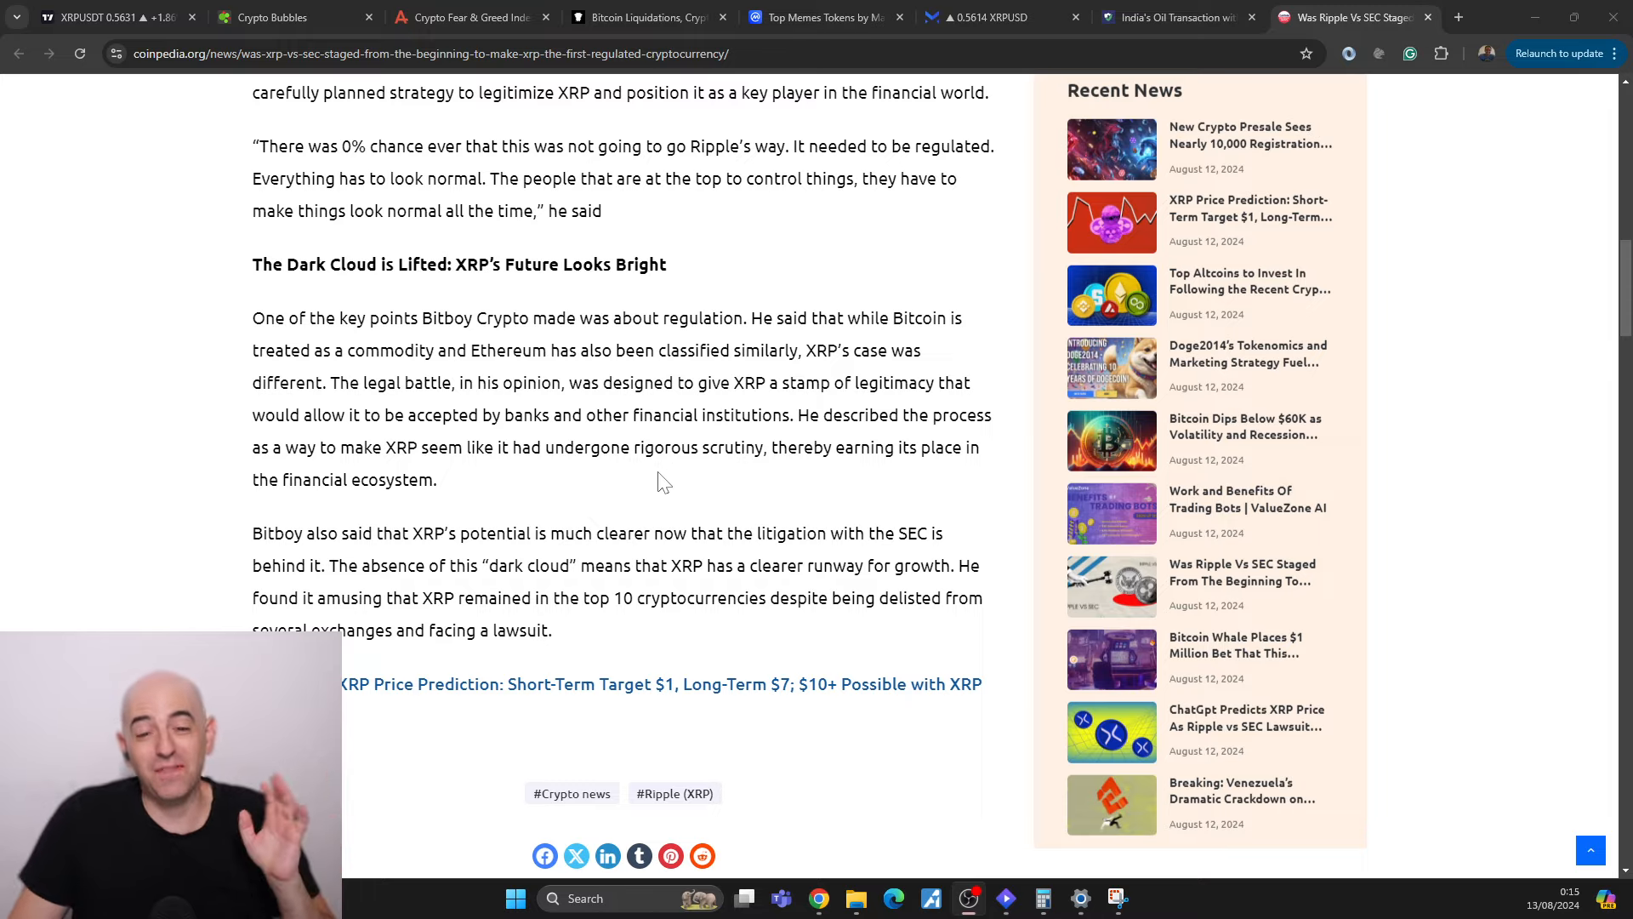
{"action": "scroll", "scroll_direction": "down", "scroll_amount": 3}
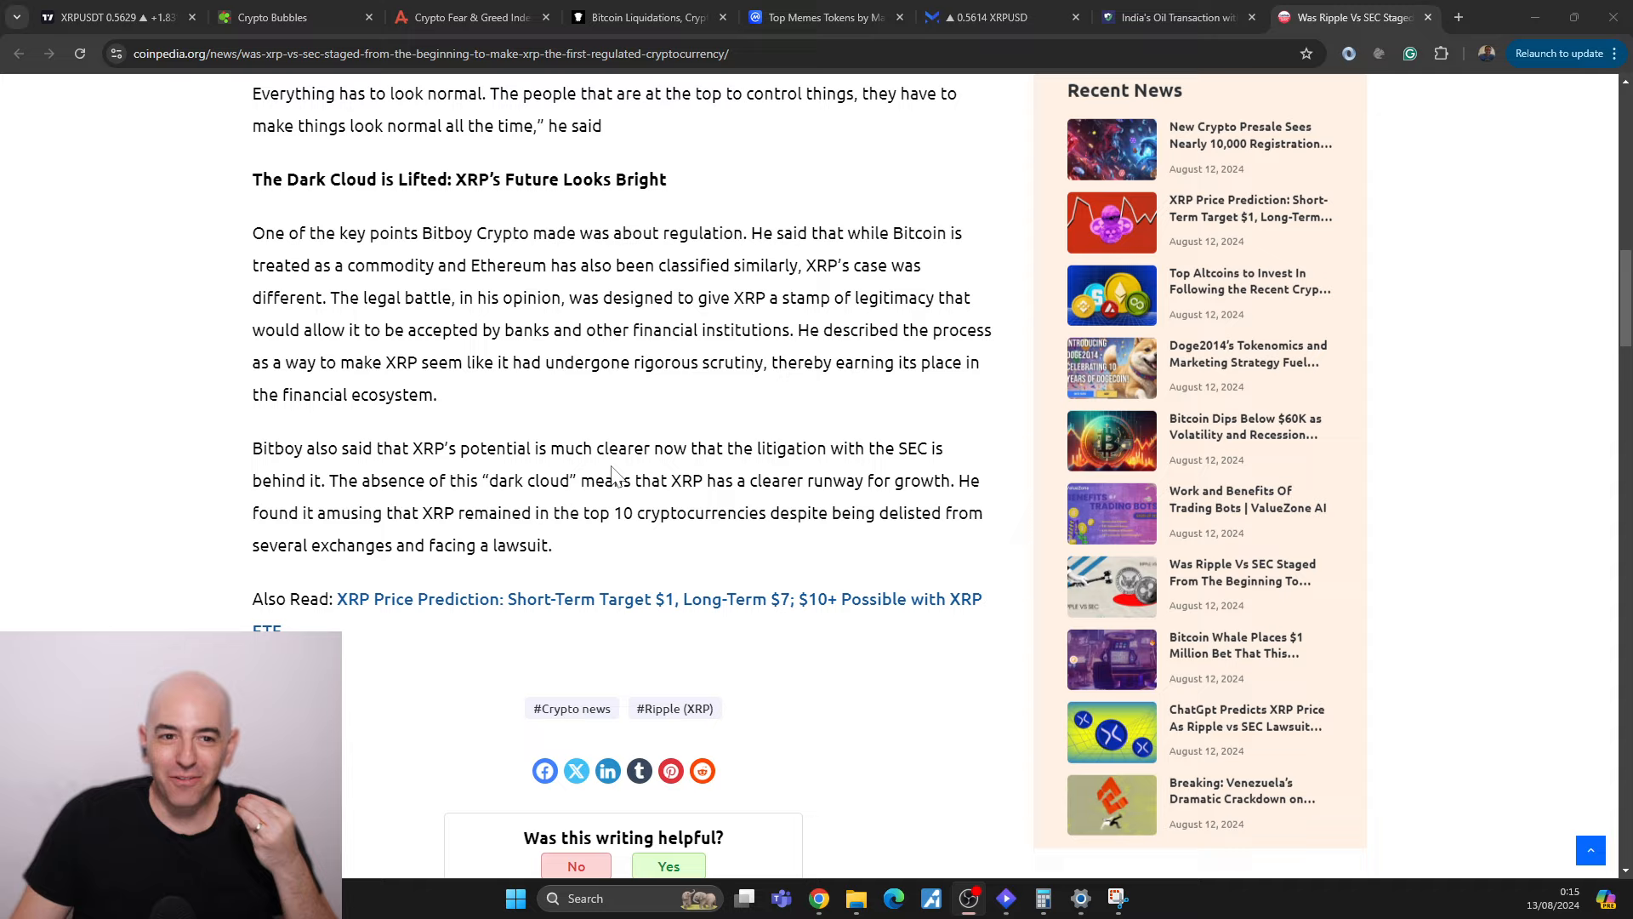
{"action": "mouse_move", "coordinate": [514, 430]}
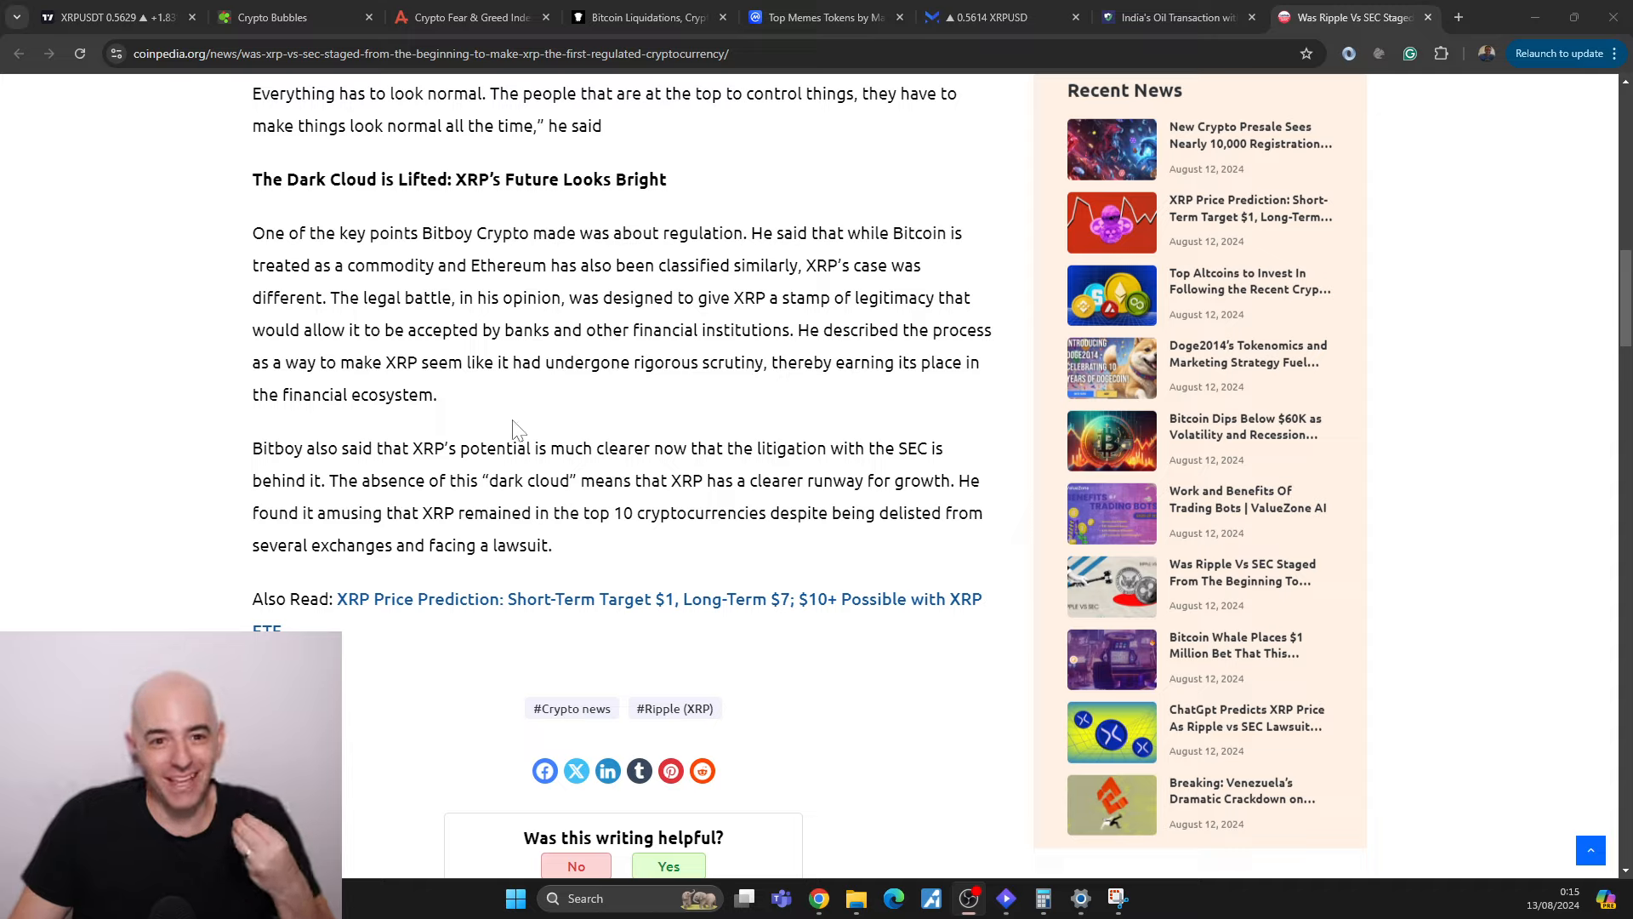
{"action": "mouse_move", "coordinate": [119, 82]}
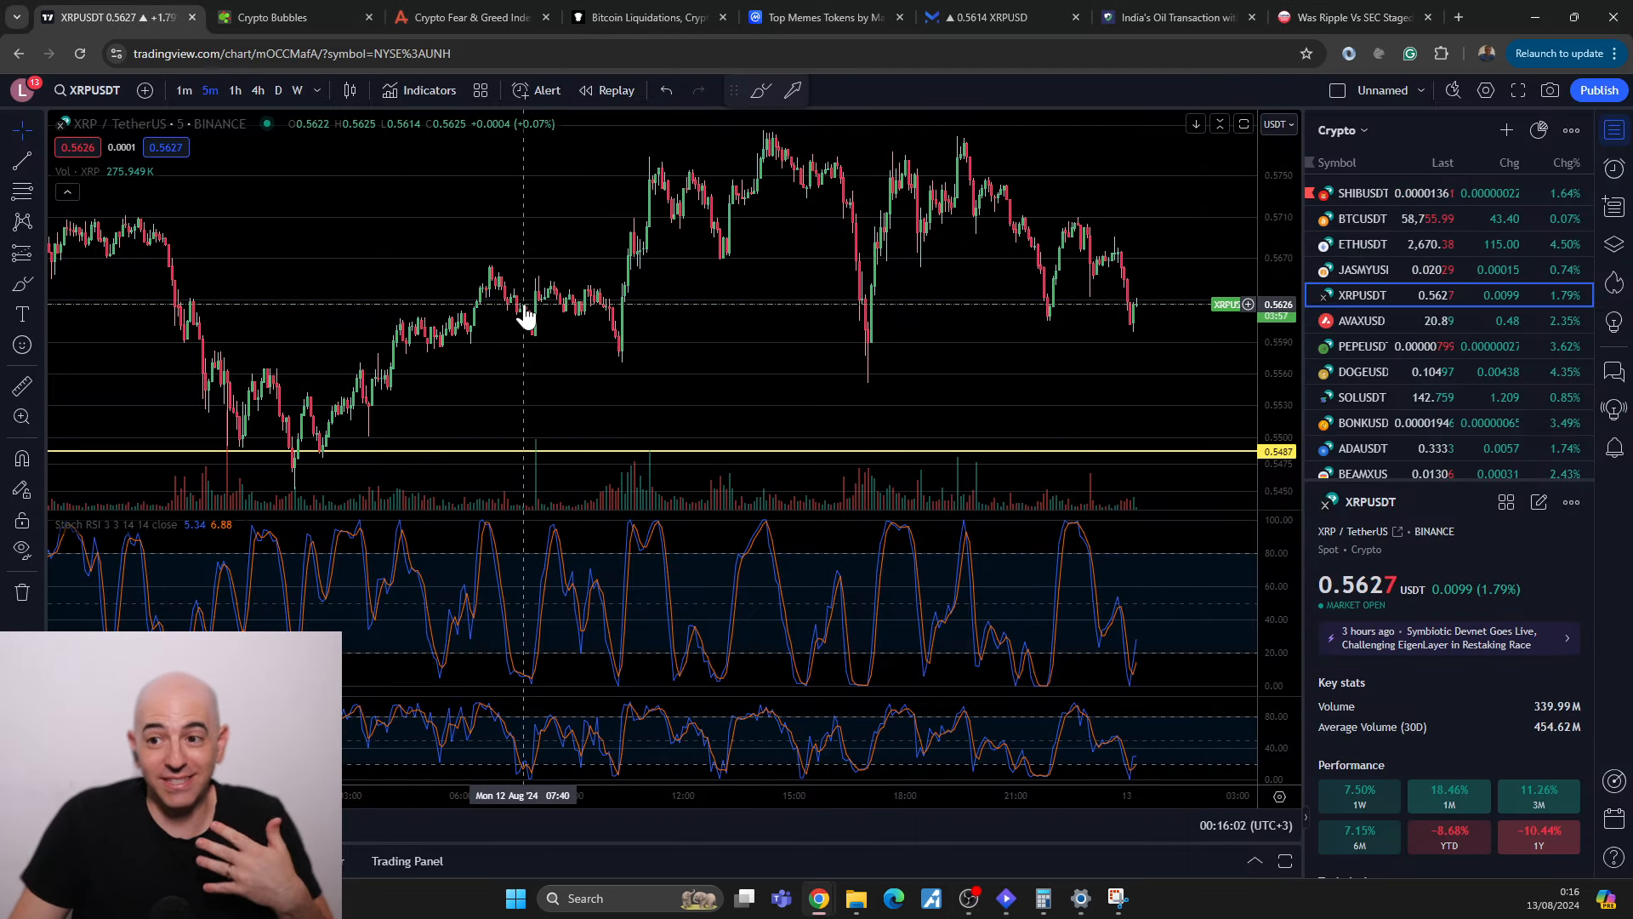
{"action": "mouse_move", "coordinate": [526, 285]}
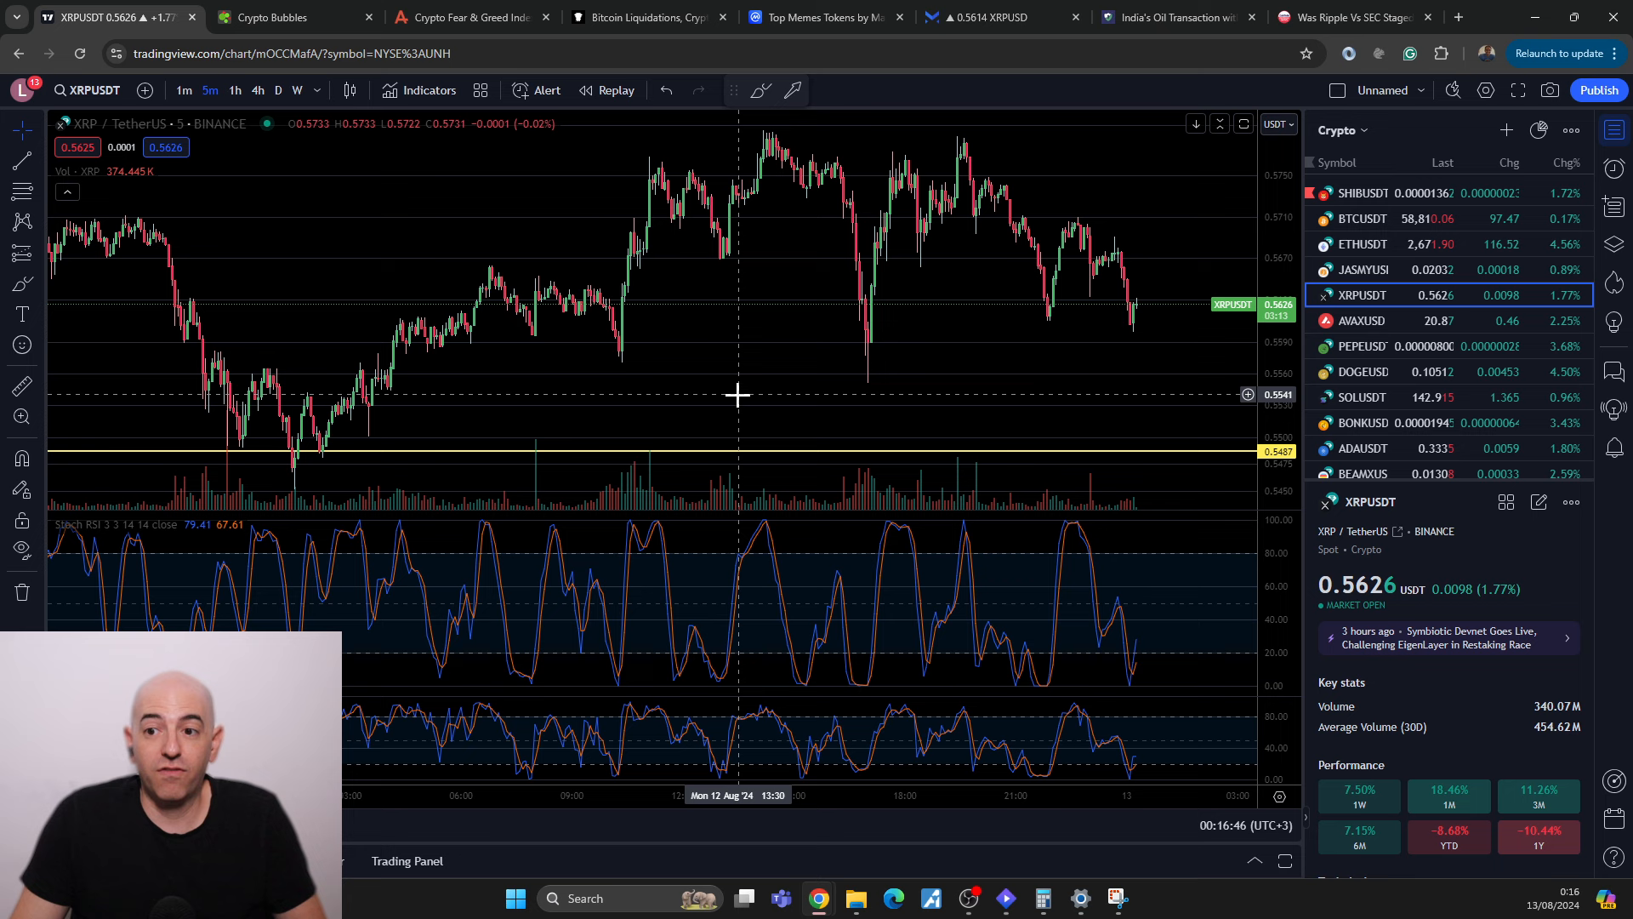
Step: Switch the XRP/USDT chart to daily (D) candles
{"action": "left_click", "coordinate": [278, 90]}
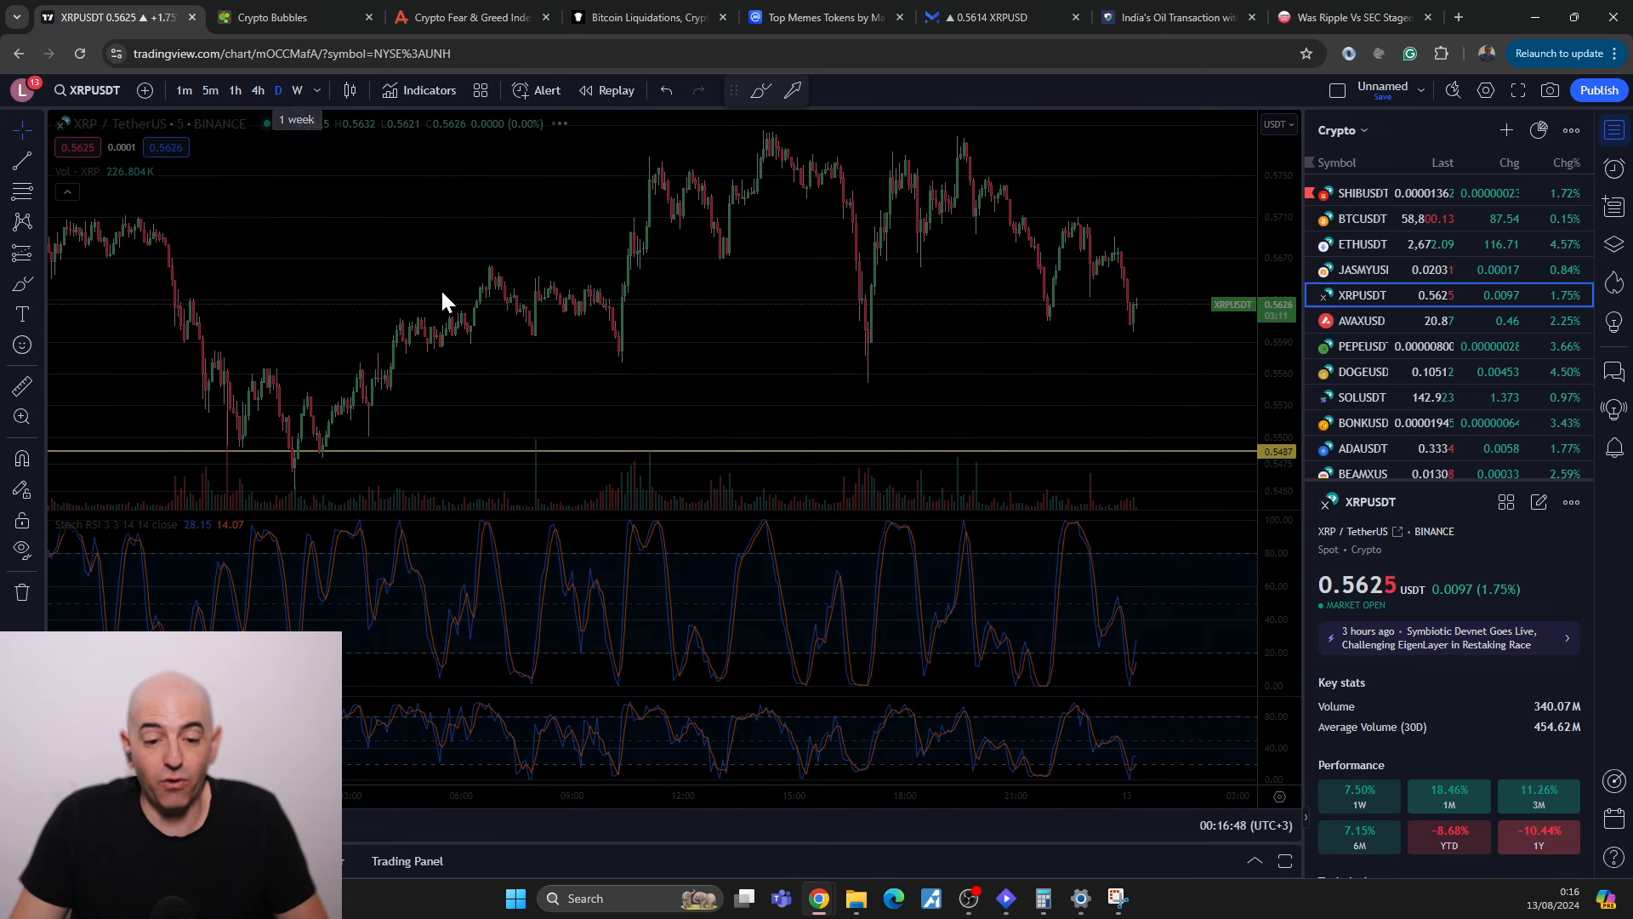
{"action": "left_click", "coordinate": [277, 90]}
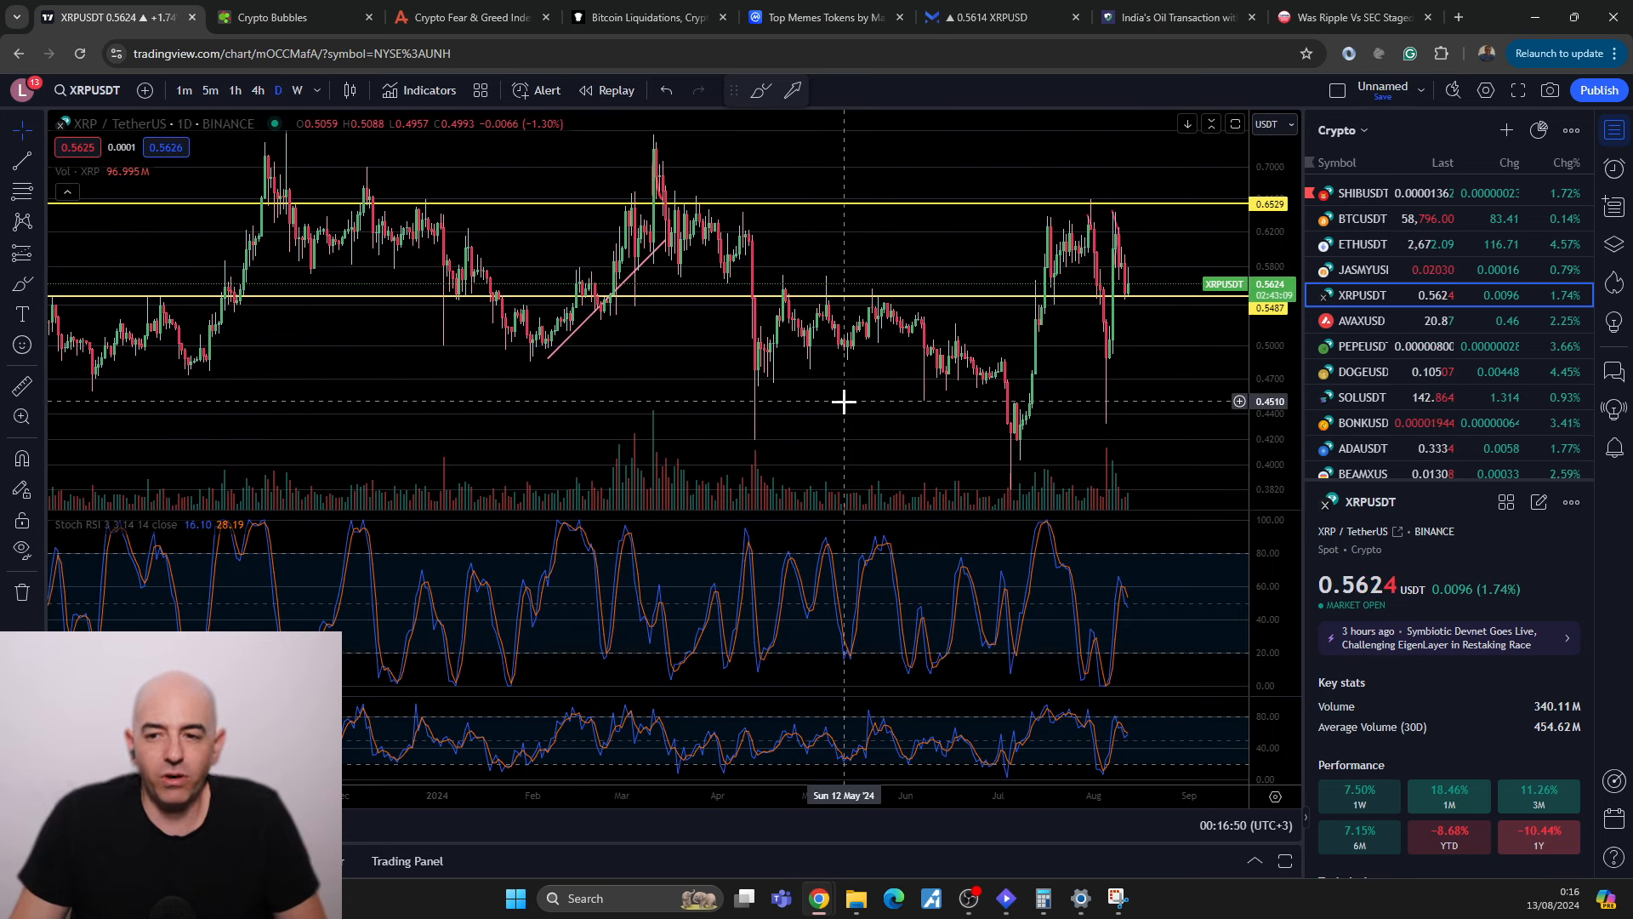
{"action": "mouse_move", "coordinate": [760, 386]}
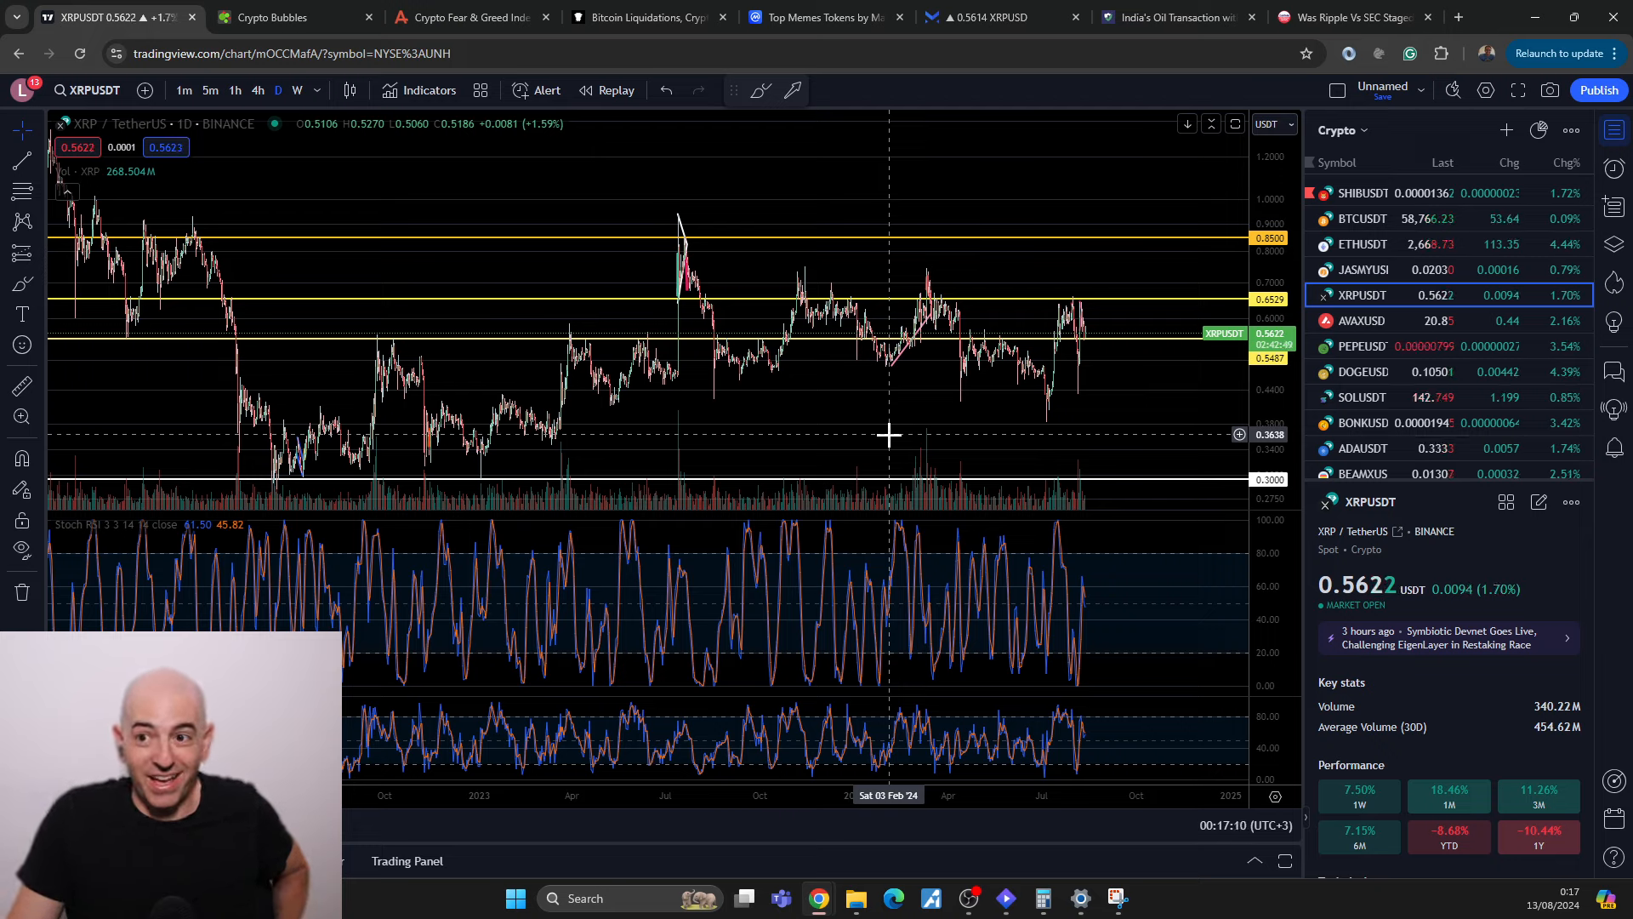
Step: Return to the Ripple vs SEC article and scroll to its tags and related links
{"action": "left_click", "coordinate": [1354, 17]}
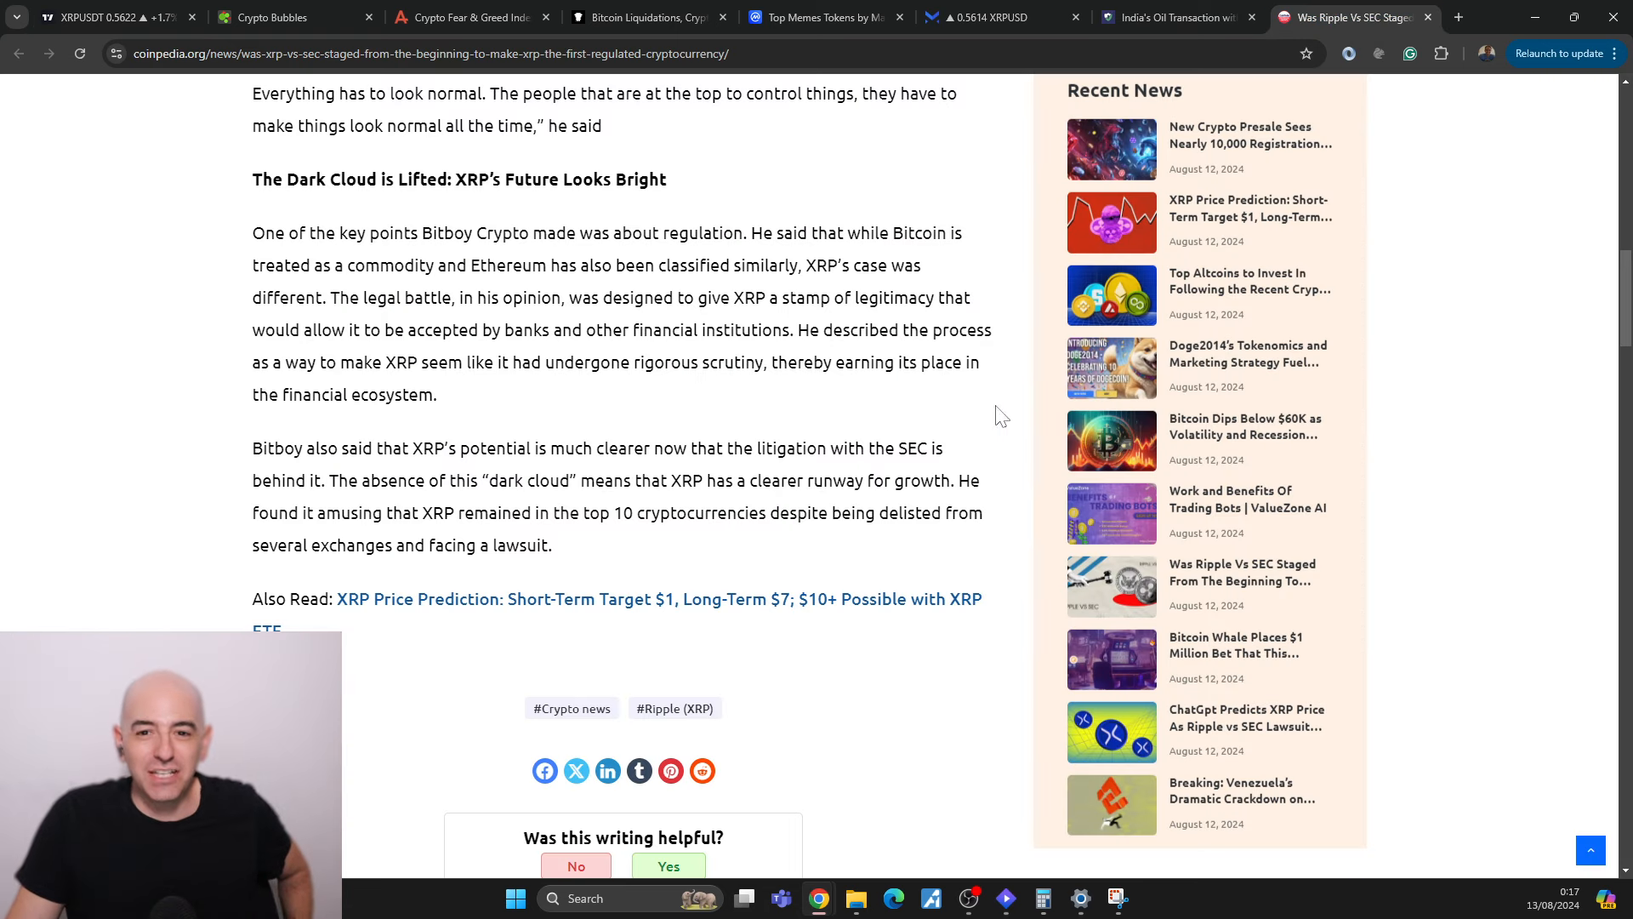
{"action": "scroll", "scroll_direction": "down", "scroll_amount": 3}
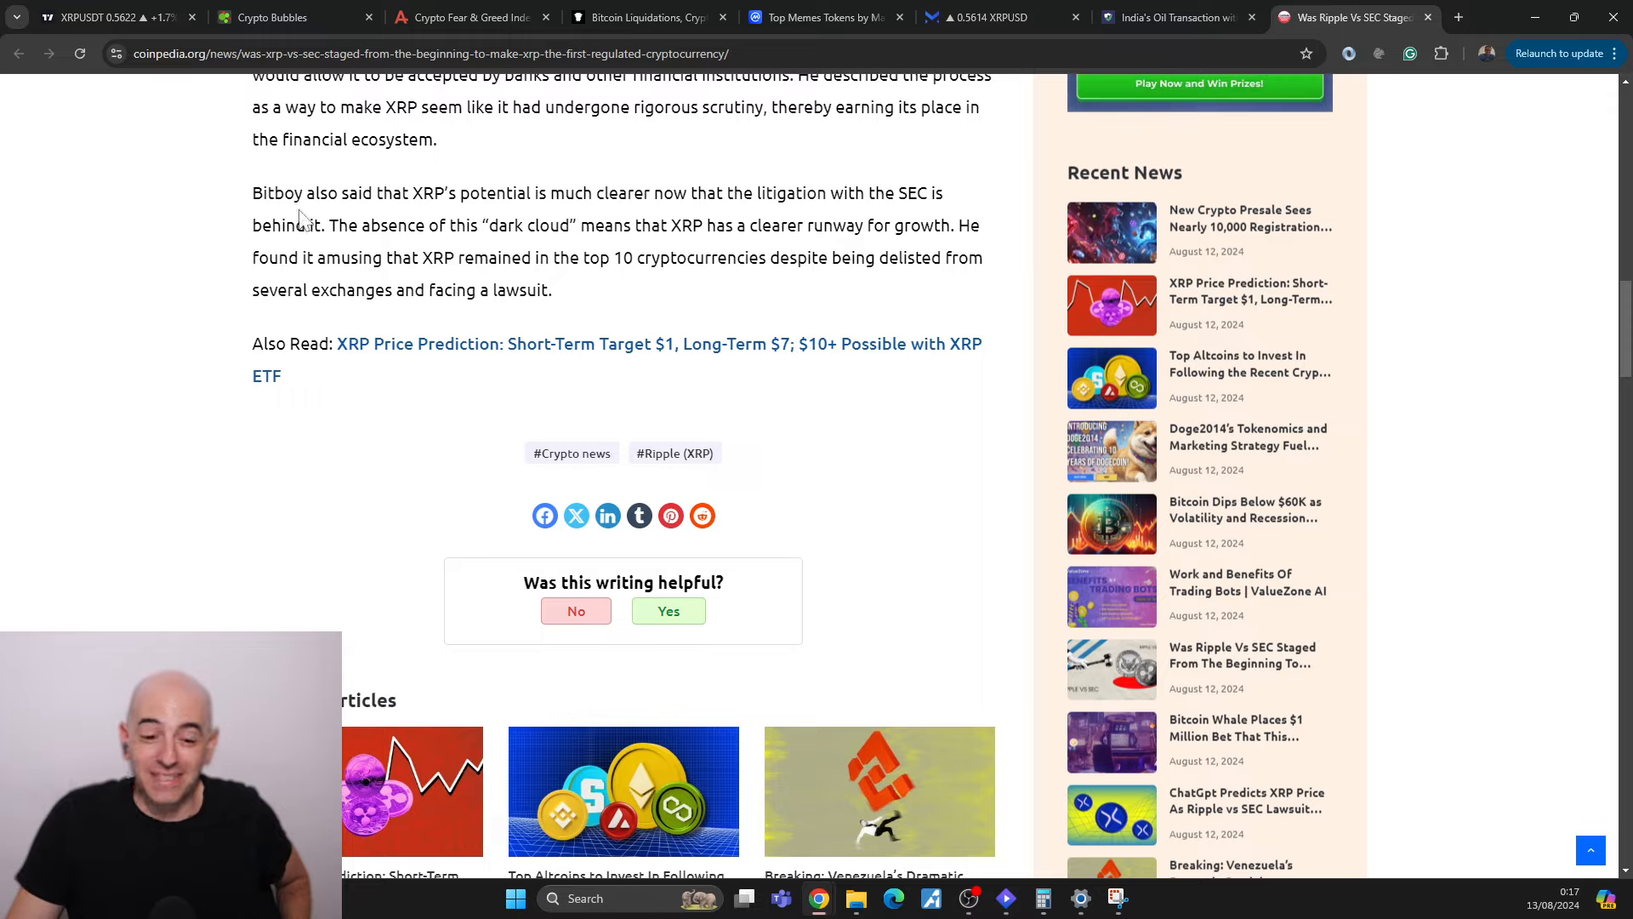
{"action": "mouse_move", "coordinate": [251, 243]}
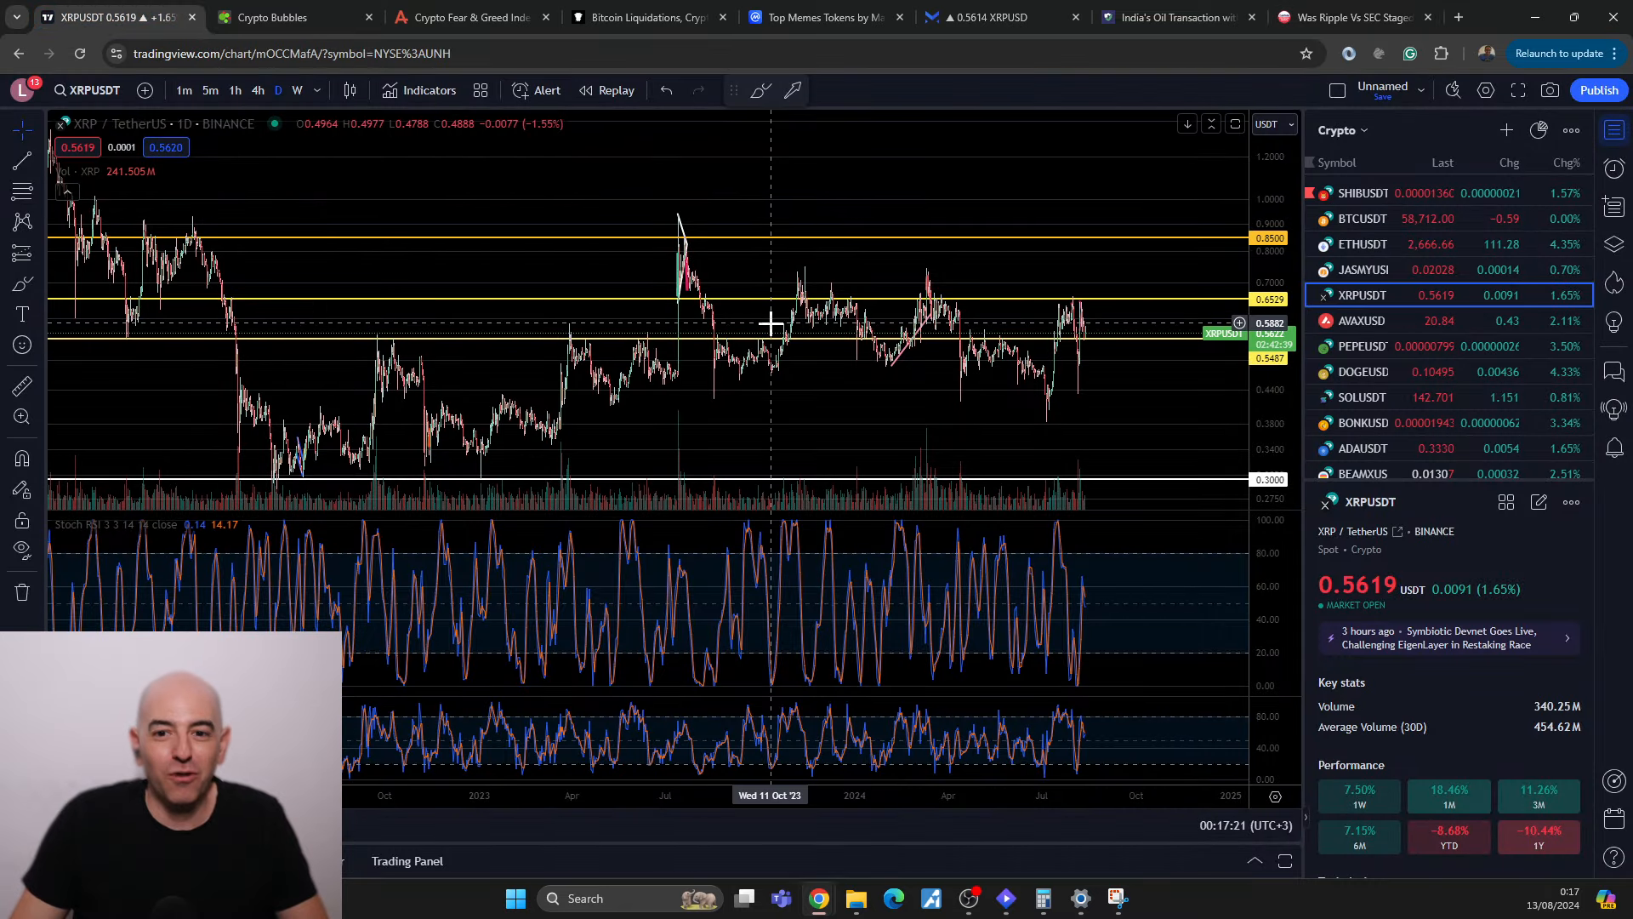
{"action": "mouse_move", "coordinate": [1128, 420]}
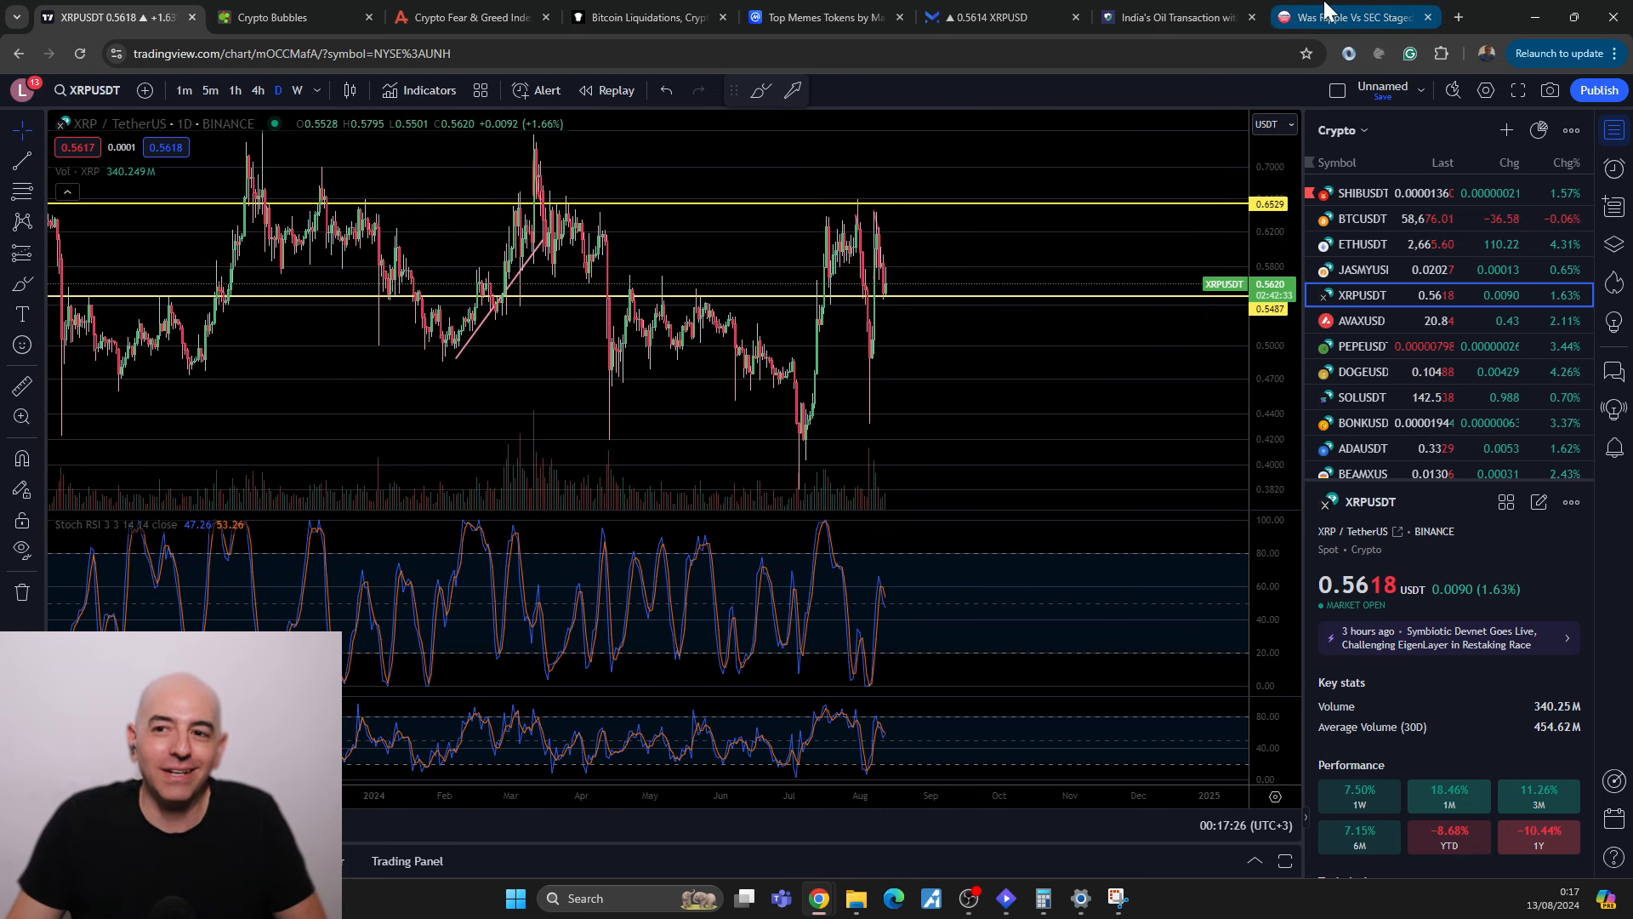
{"action": "mouse_move", "coordinate": [1107, 477]}
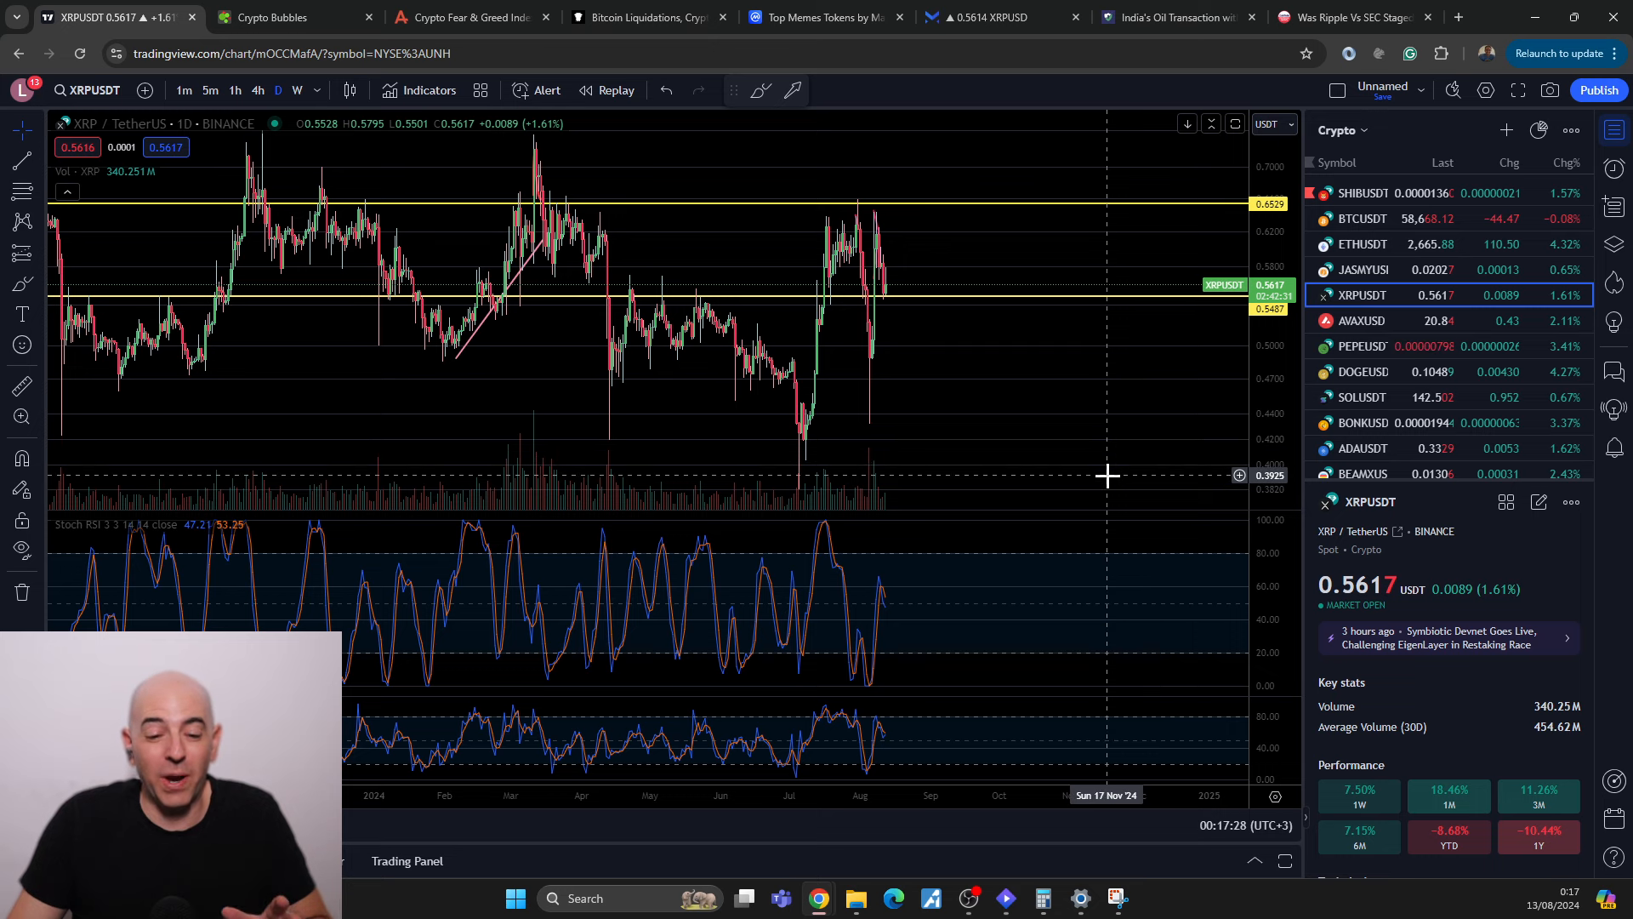
{"action": "mouse_move", "coordinate": [1354, 17]}
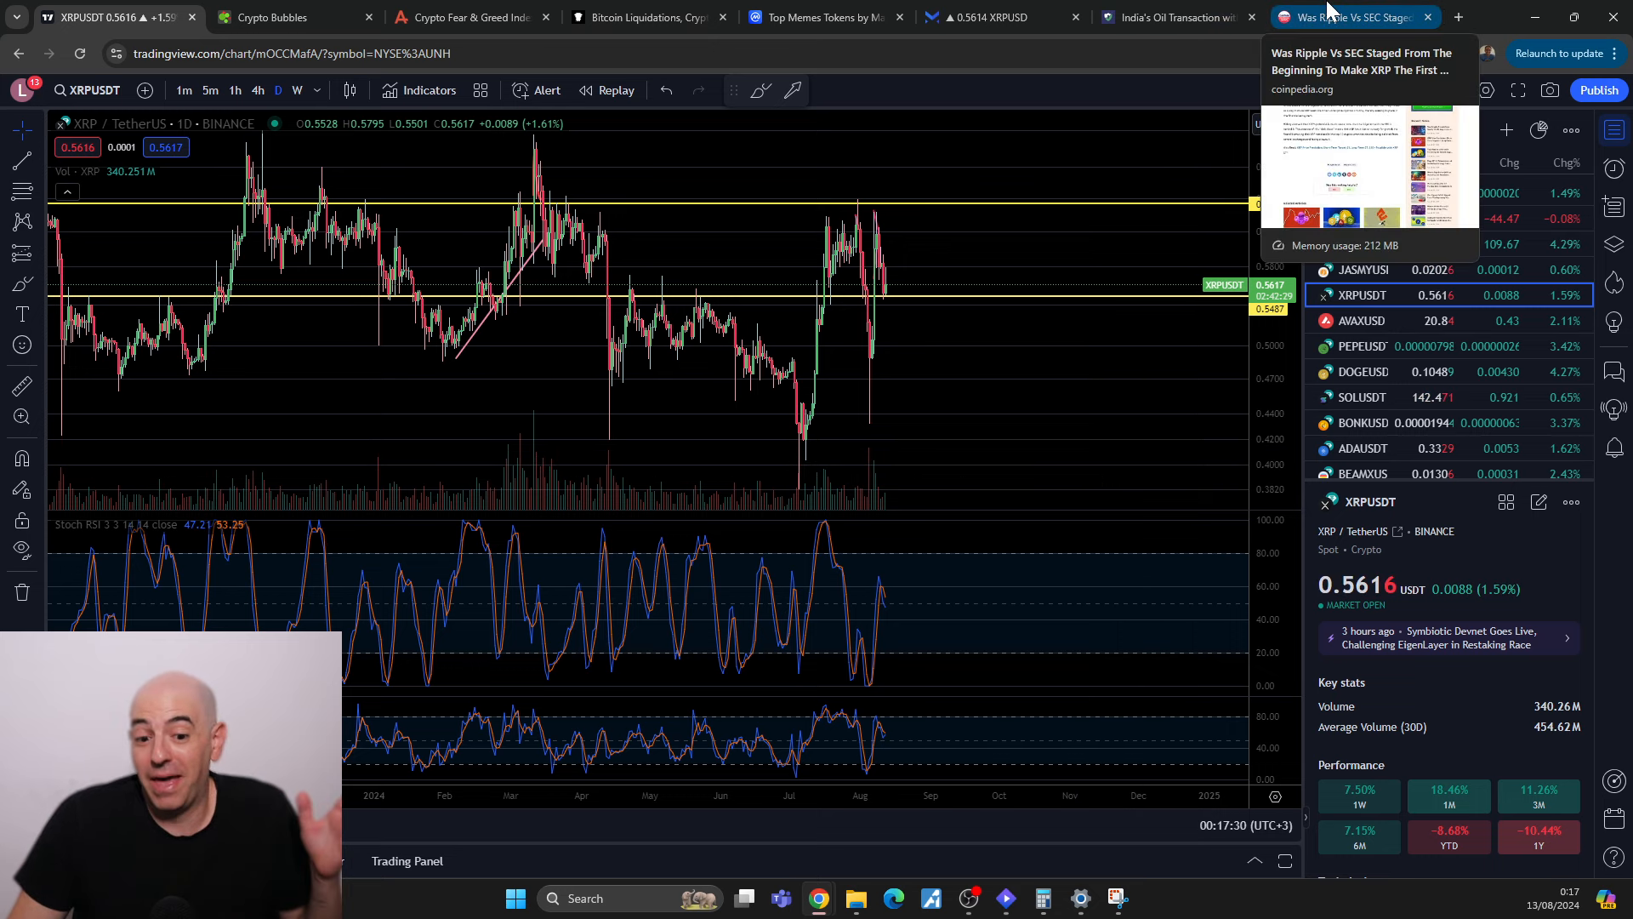
Step: Bring the Ripple vs SEC article's closing 'dark cloud' paragraph back on screen
{"action": "left_click", "coordinate": [1354, 17]}
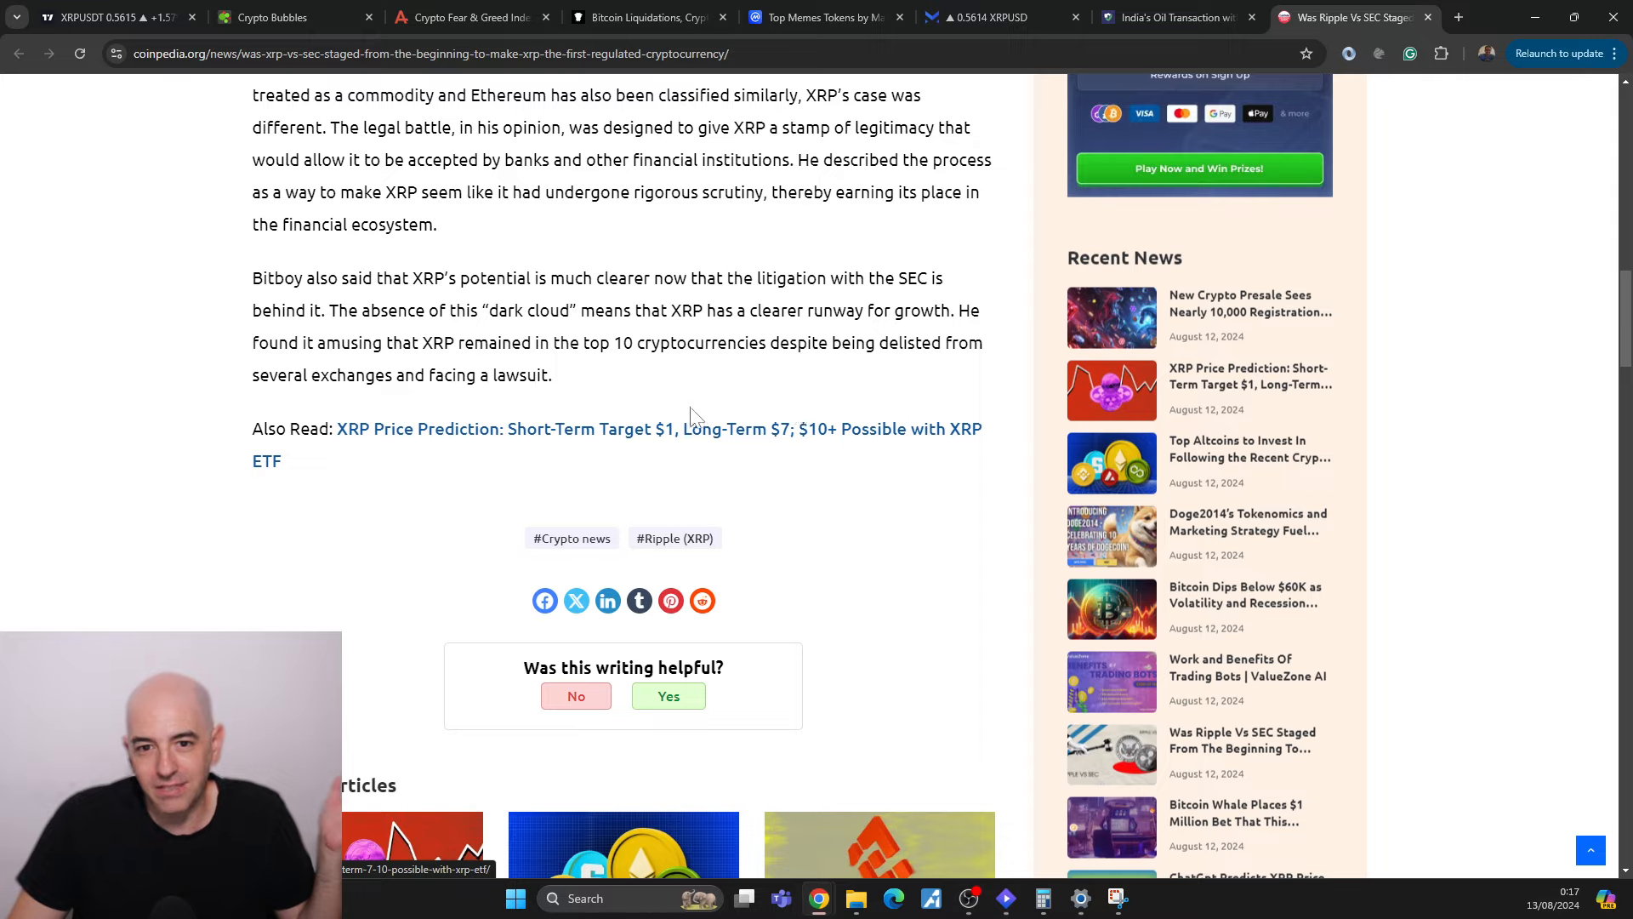
{"action": "mouse_move", "coordinate": [769, 393]}
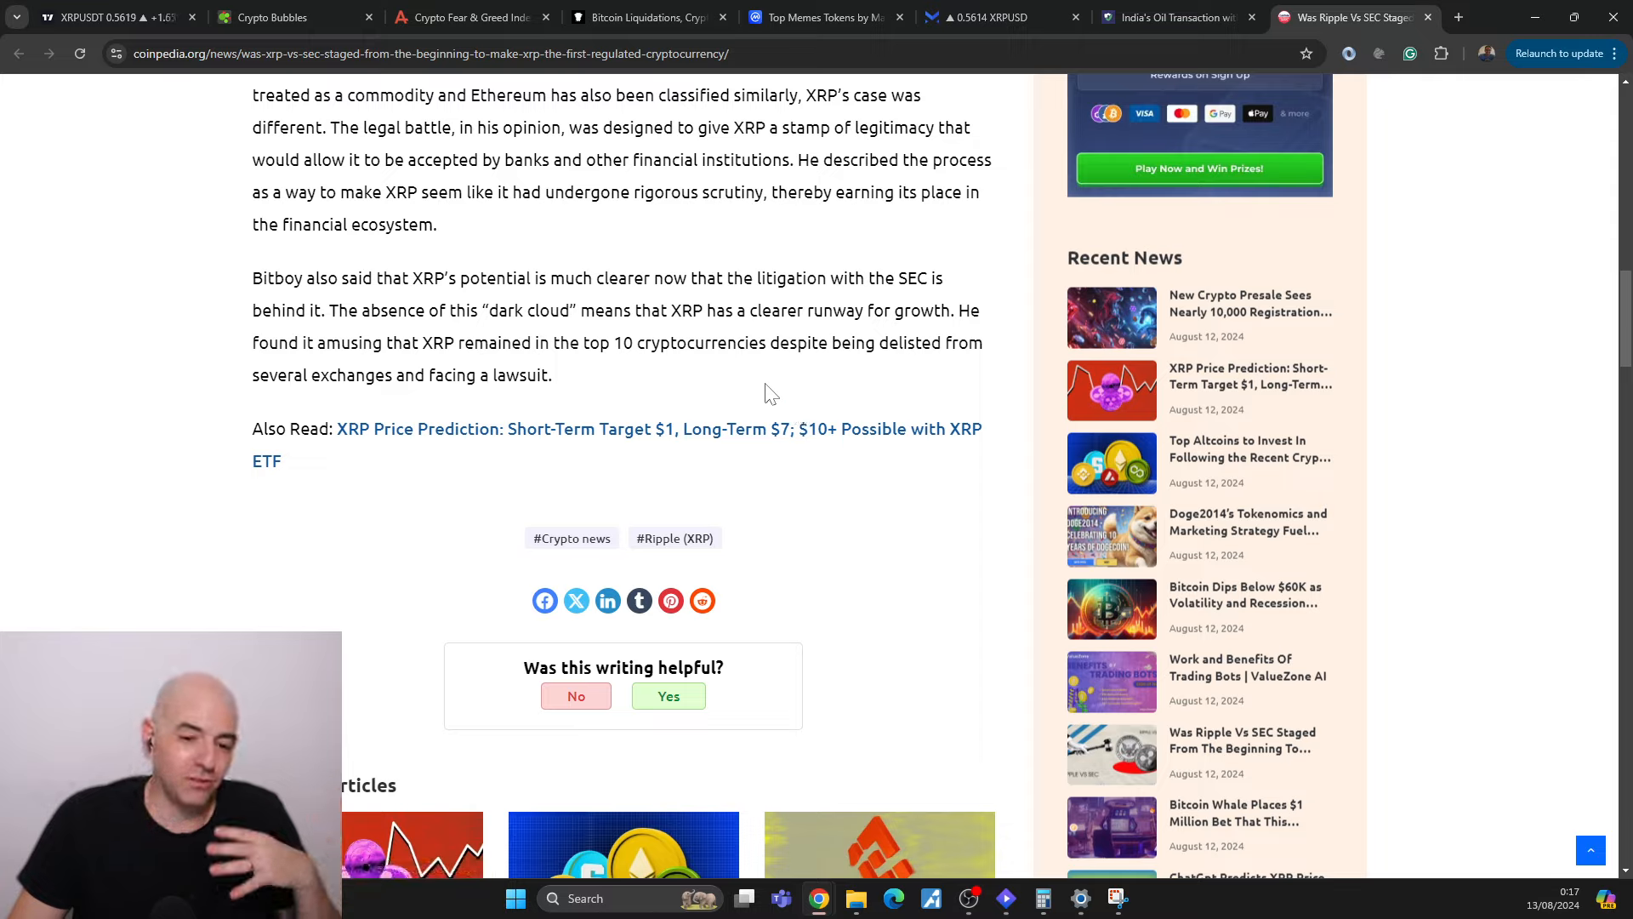
{"action": "mouse_move", "coordinate": [747, 418]}
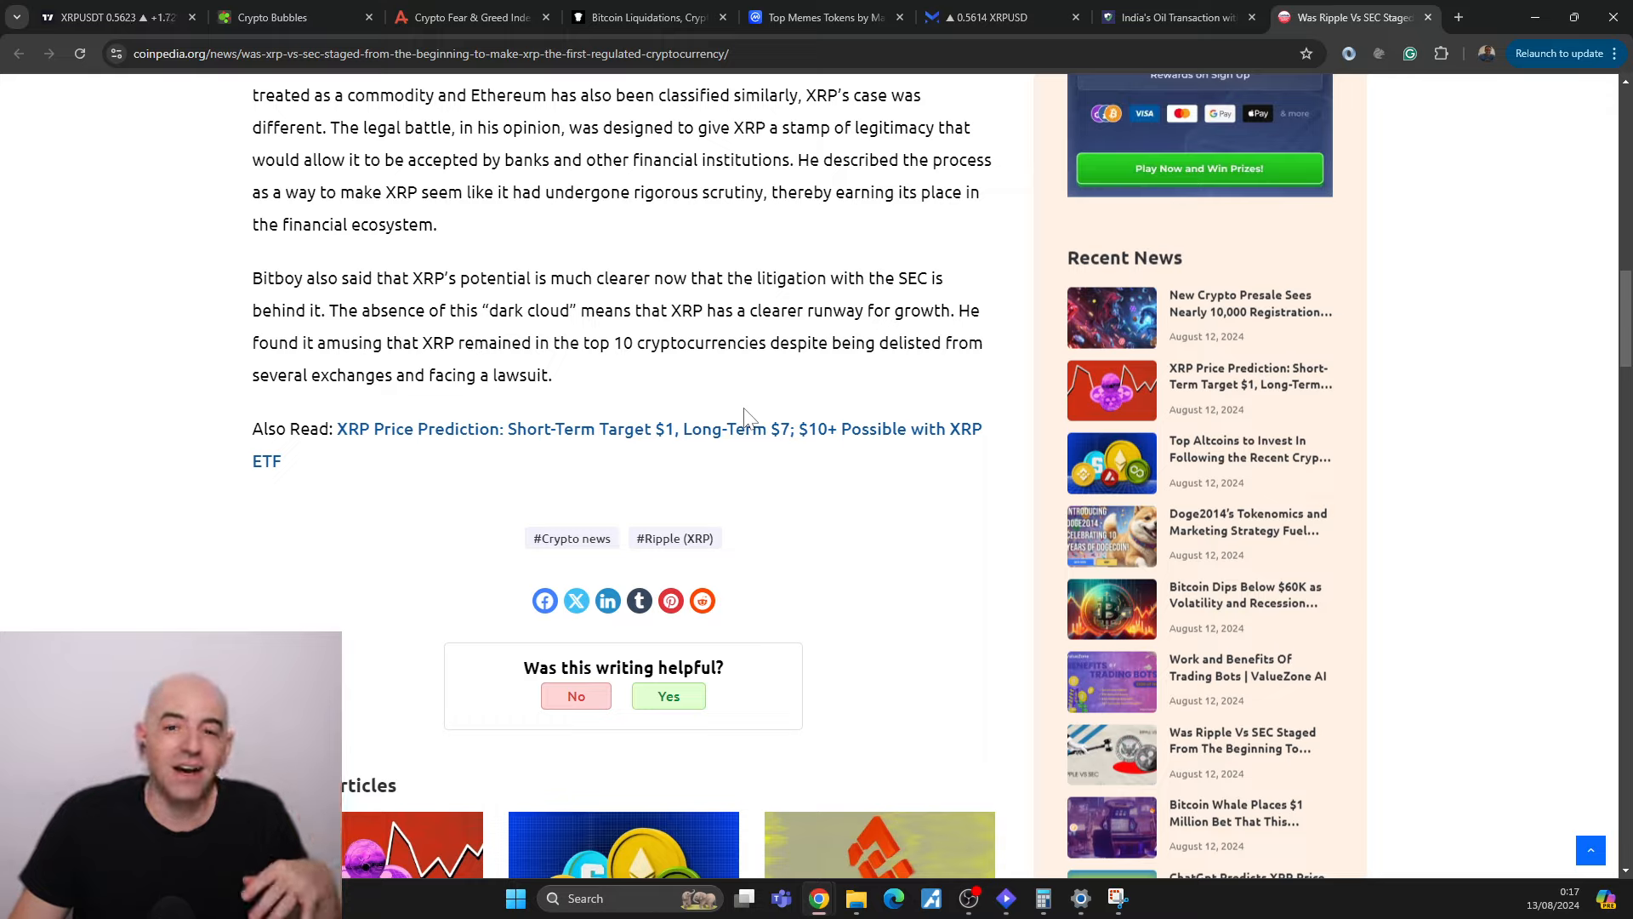
{"action": "mouse_move", "coordinate": [643, 383]}
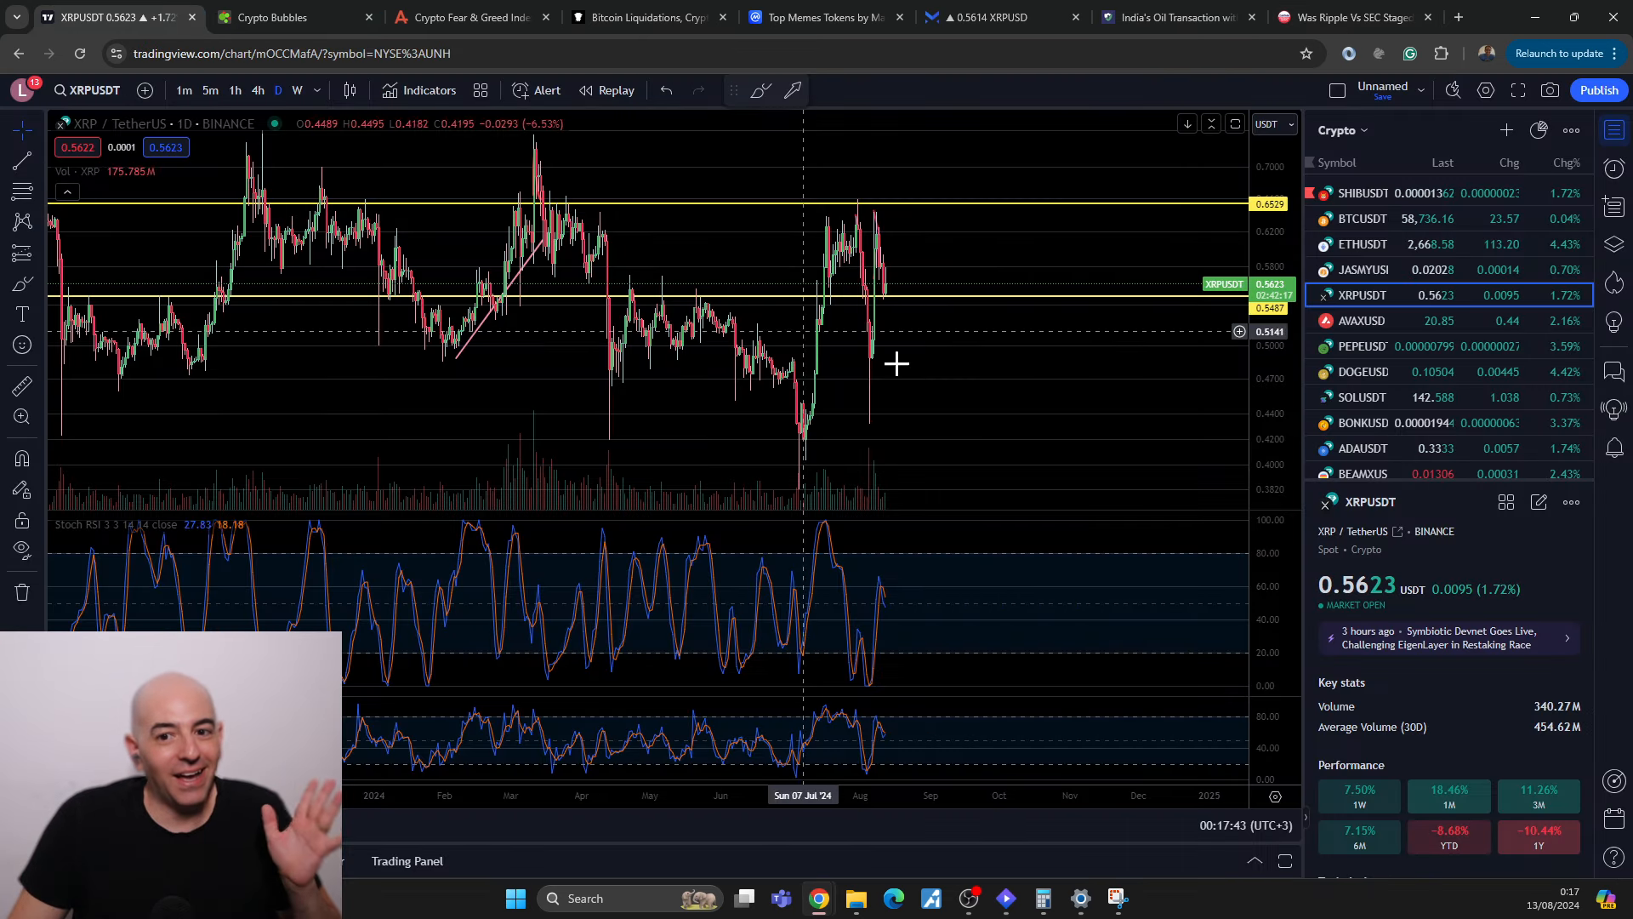
{"action": "mouse_move", "coordinate": [1029, 378]}
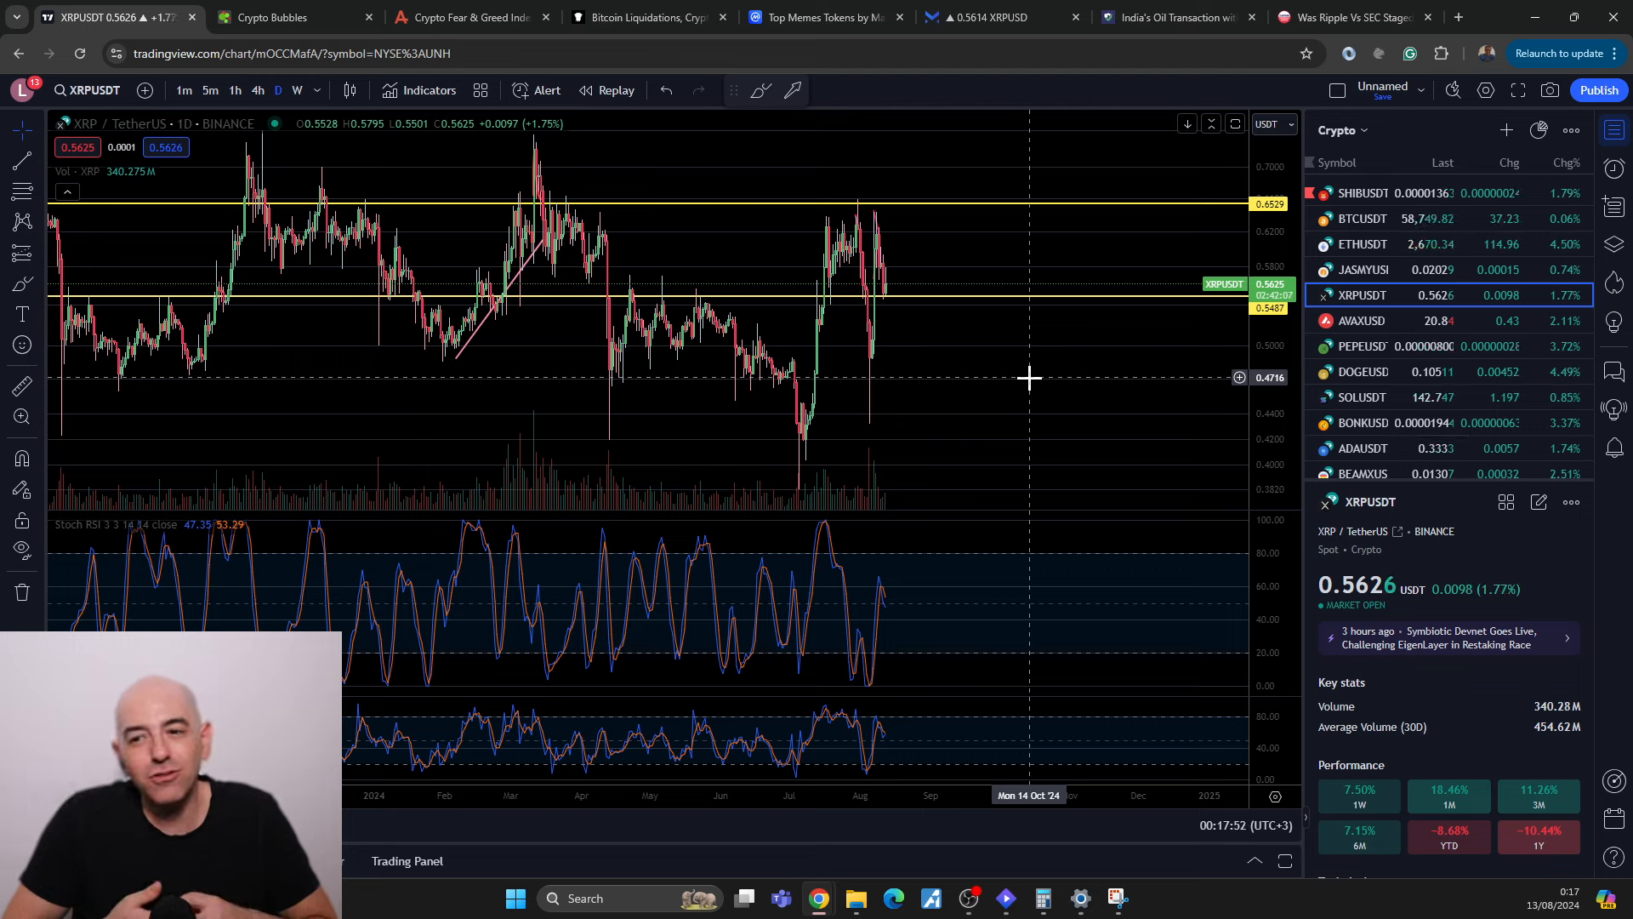
{"action": "mouse_move", "coordinate": [989, 430]}
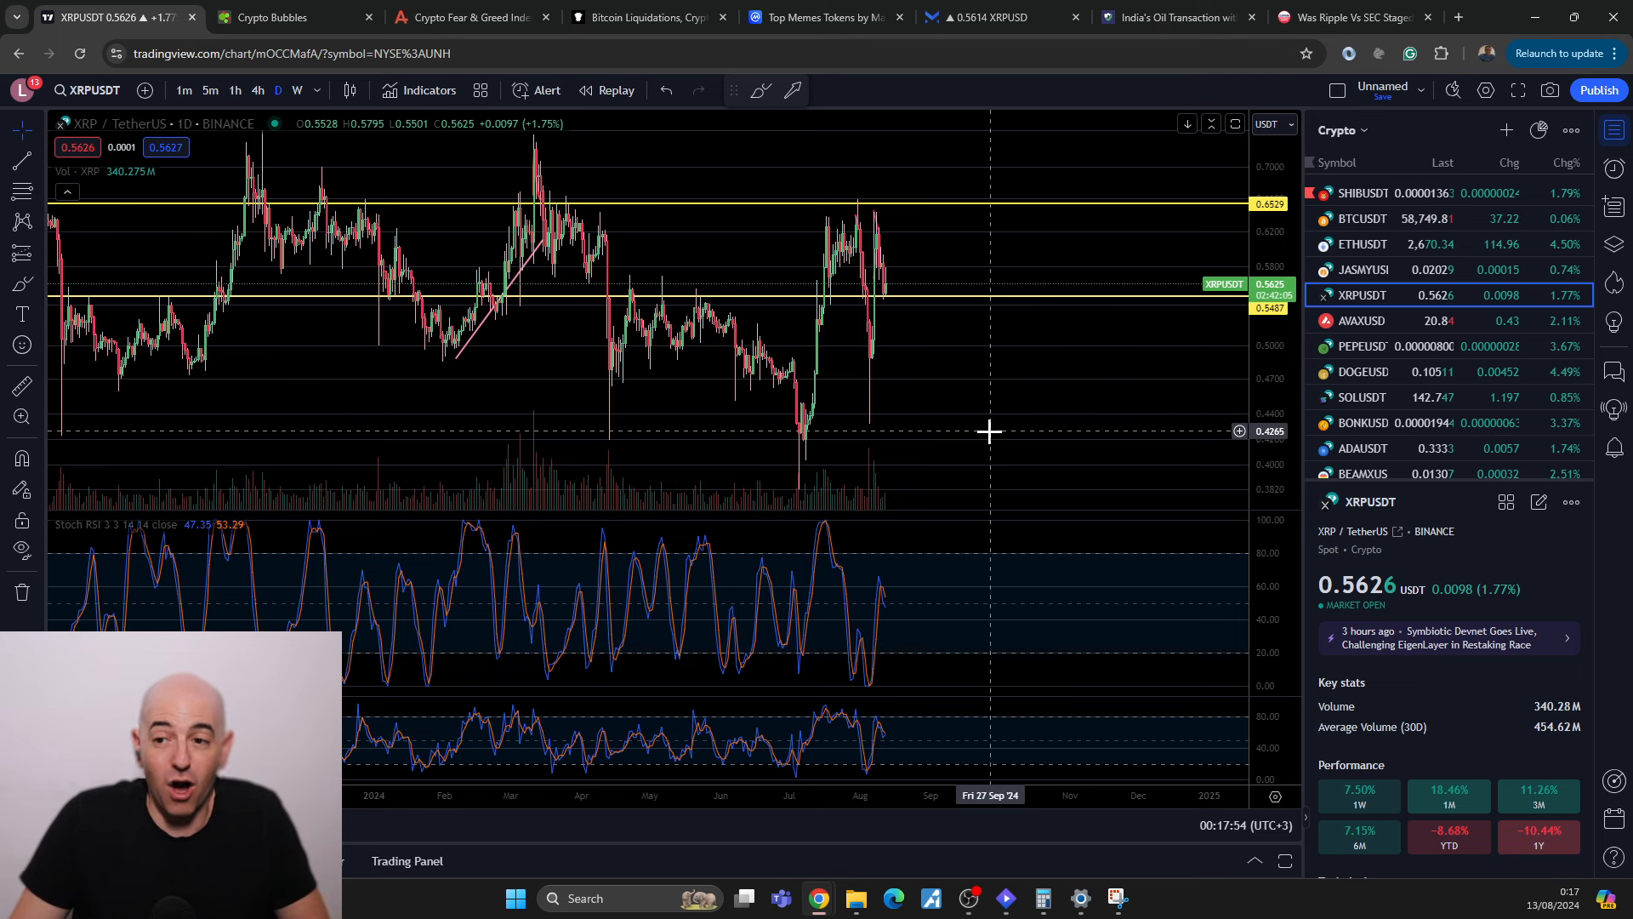
Step: Zoom out the daily XRP/USDT chart to review its longer history, then return to recent months
{"action": "scroll", "scroll_direction": "down", "scroll_amount": 3}
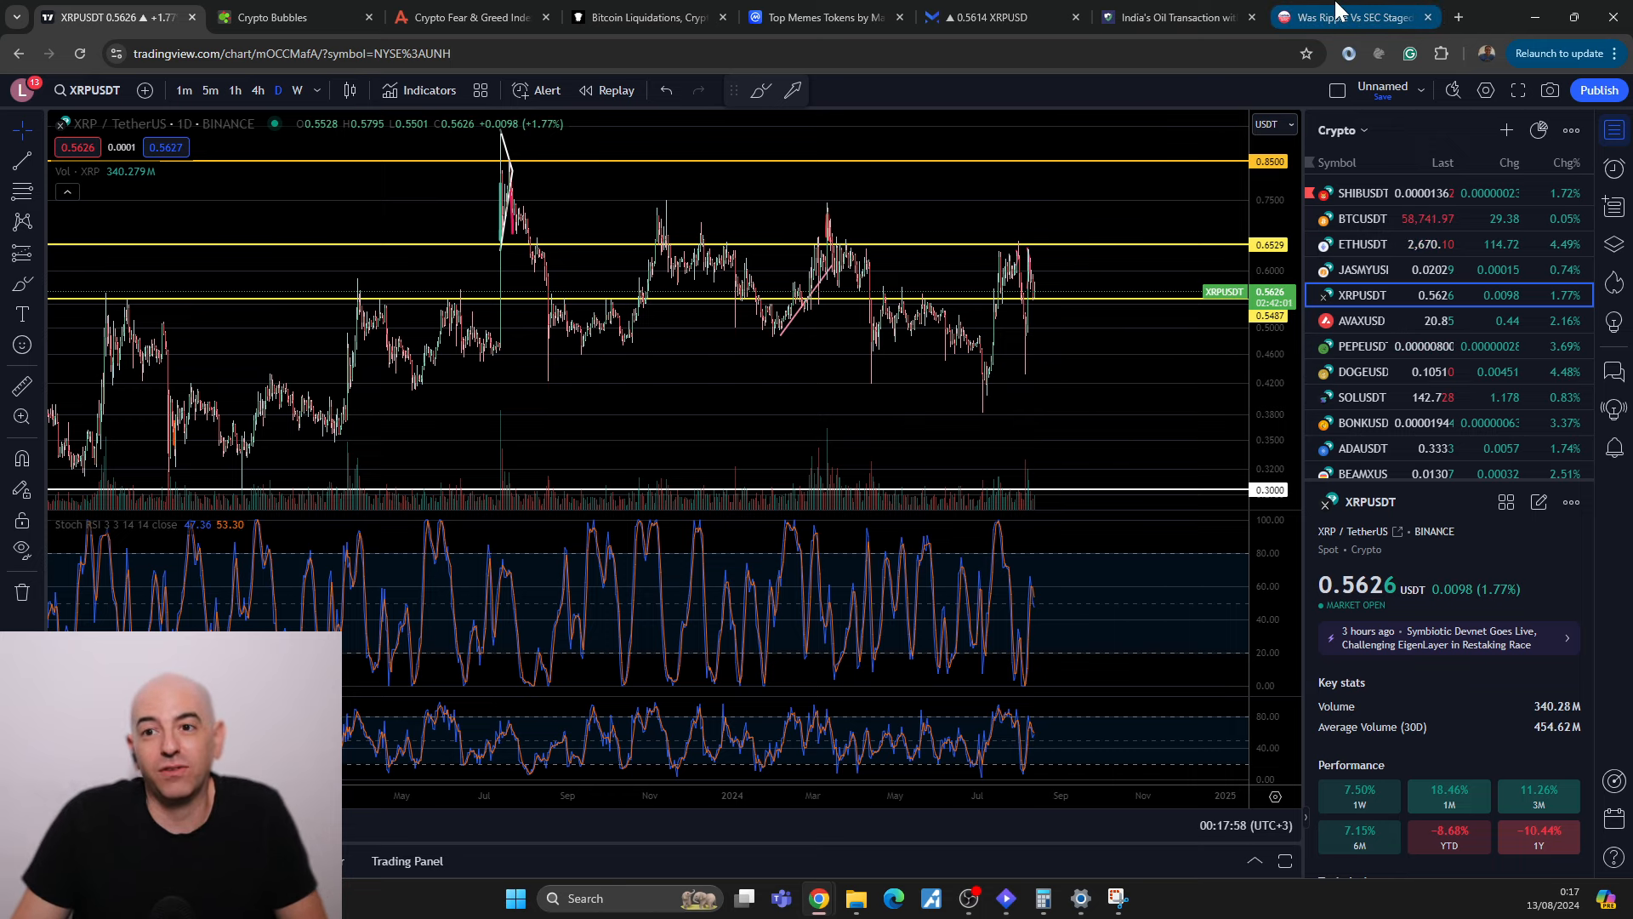
{"action": "left_click", "coordinate": [1354, 17]}
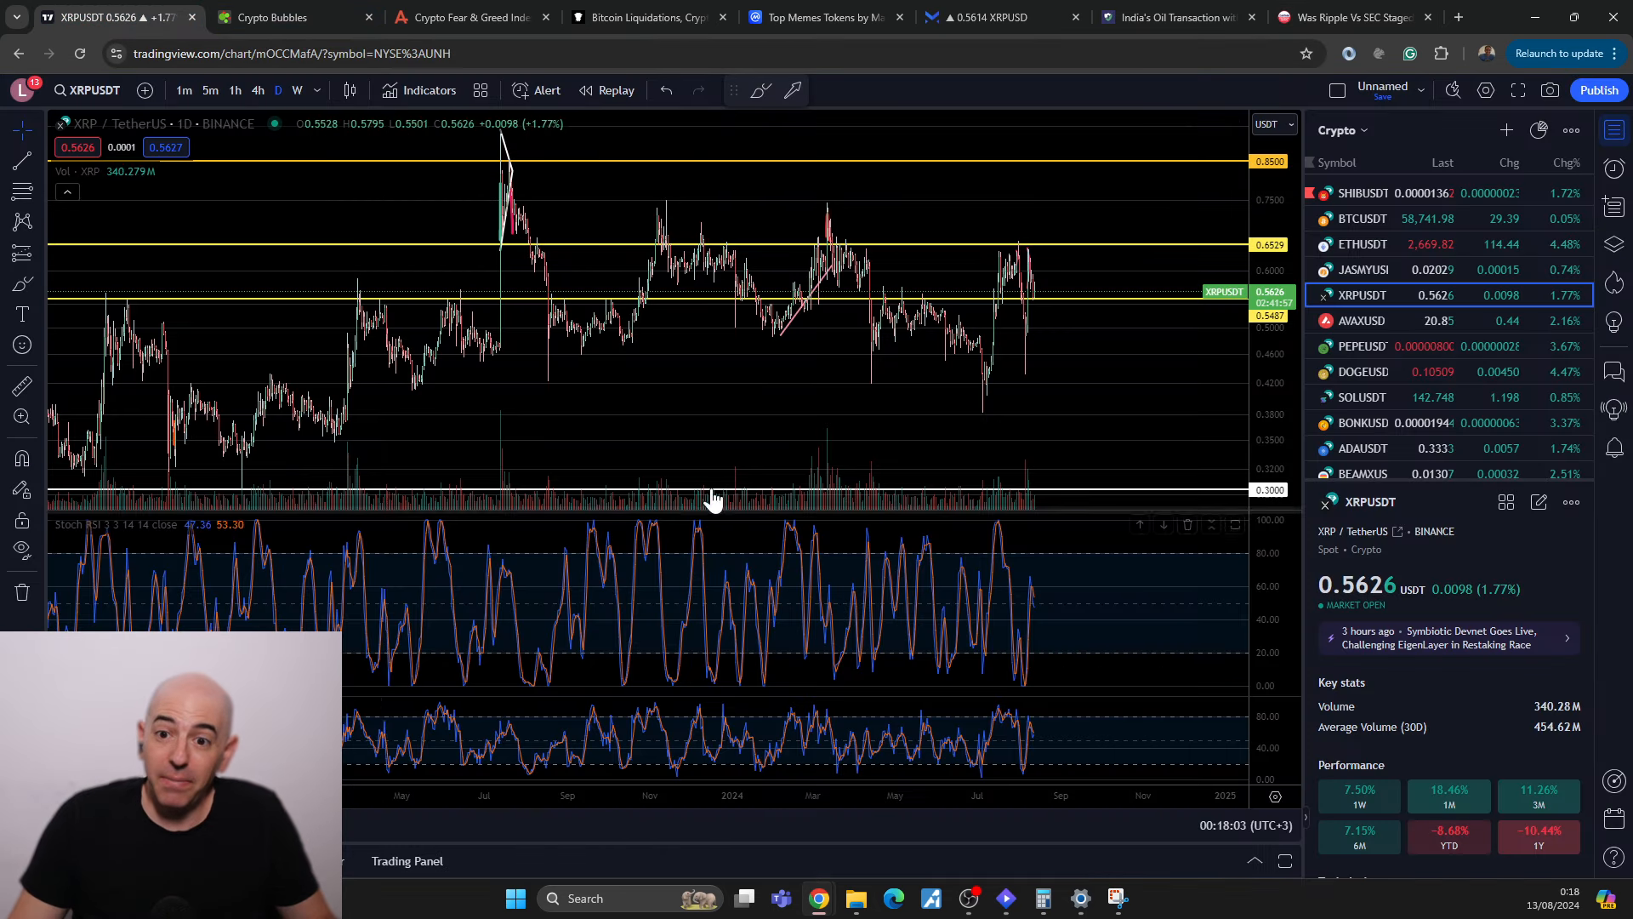
{"action": "mouse_move", "coordinate": [1108, 424]}
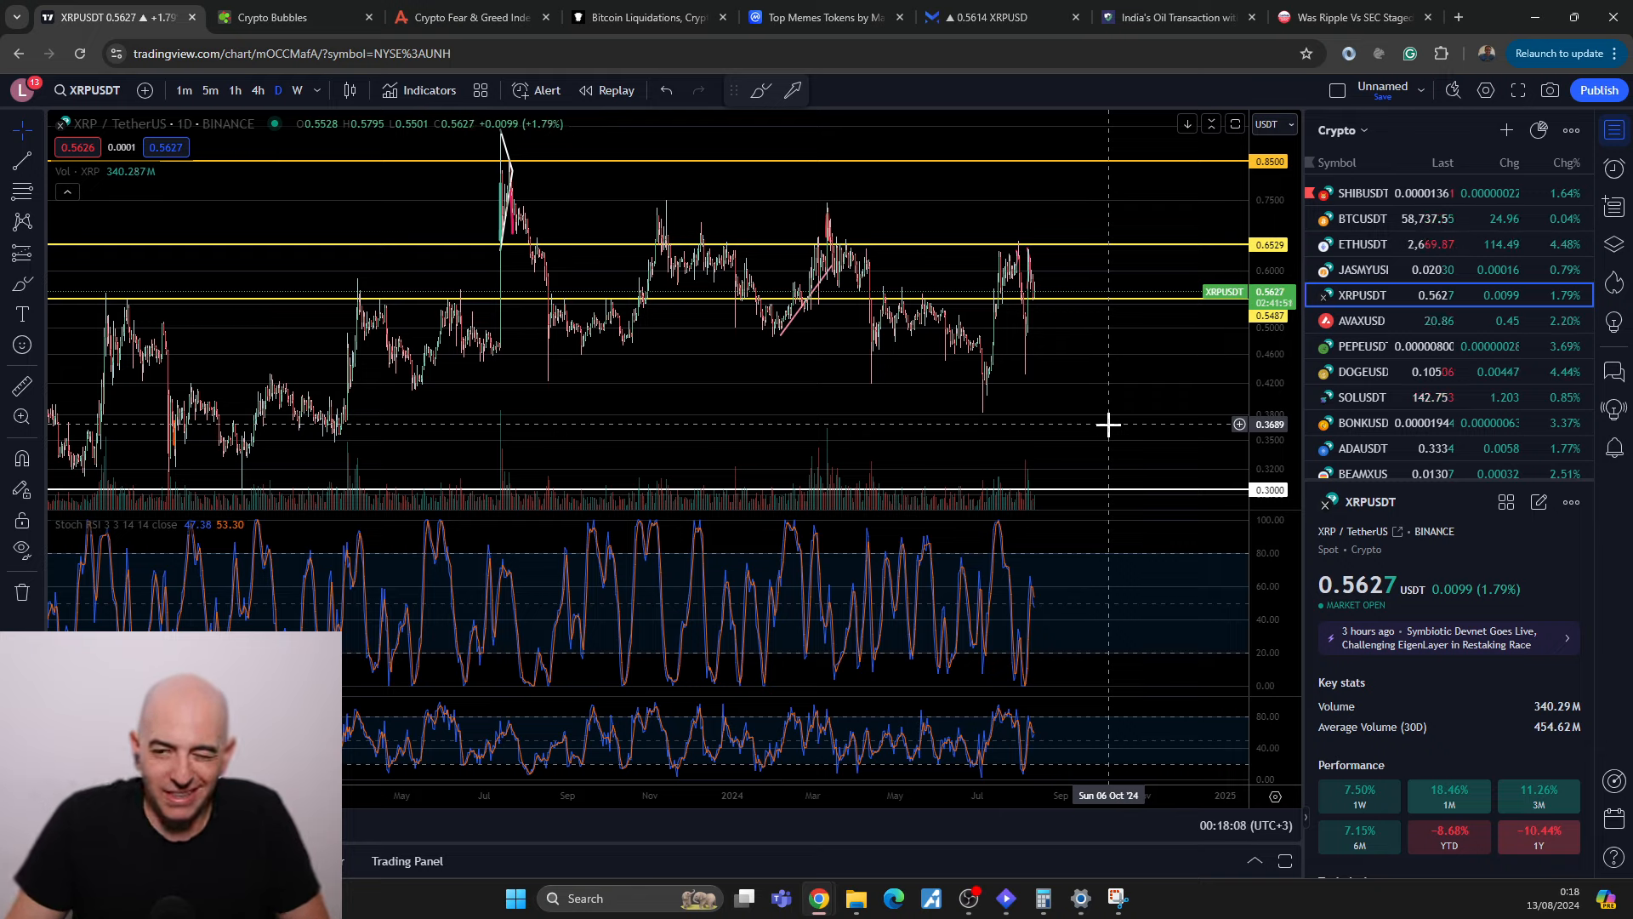
{"action": "mouse_move", "coordinate": [1118, 424]}
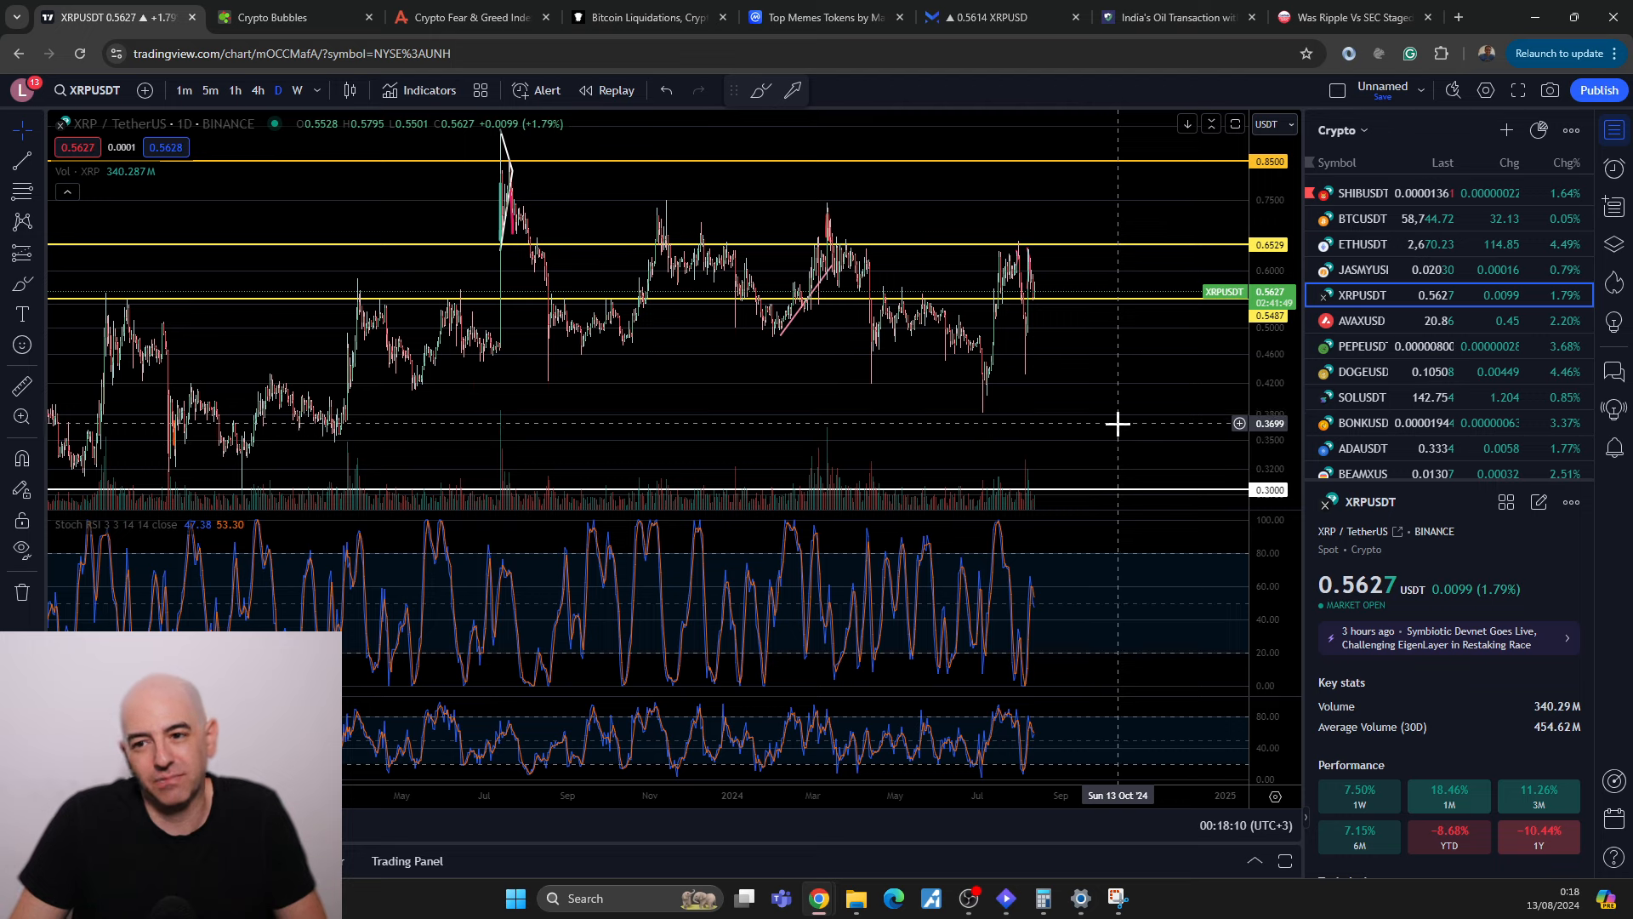
{"action": "mouse_move", "coordinate": [1097, 389]}
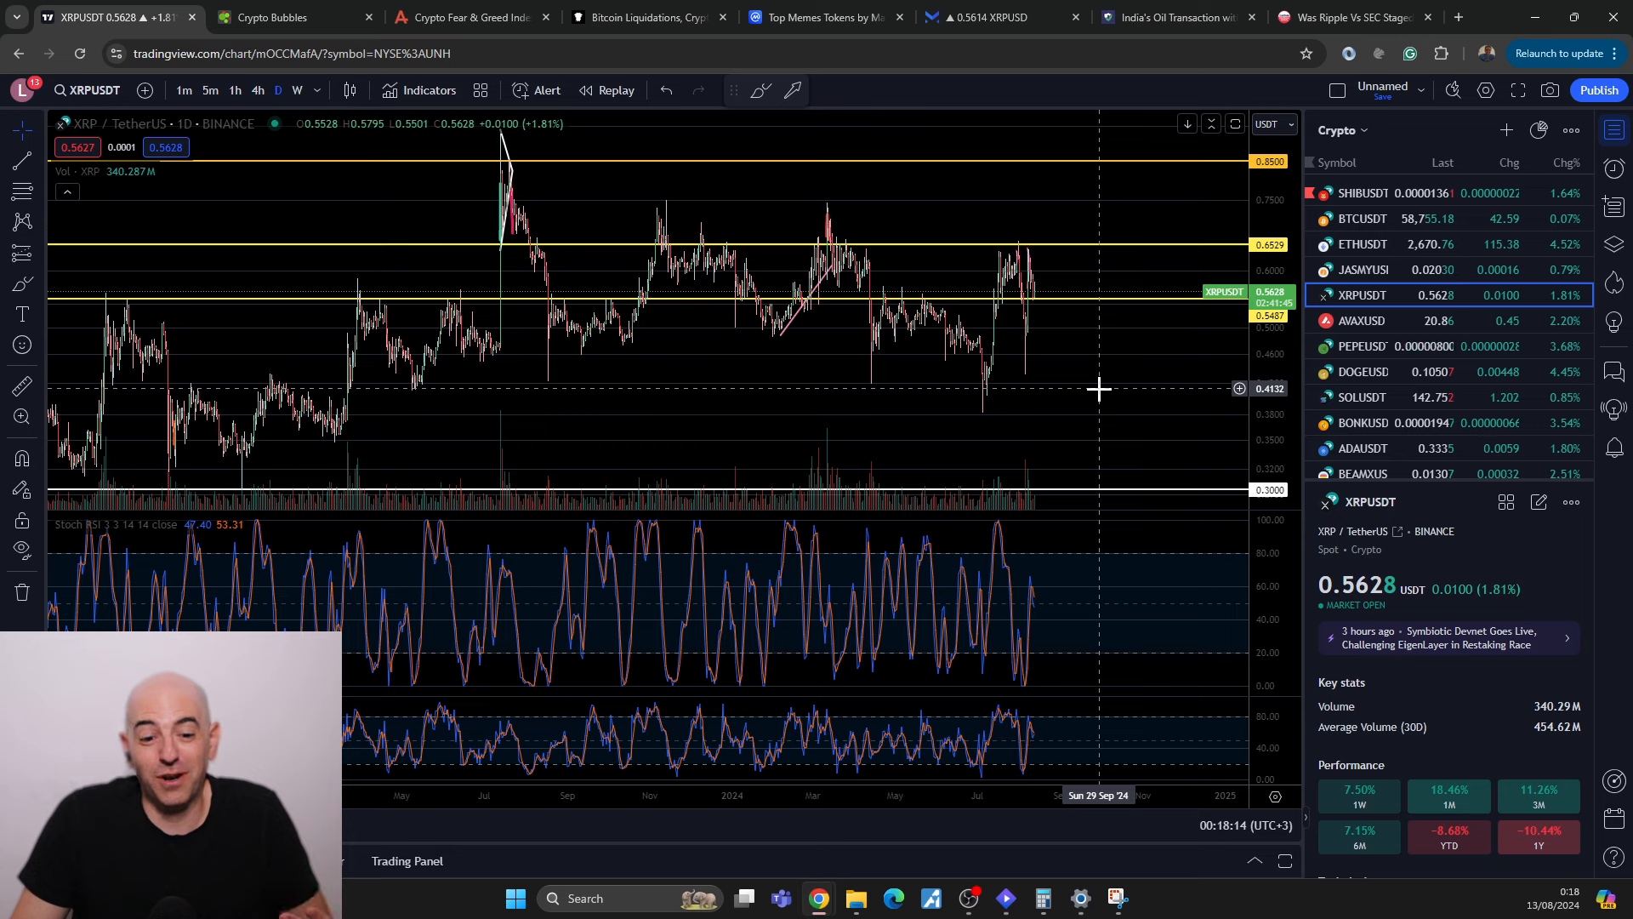
{"action": "mouse_move", "coordinate": [1105, 405]}
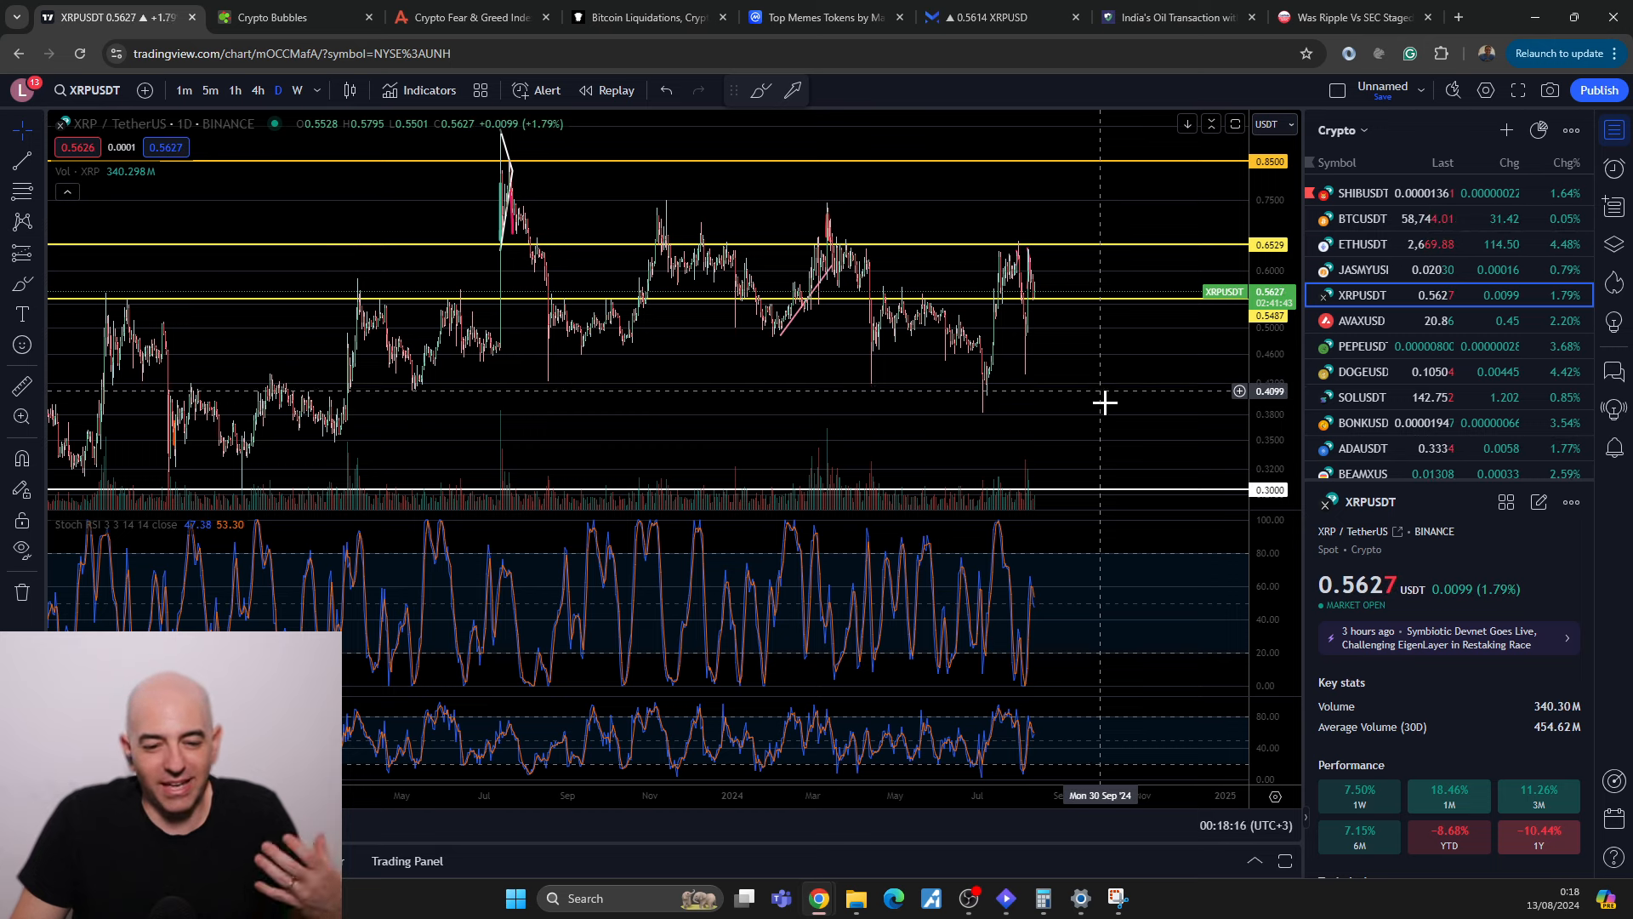
{"action": "mouse_move", "coordinate": [1133, 410]}
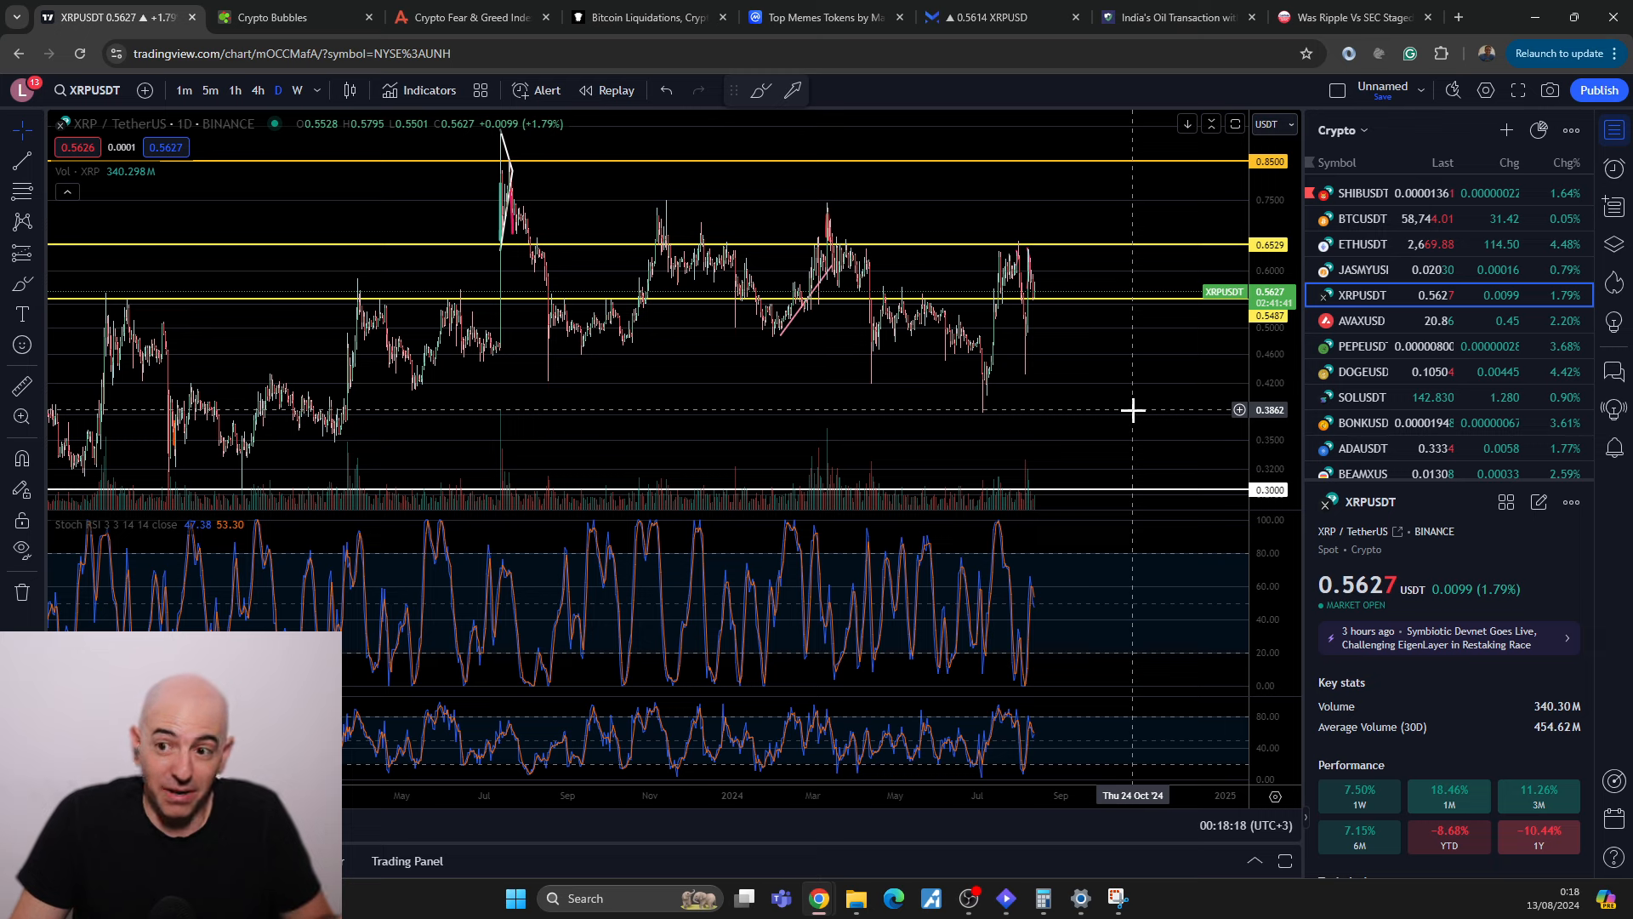
{"action": "mouse_move", "coordinate": [1163, 426]}
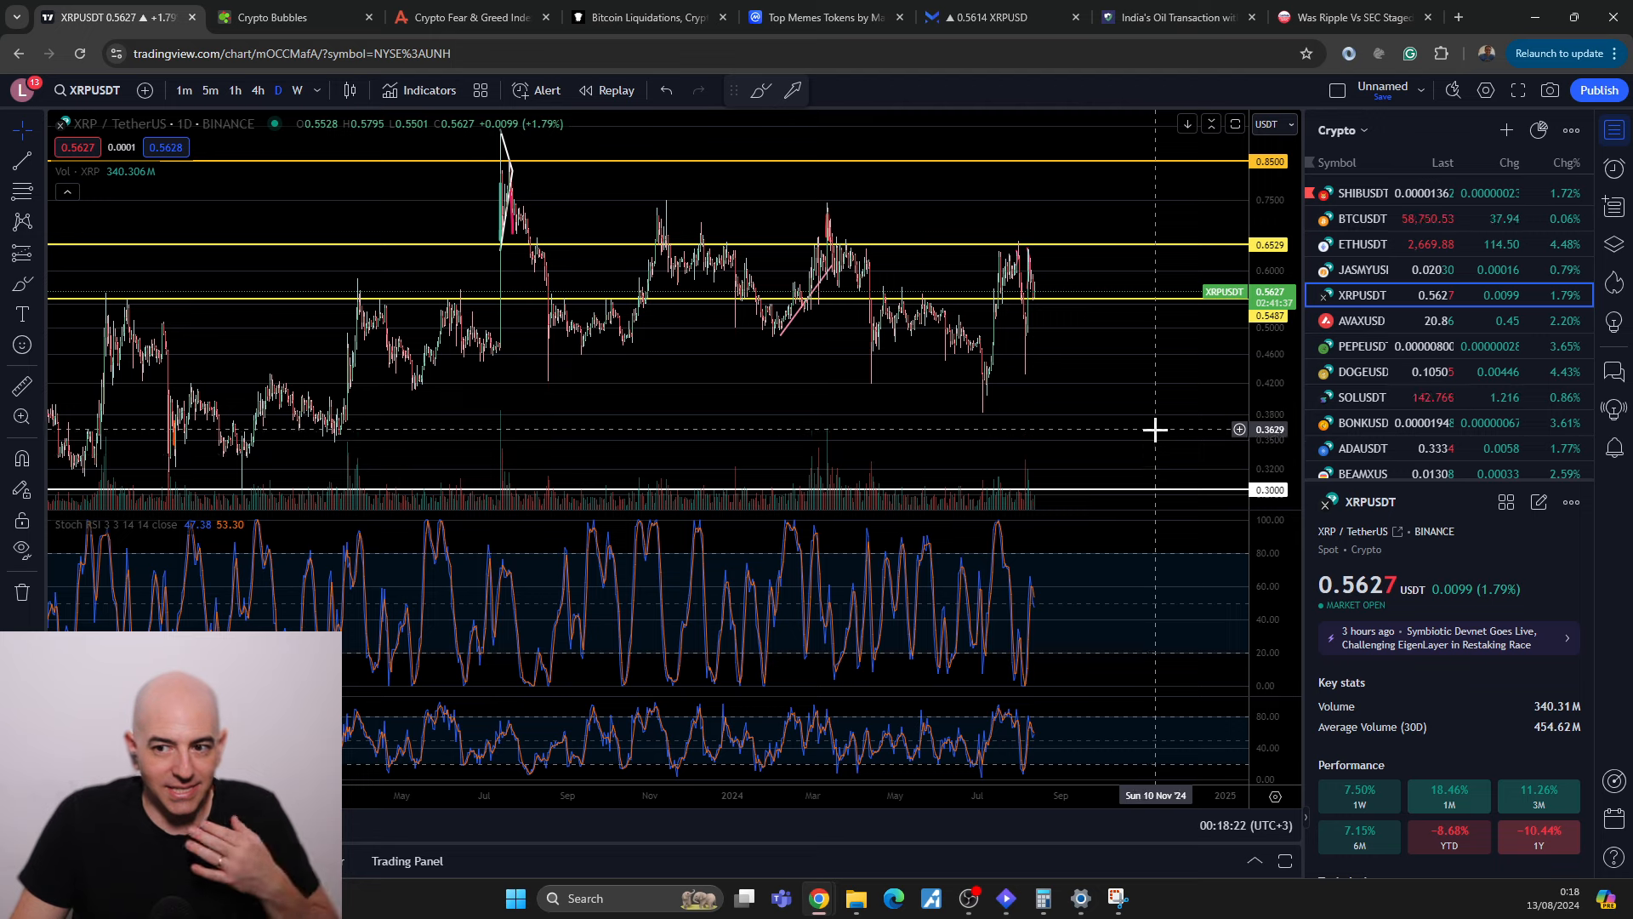
{"action": "mouse_move", "coordinate": [1153, 424]}
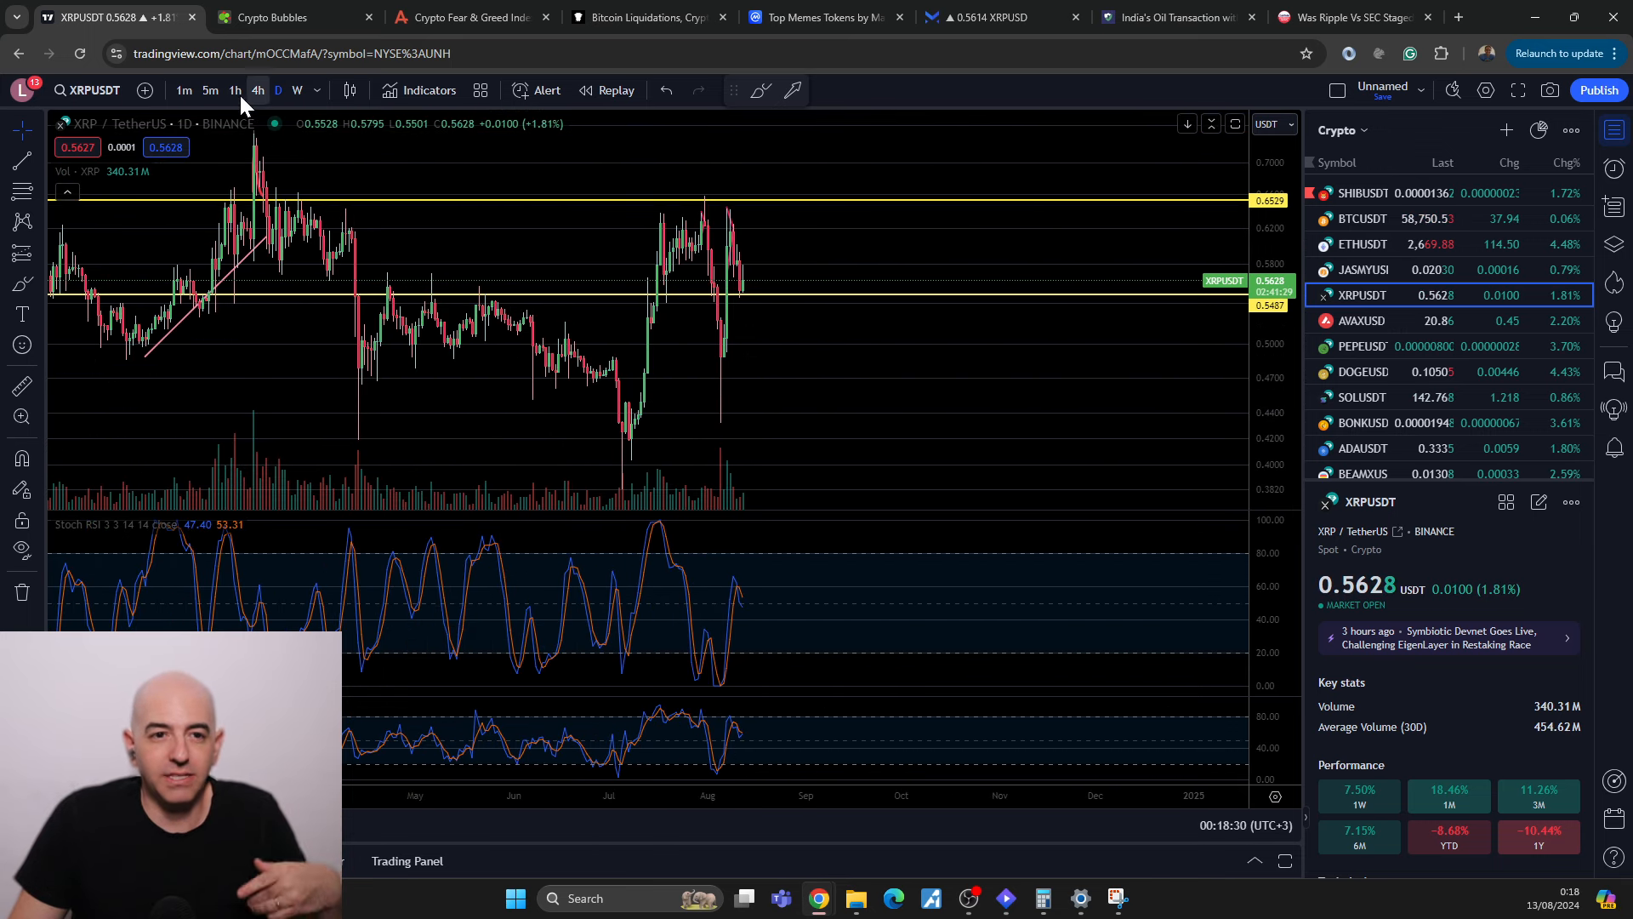
Step: Switch the XRP/USDT chart to hourly candles covering the July rally and sideways range
{"action": "left_click", "coordinate": [234, 90]}
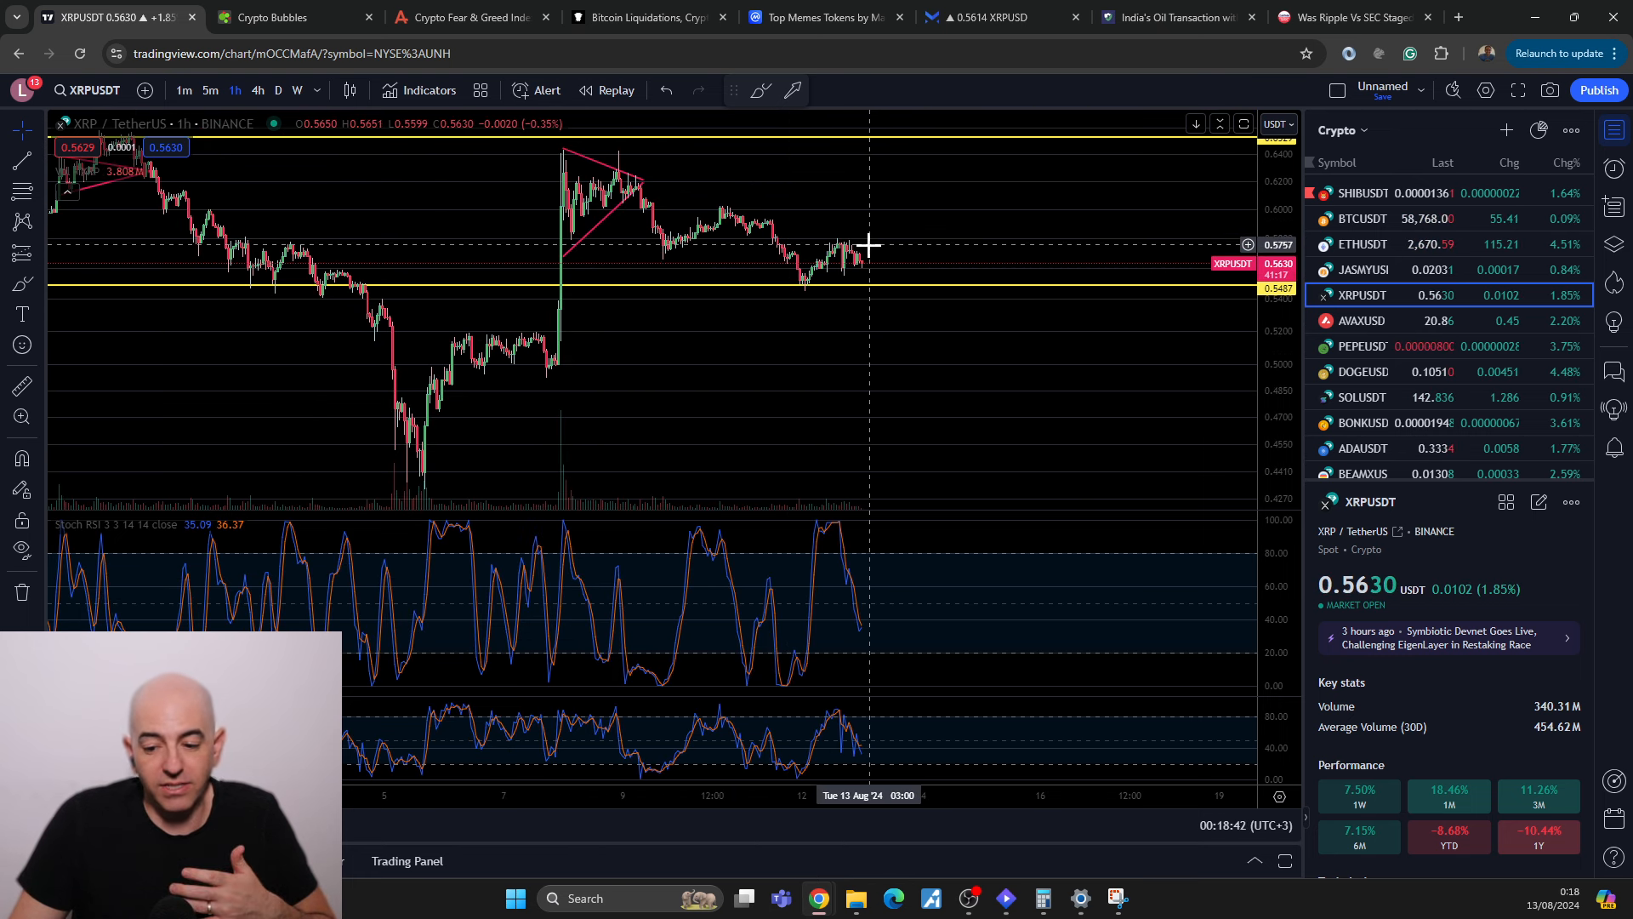
{"action": "mouse_move", "coordinate": [874, 240]}
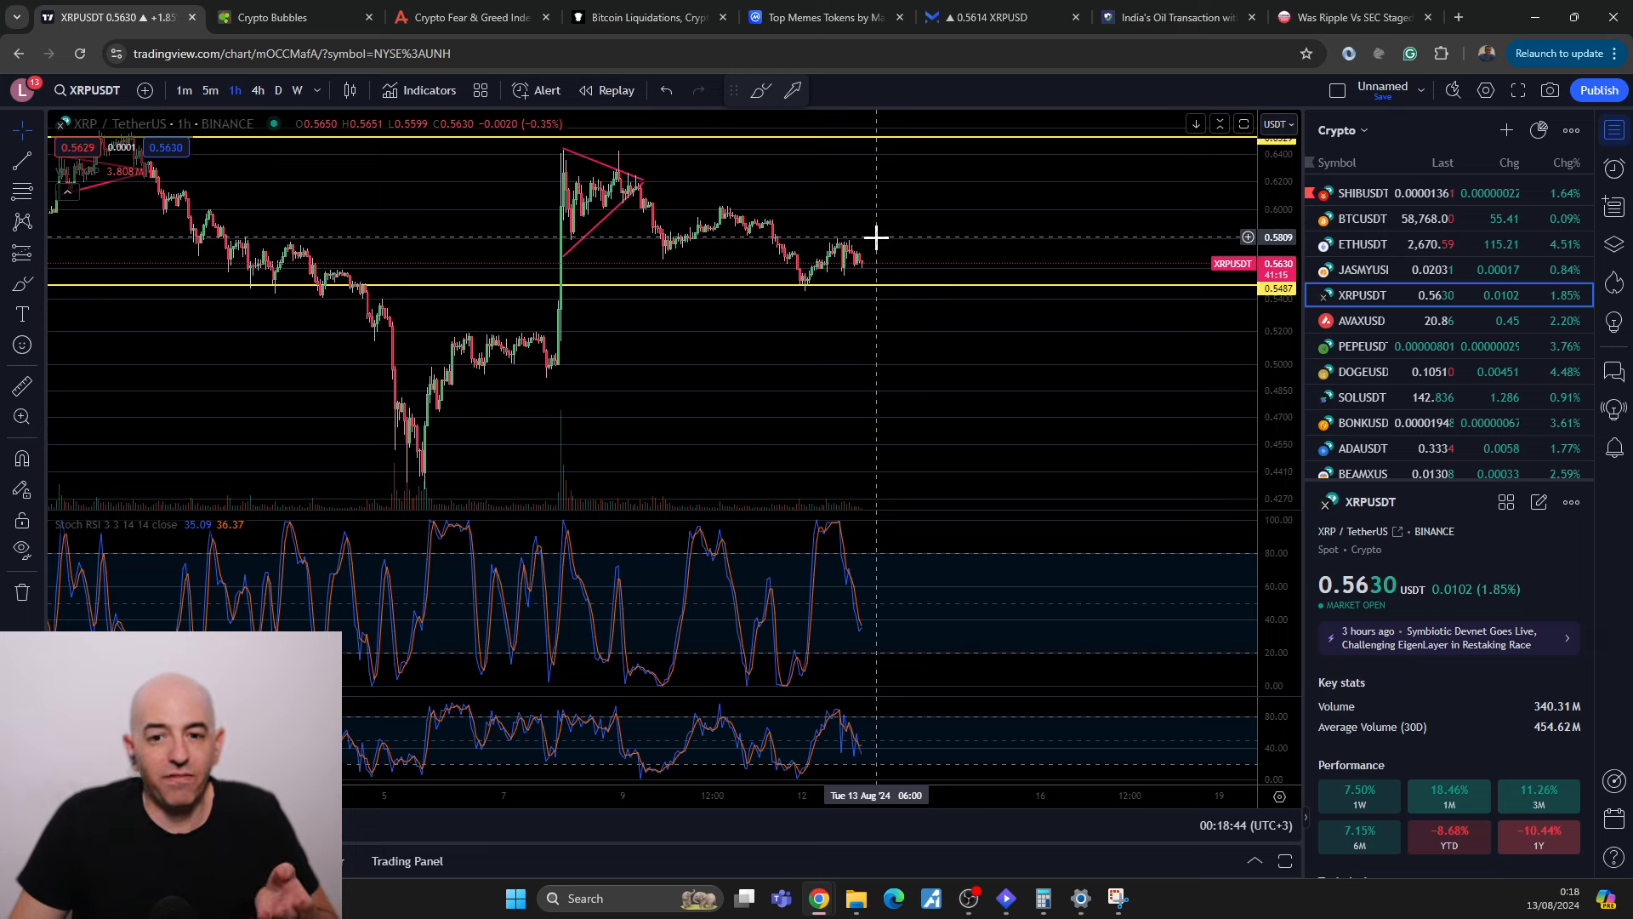
{"action": "mouse_move", "coordinate": [934, 226]}
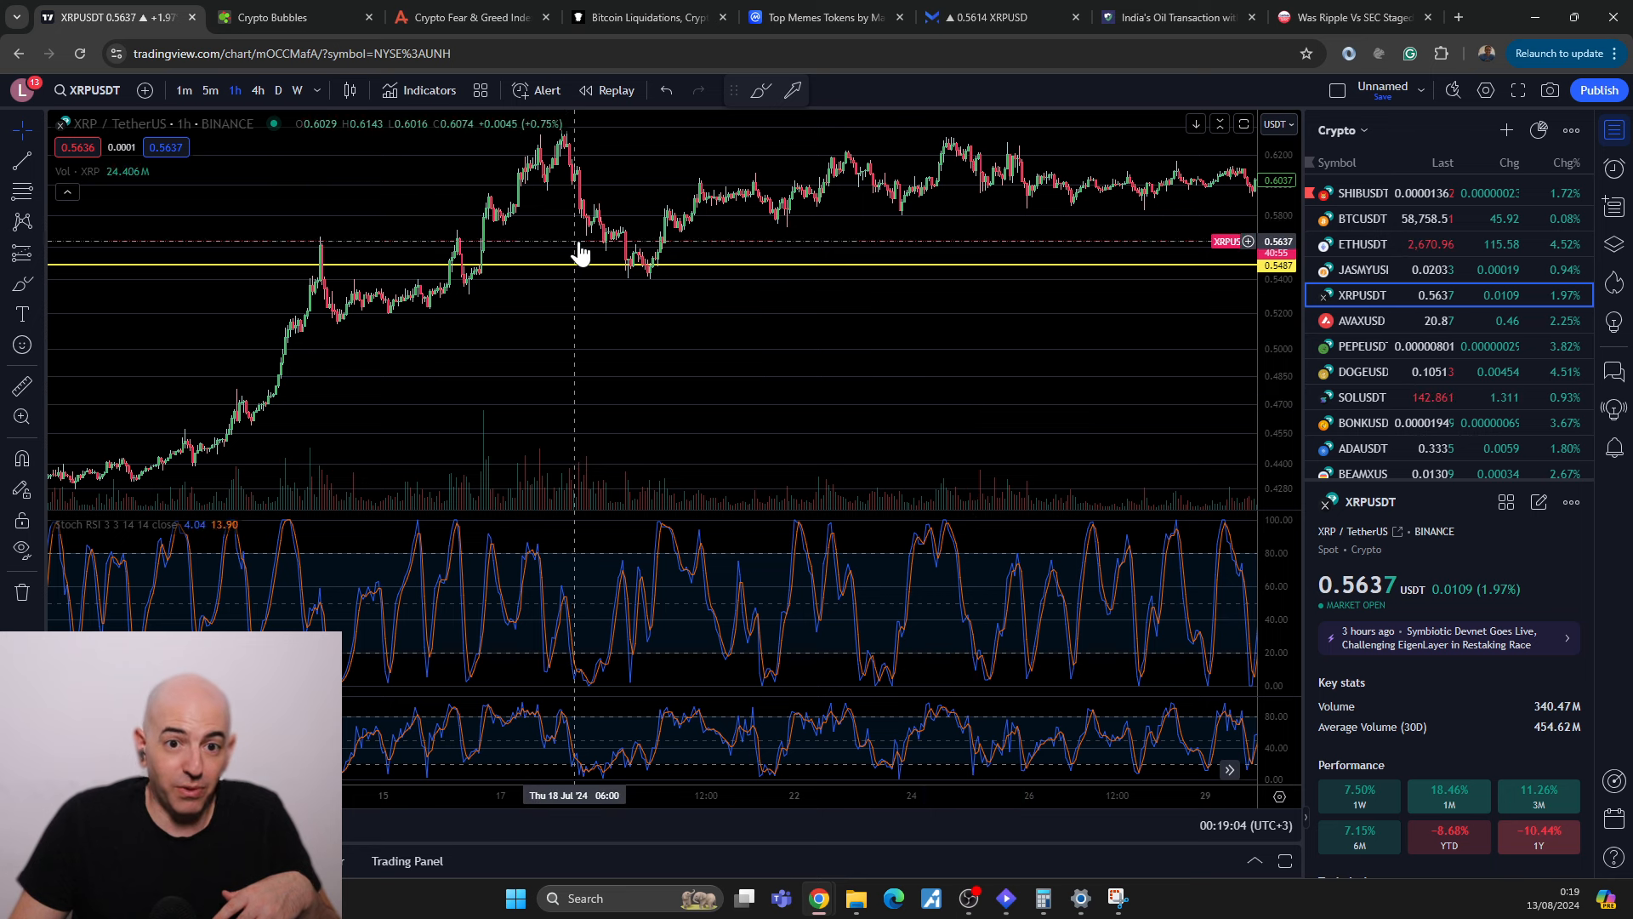
{"action": "mouse_move", "coordinate": [619, 247]}
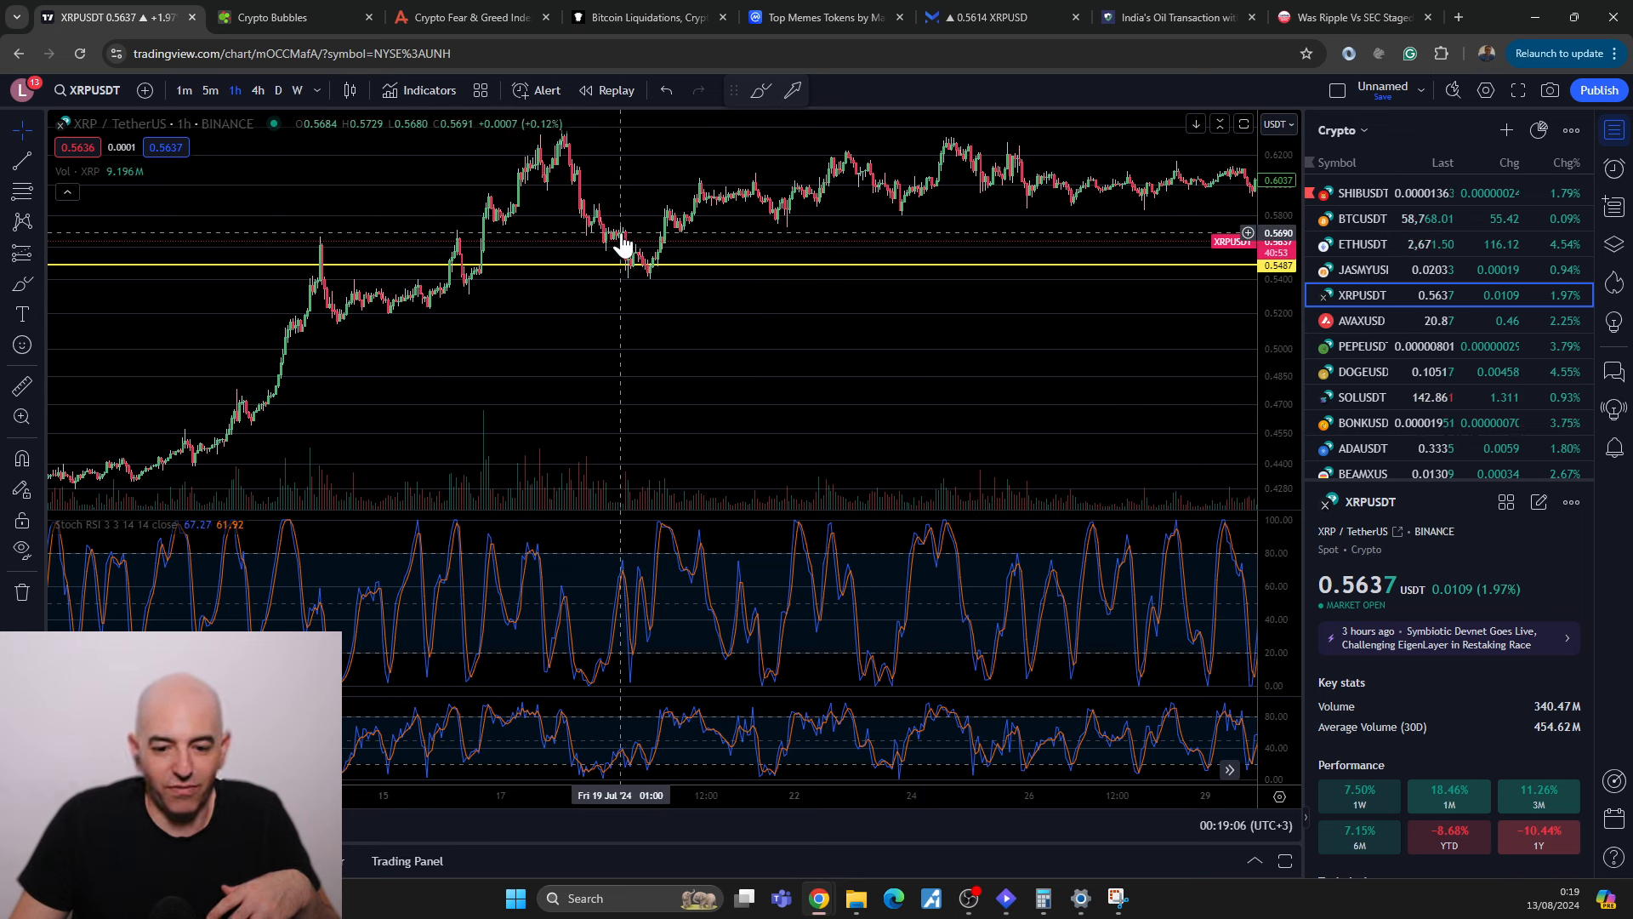
{"action": "mouse_move", "coordinate": [578, 193]}
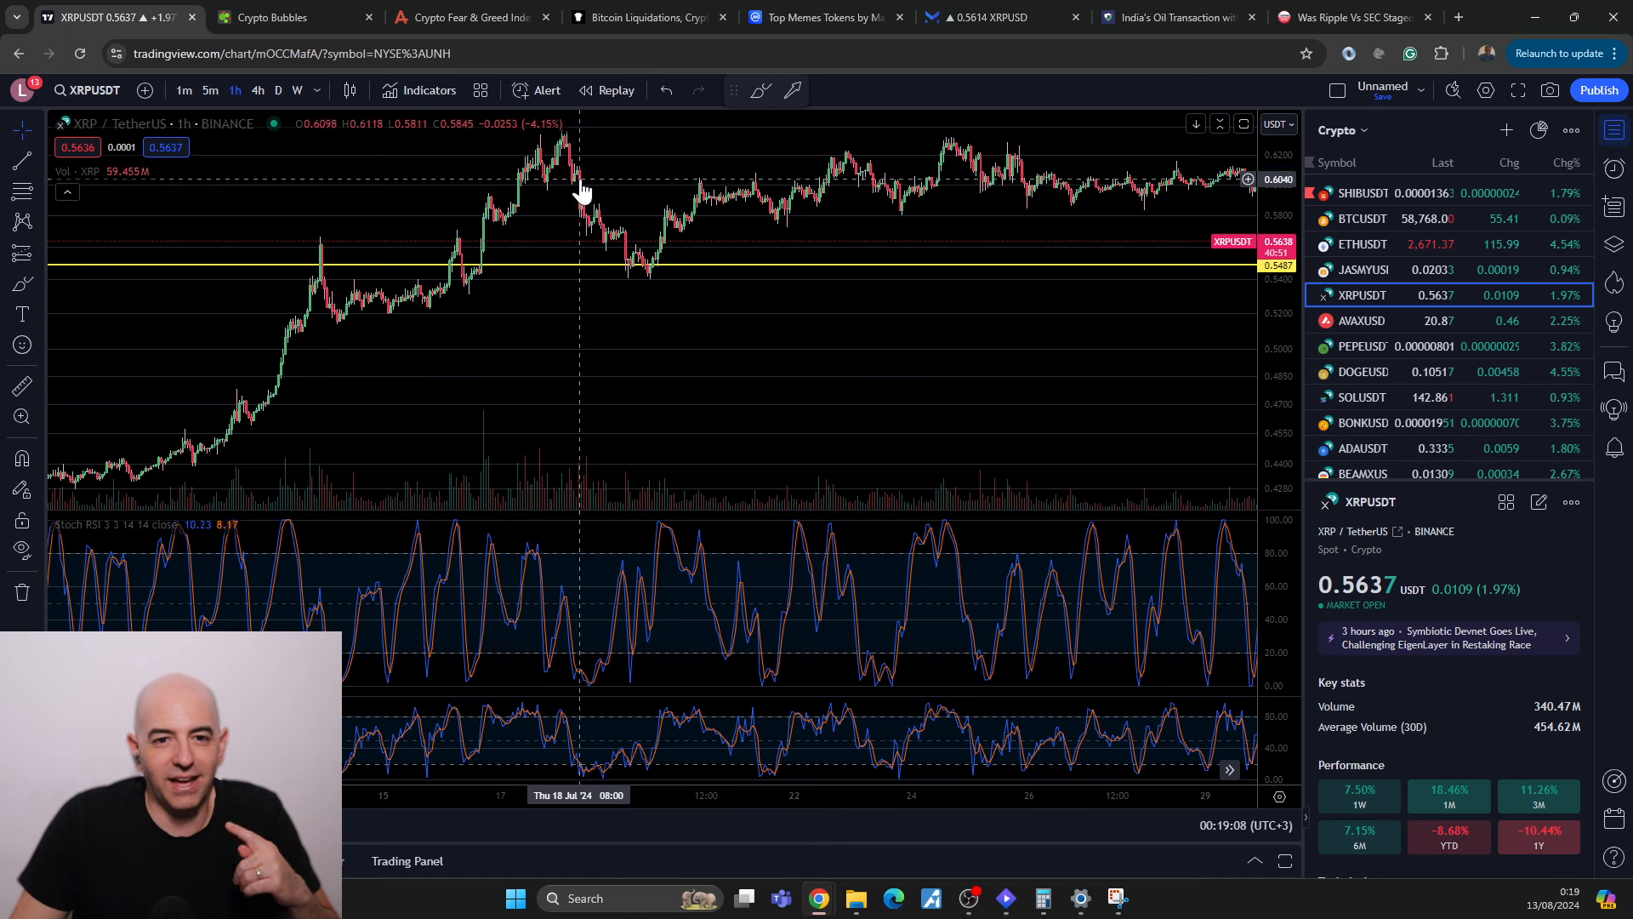